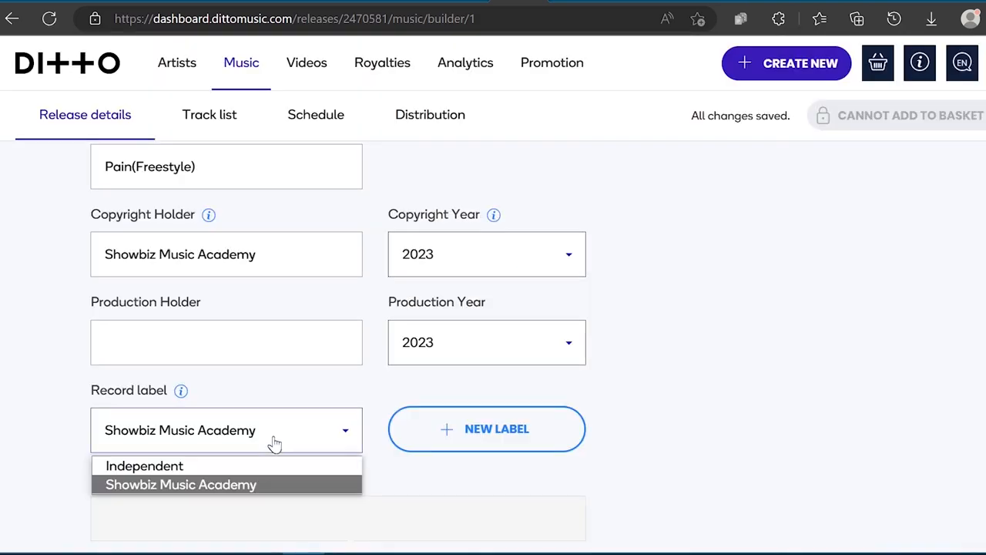
Pass the traffic-light reCAPTCHA and submit the Ditto Music account sign-up.
scroll(down, 3)
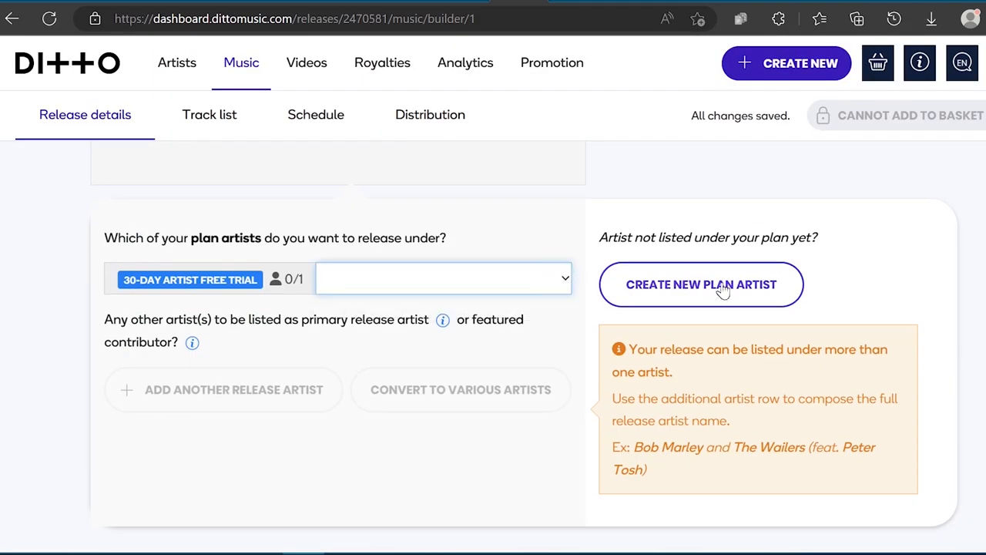
click(700, 284)
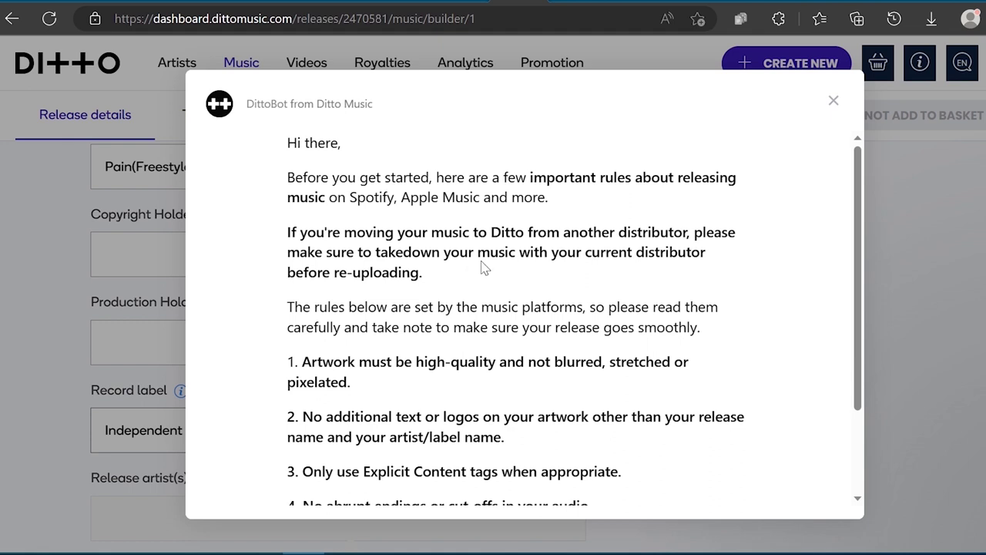
mouse_move(609, 280)
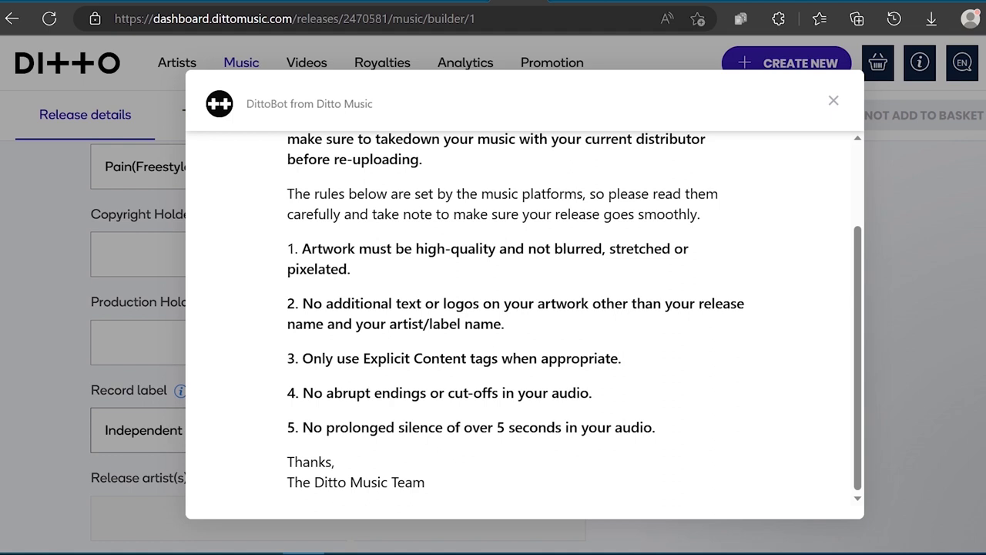
mouse_move(807, 151)
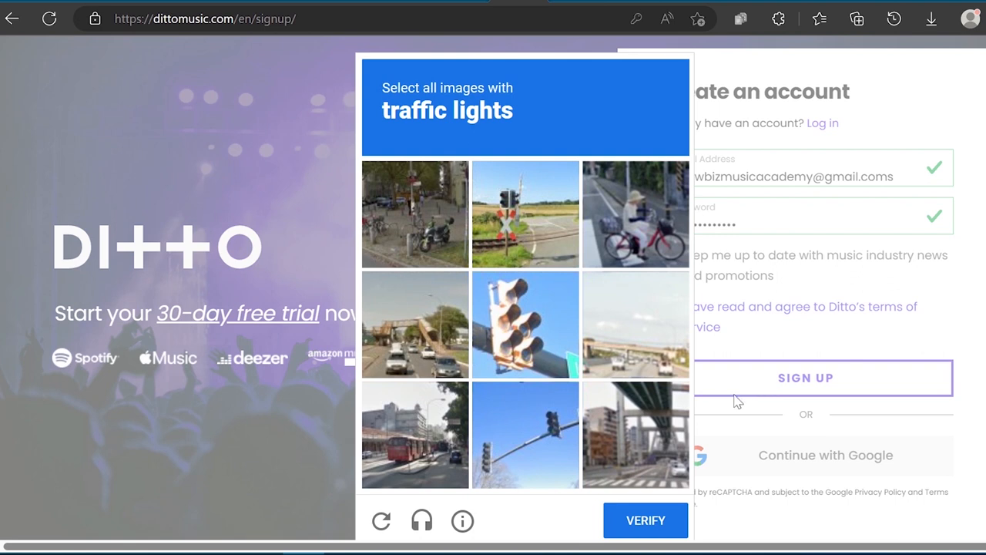
click(525, 434)
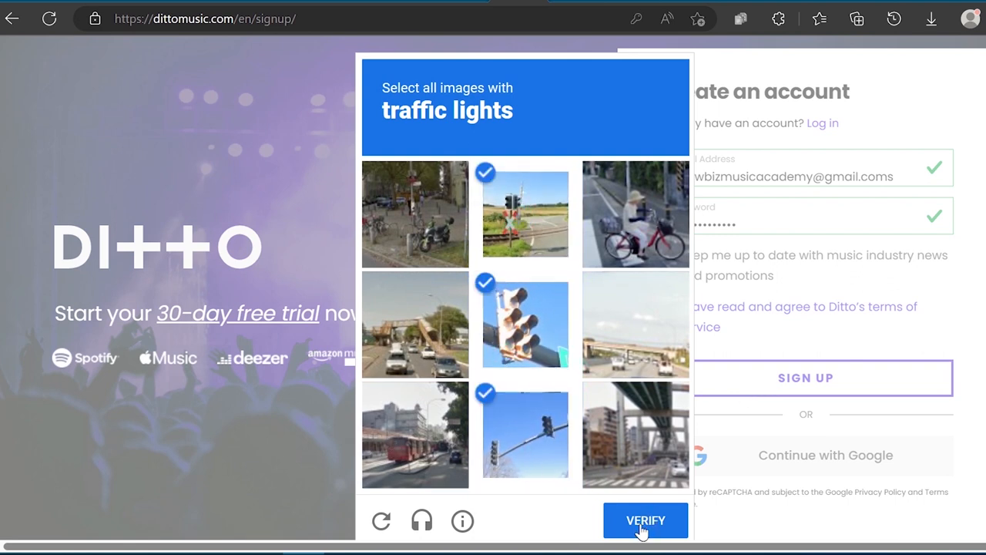
click(644, 520)
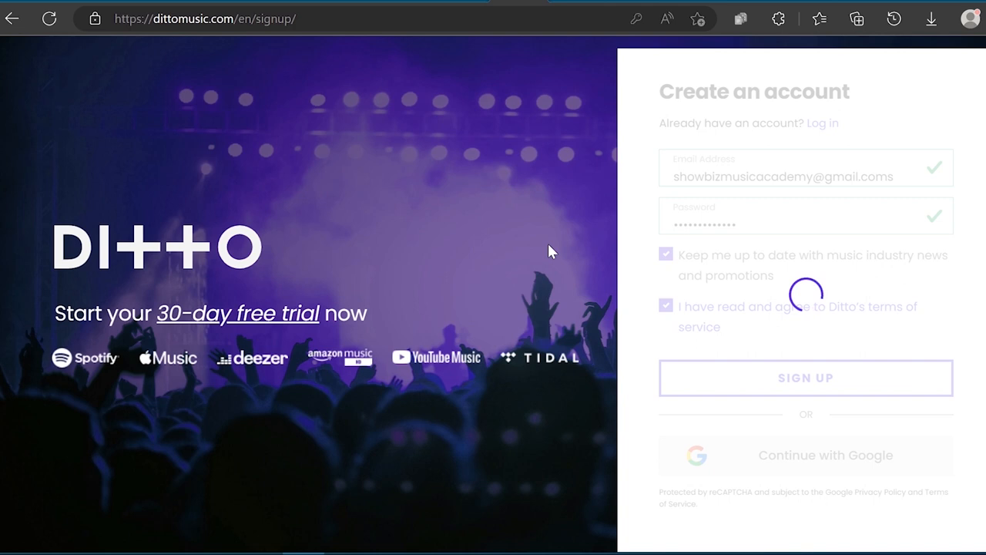
click(804, 377)
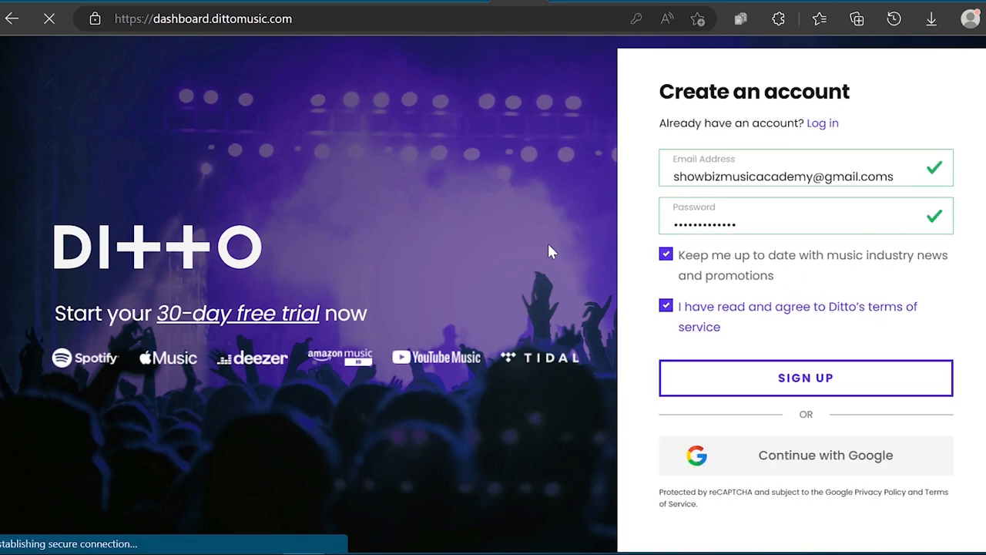
click(804, 377)
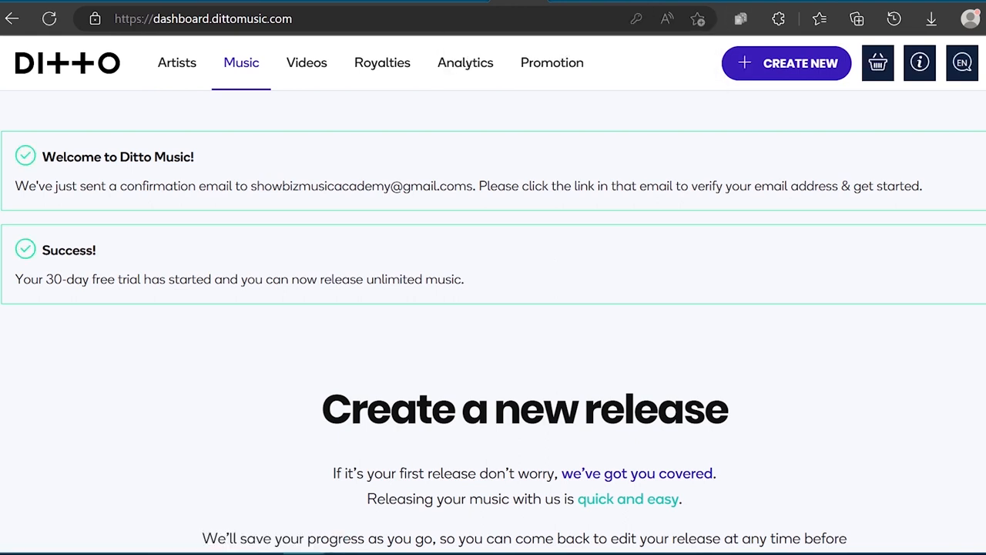
Create a new standard release titled 'Pain(Freestyle)'.
scroll(down, 3)
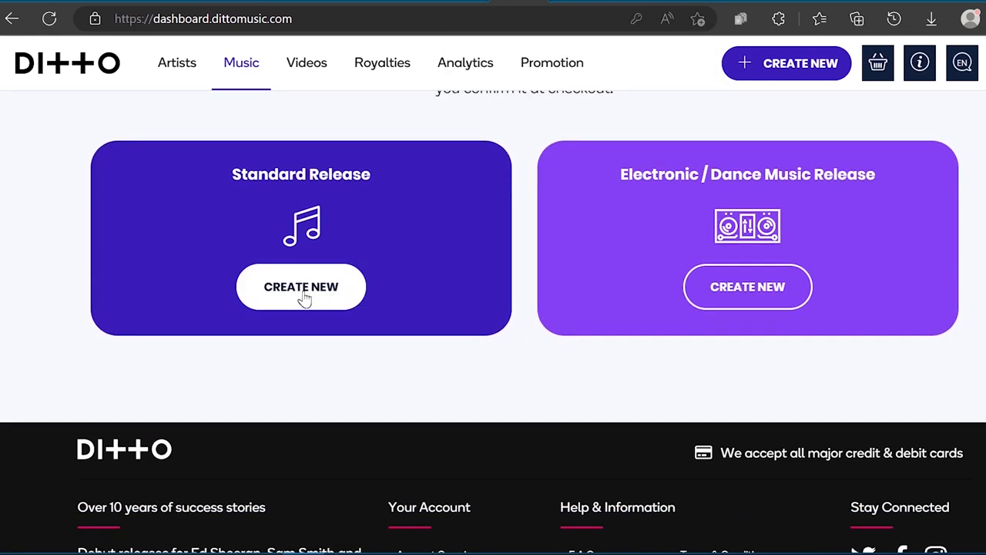
click(301, 286)
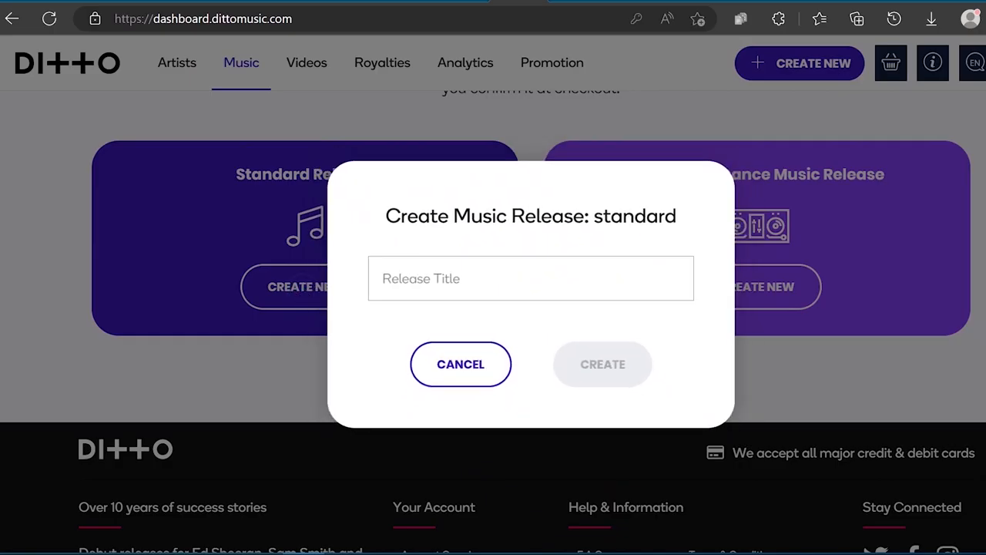
text(Pain)
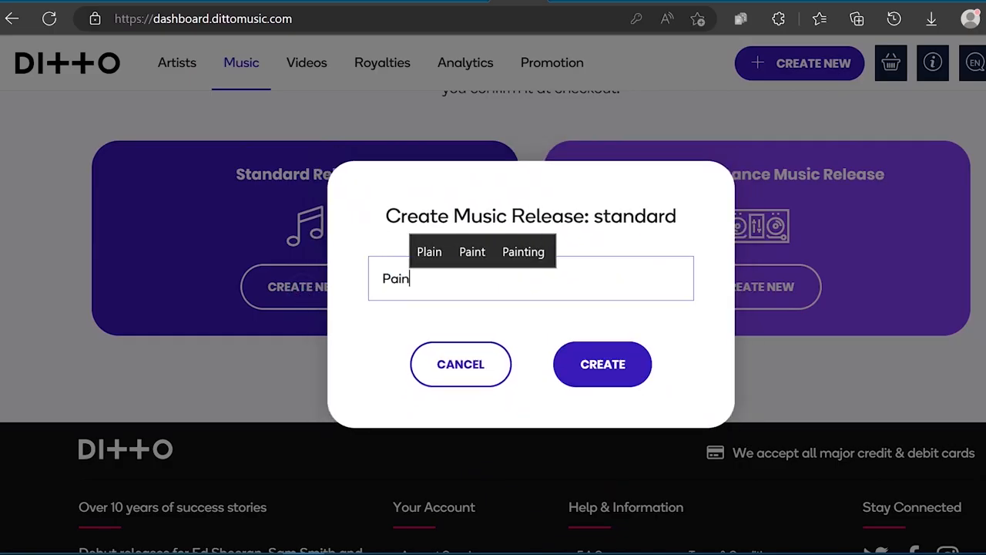
text((Frees)
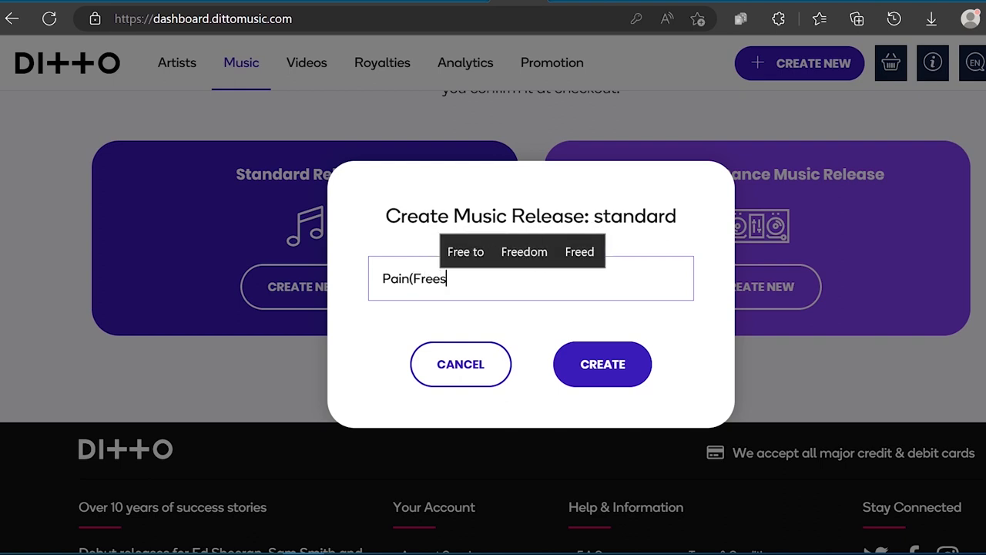
text(tyle))
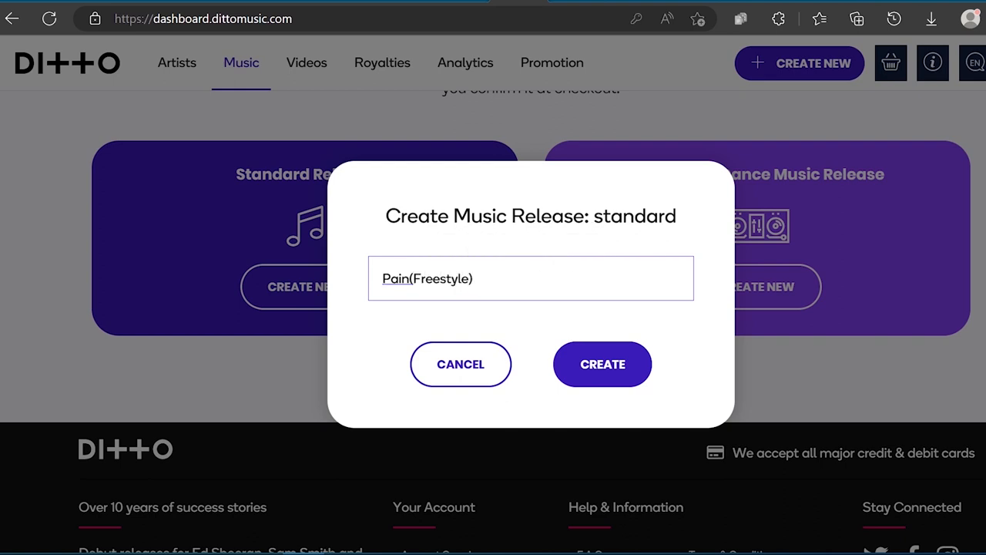
click(601, 363)
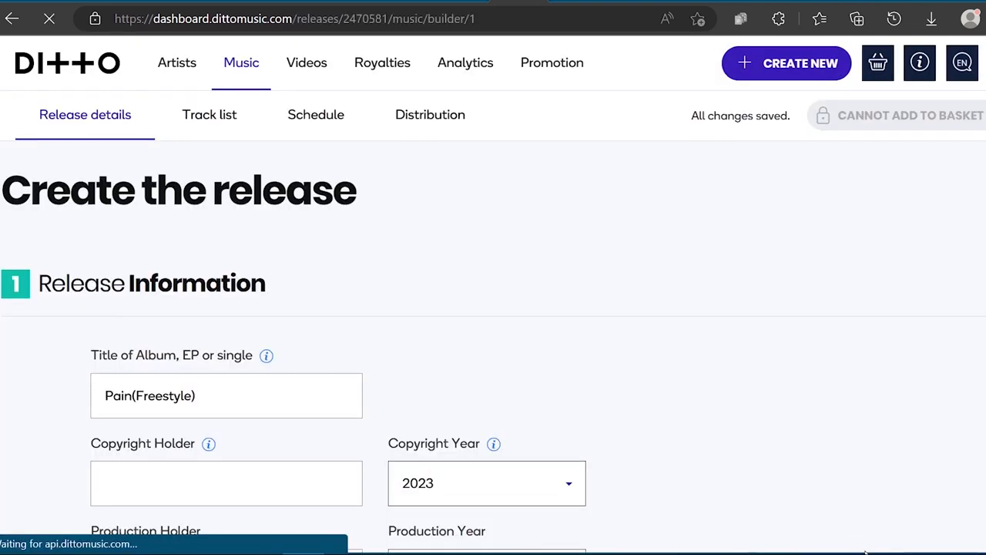
Scroll through the DittoBot release rules message over the release builder.
scroll(down, 3)
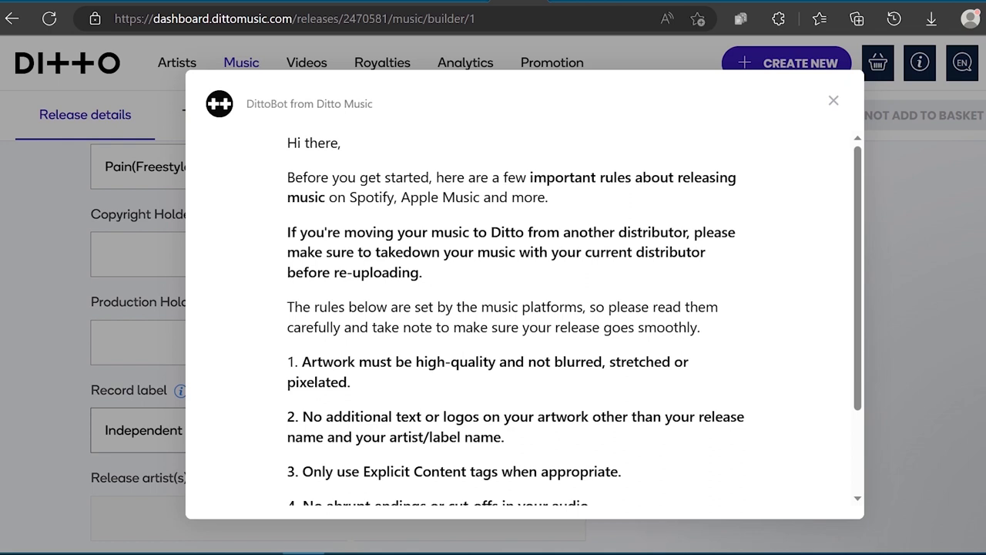
mouse_move(546, 268)
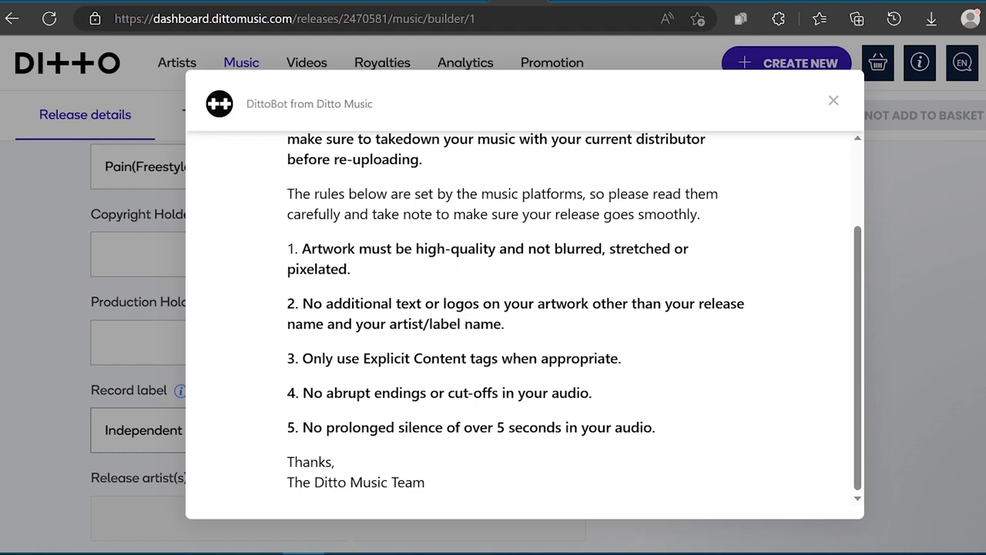
mouse_move(835, 102)
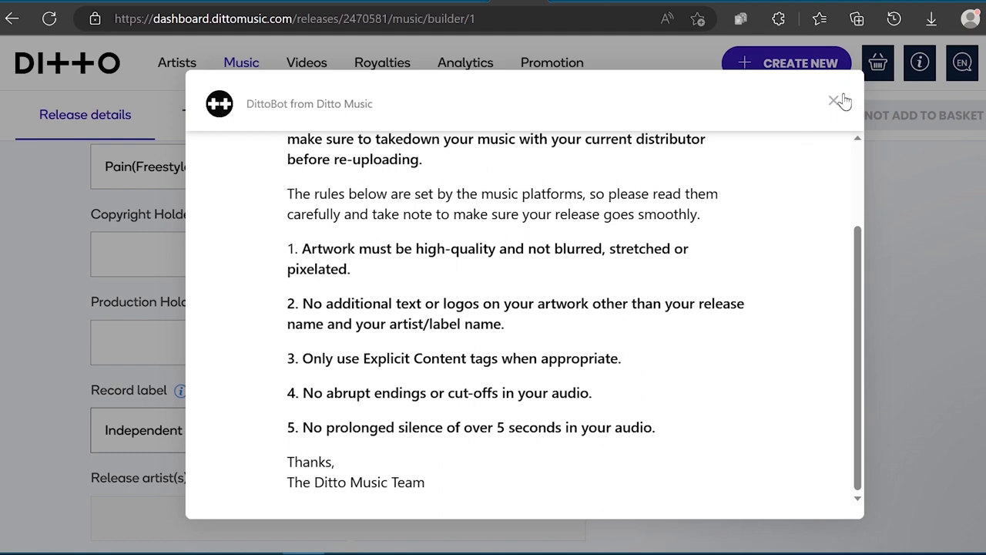
Set Showbiz Music Academy as copyright holder and as the new record label.
click(835, 102)
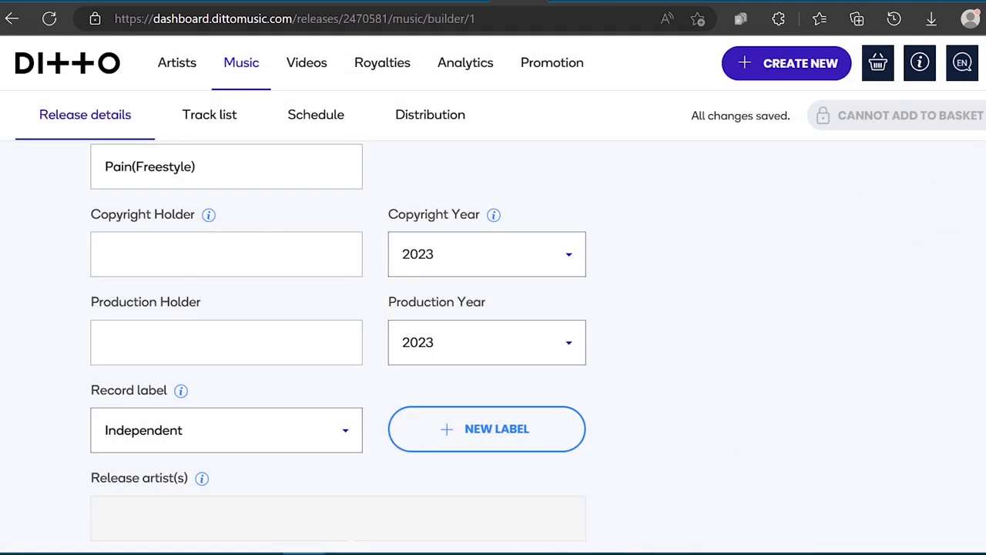
text(Showbiz Music Academy)
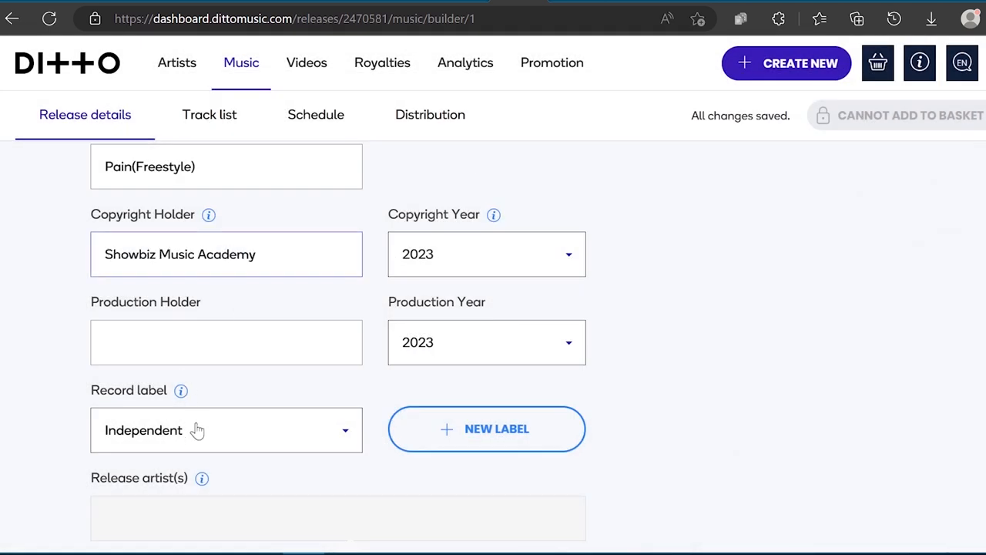
click(225, 429)
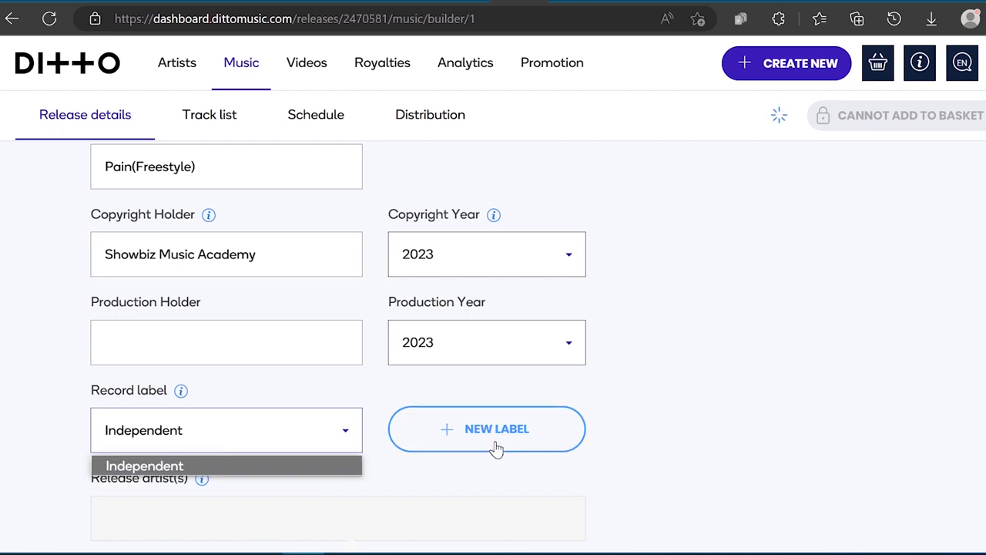
click(487, 428)
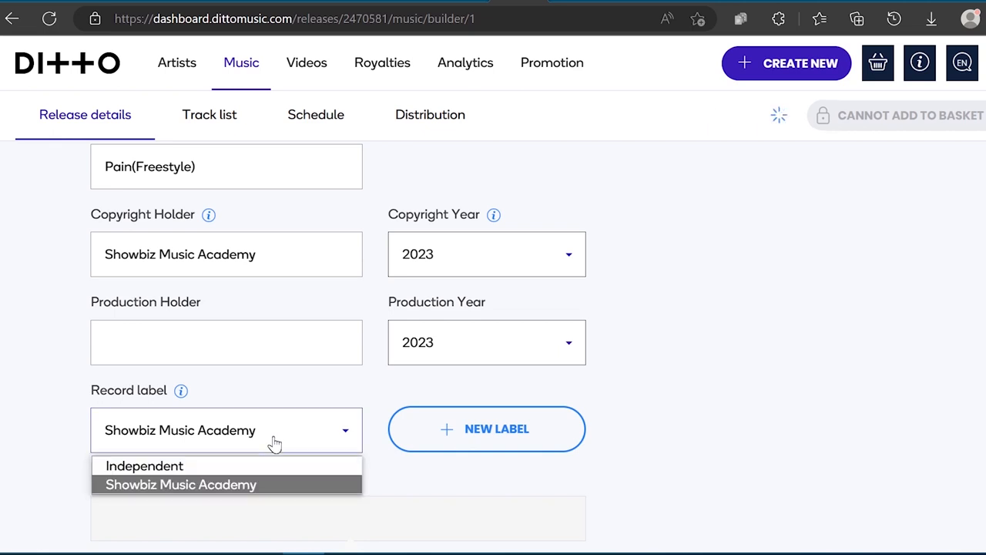
click(145, 466)
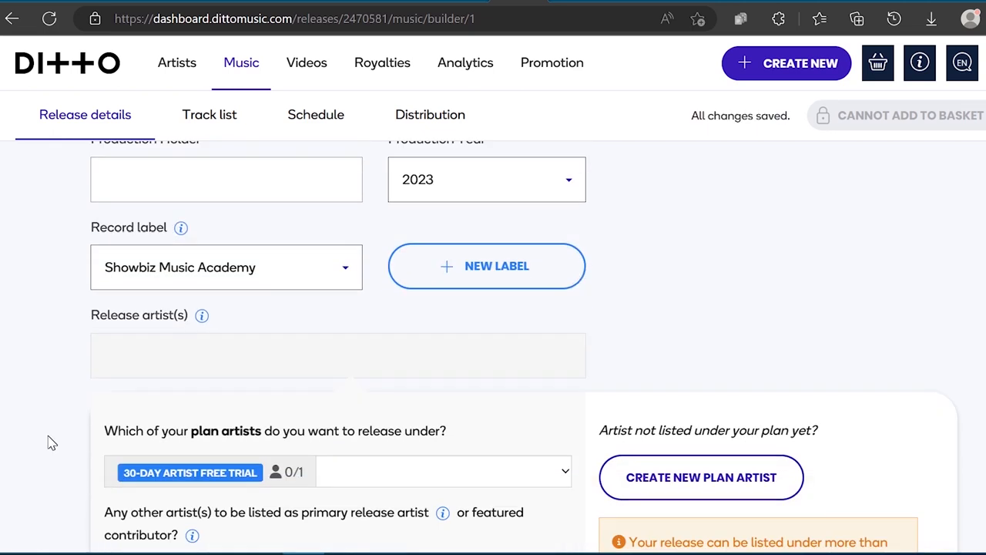
scroll(down, 3)
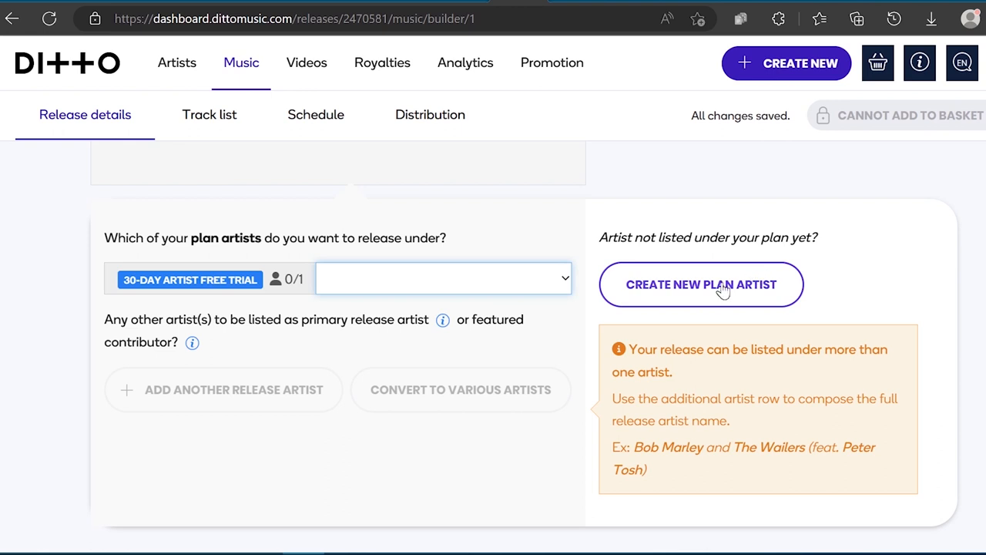
Create the plan artist ShyGuy Scanty as the release artist.
click(700, 284)
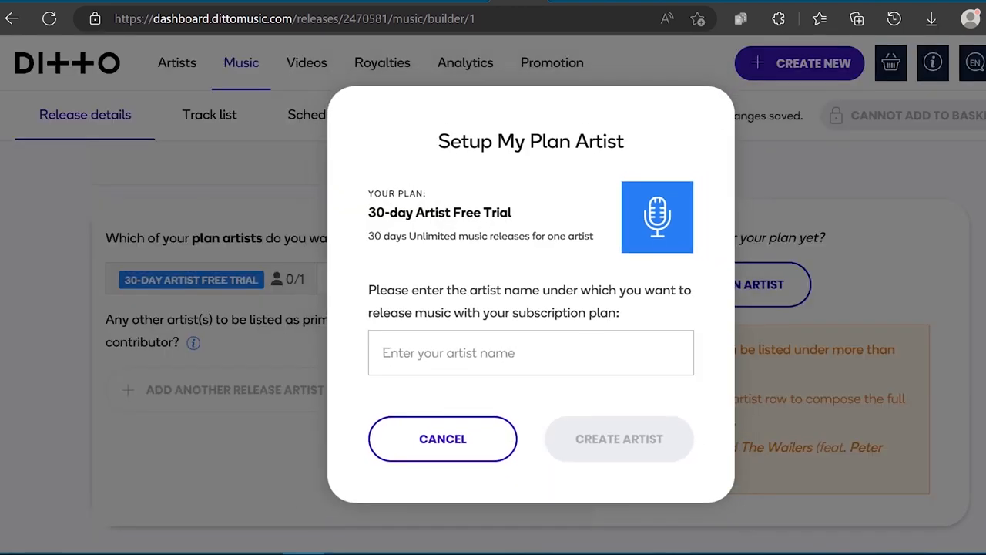
text(ShyGuy Scan)
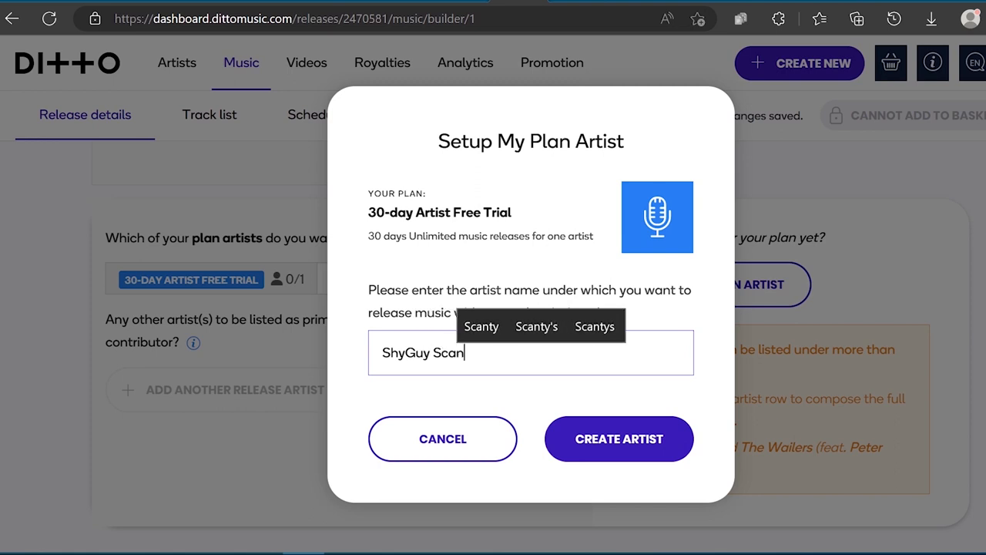
click(619, 437)
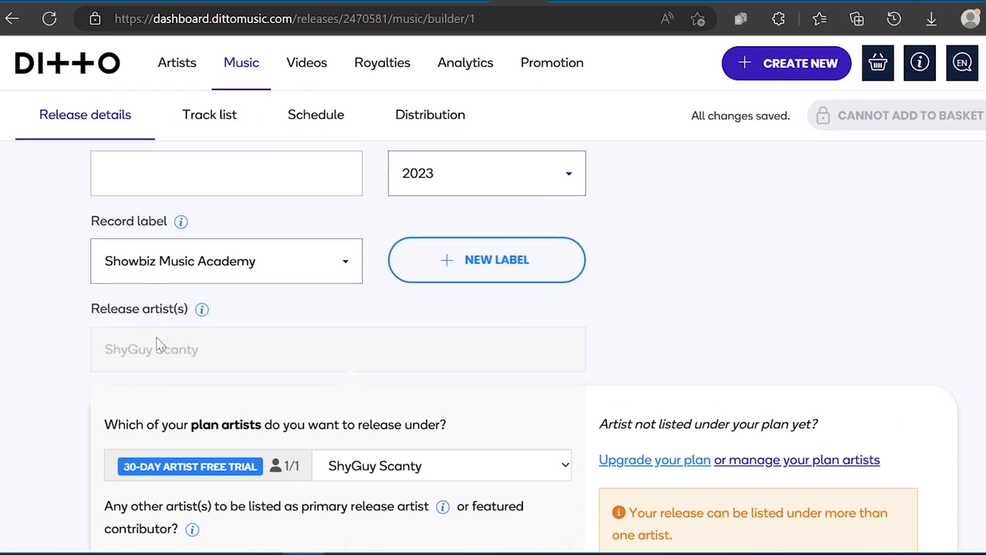
scroll(down, 3)
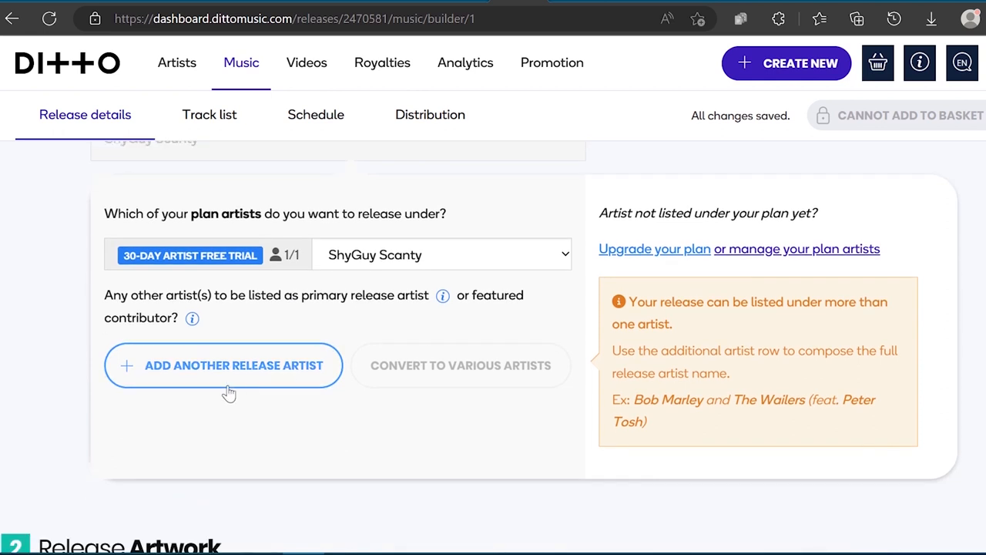
mouse_move(587, 304)
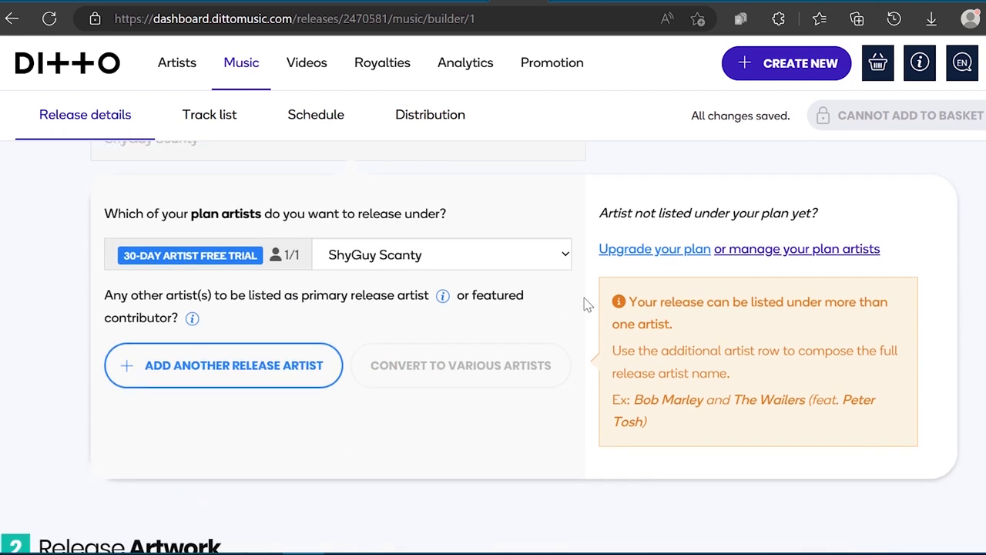
scroll(down, 3)
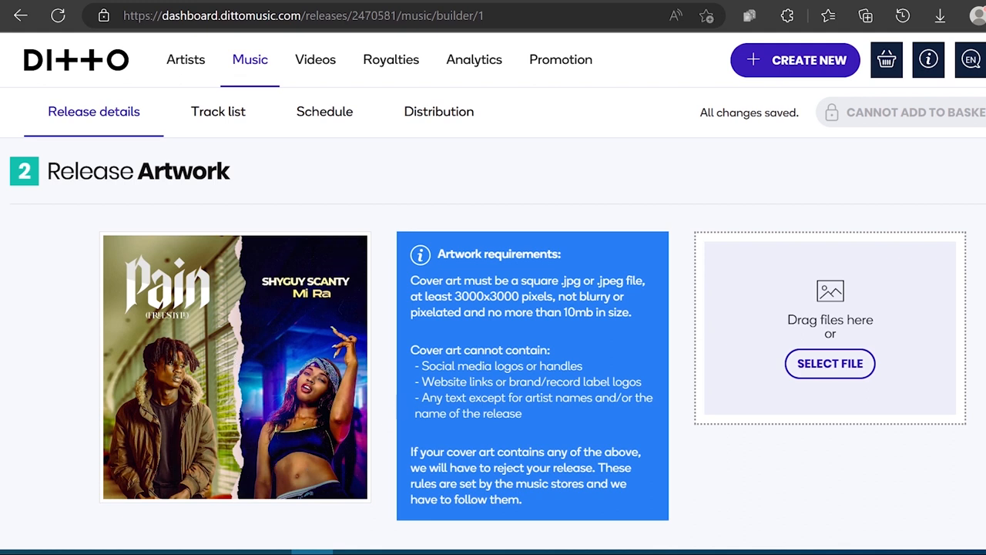
mouse_move(234, 407)
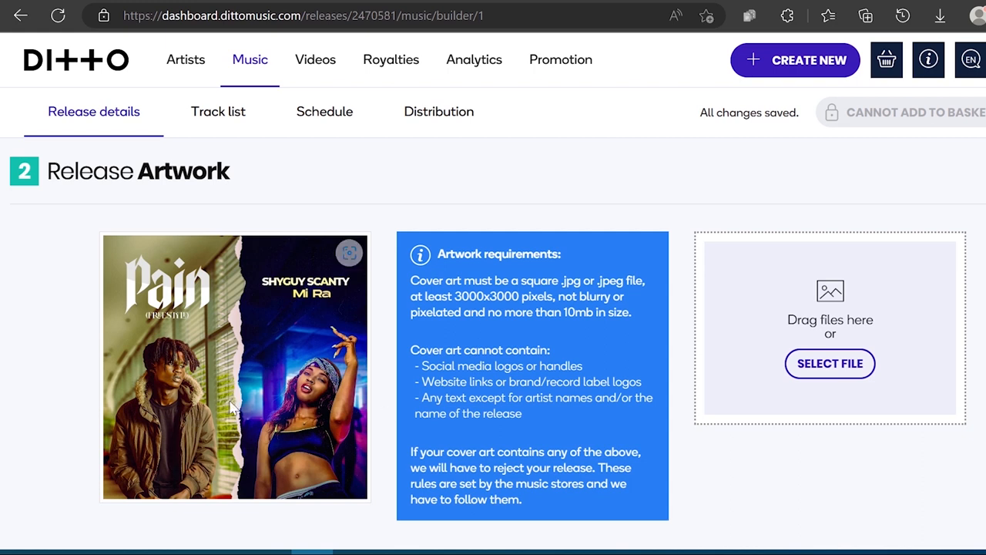
mouse_move(208, 419)
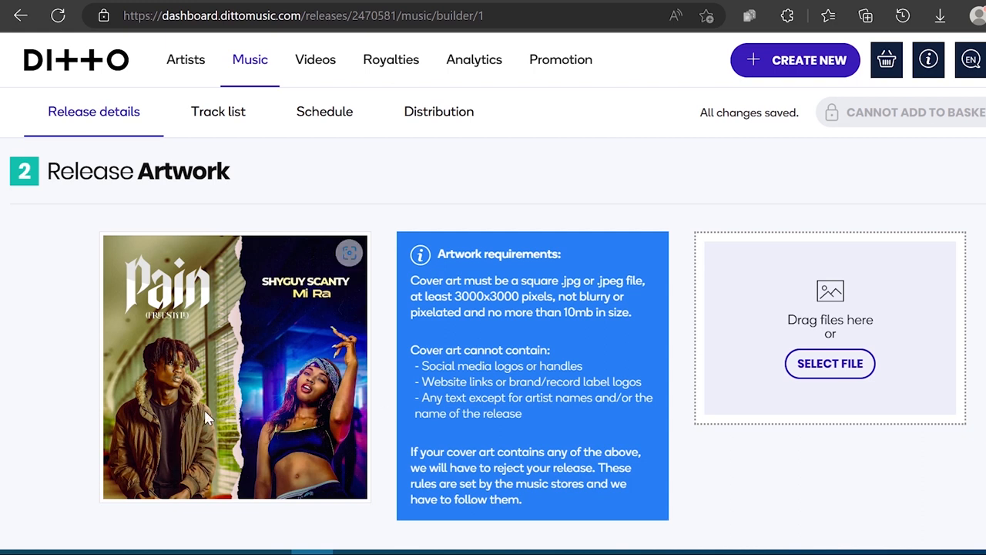
Review the artwork and primary genre choices, keeping Afrobeats, Afro-Beat and English (British).
scroll(down, 3)
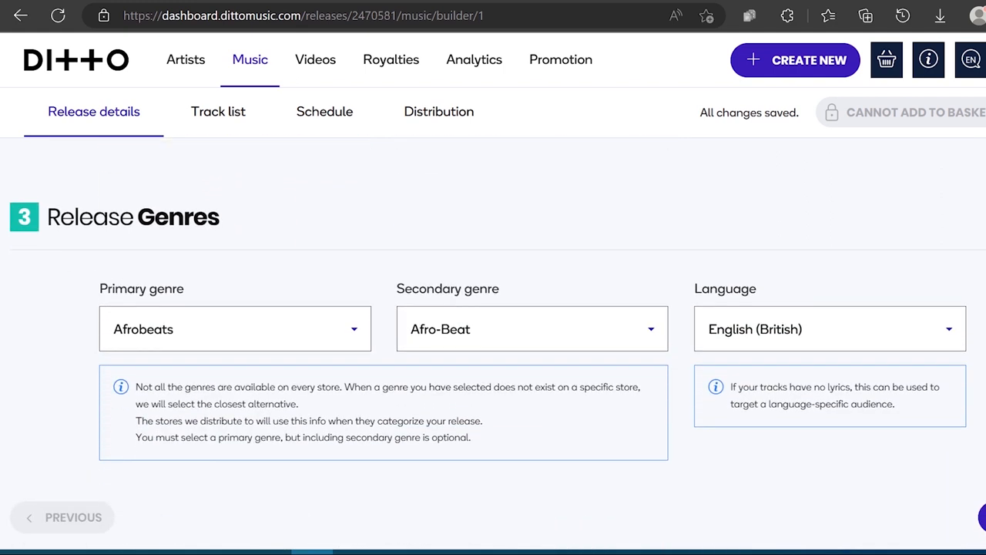
mouse_move(170, 339)
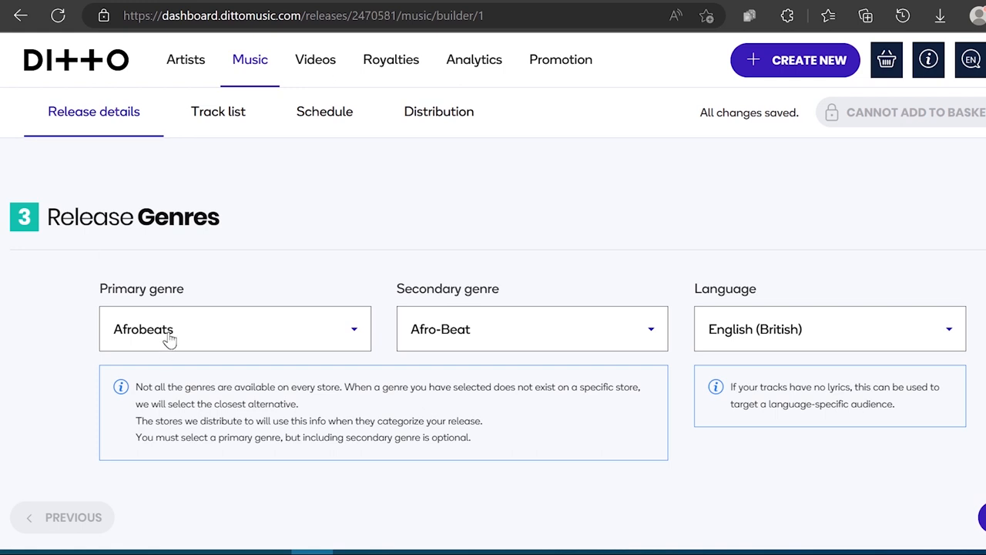
click(234, 329)
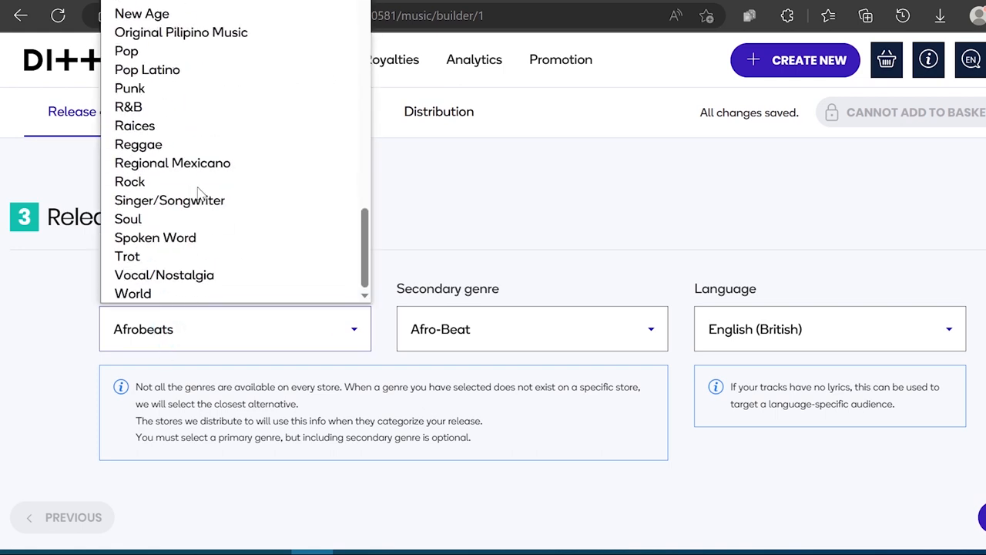
mouse_move(180, 31)
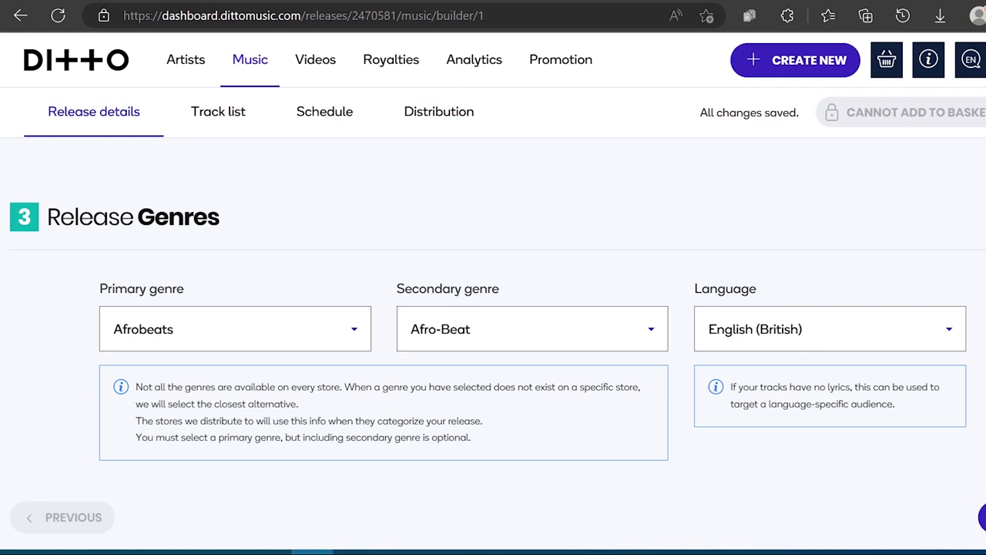
mouse_move(895, 442)
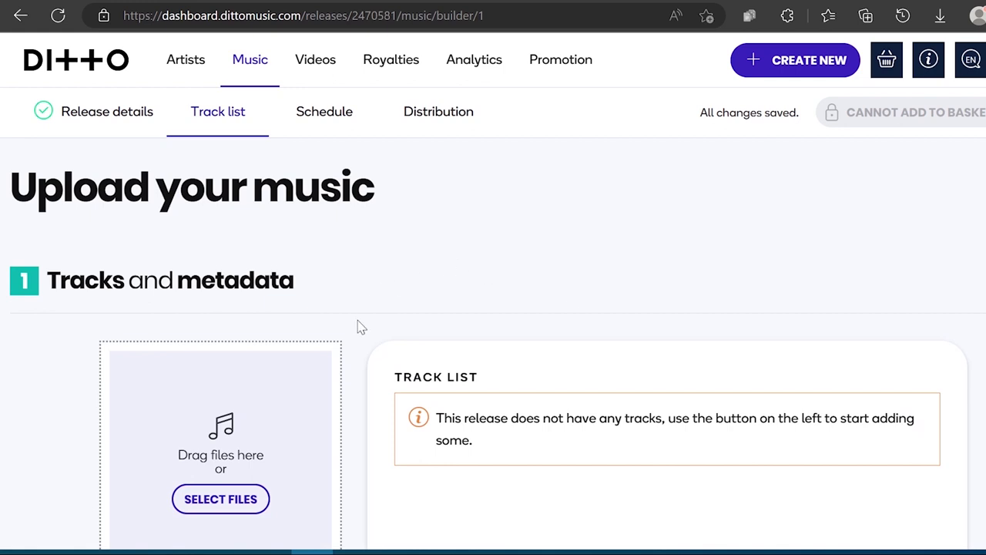
Upload the Pain(Freestyle) audio file as the single track by ShyGuy Scanty.
scroll(down, 3)
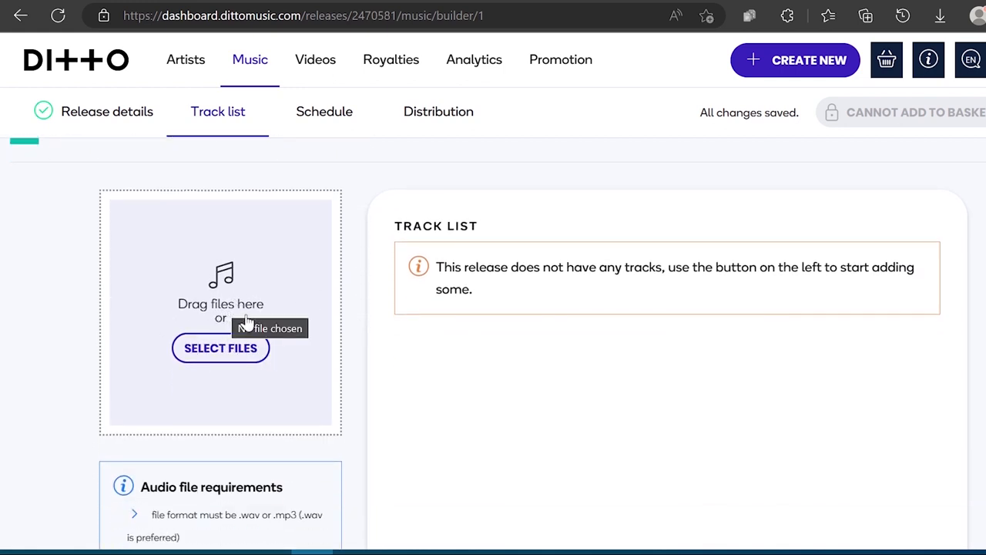
mouse_move(508, 374)
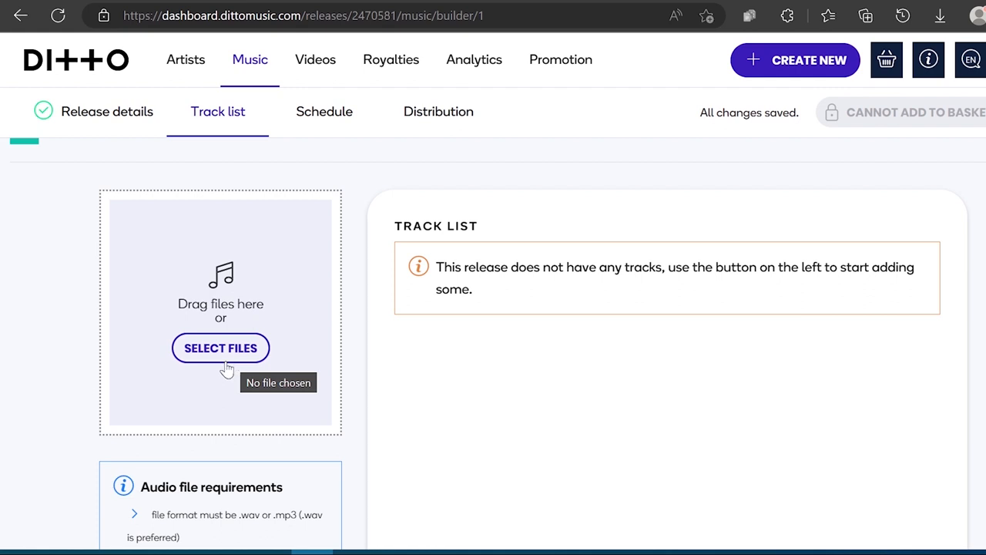
scroll(down, 3)
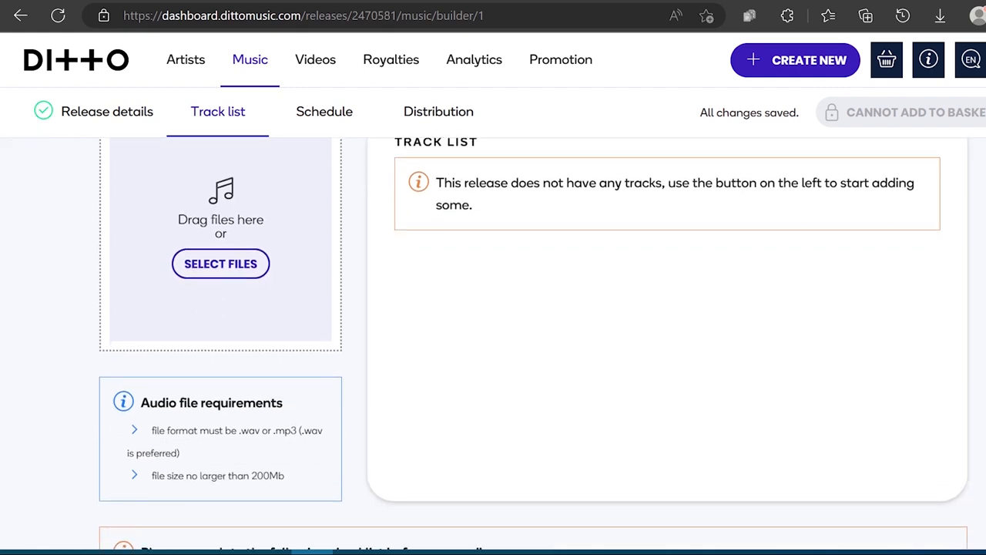
mouse_move(296, 446)
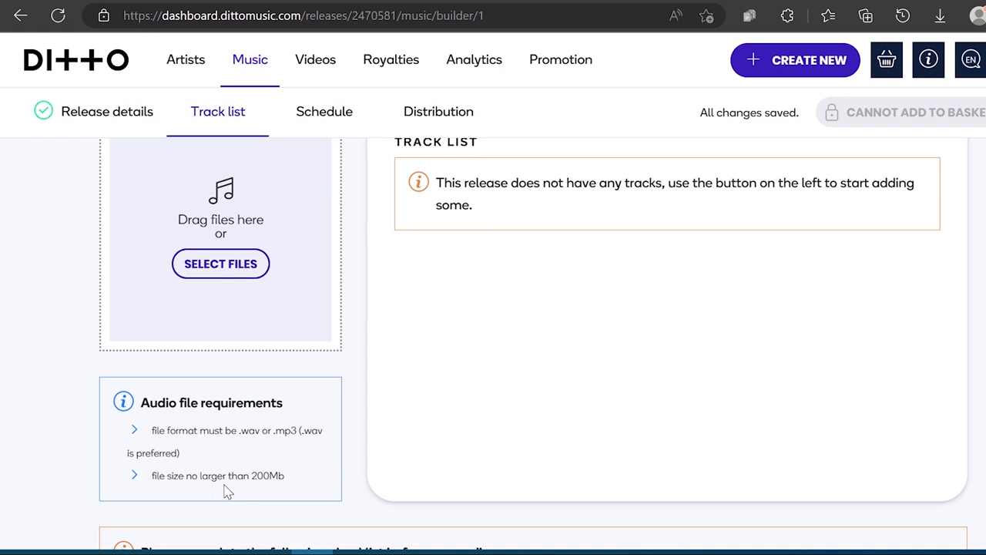
scroll(down, 3)
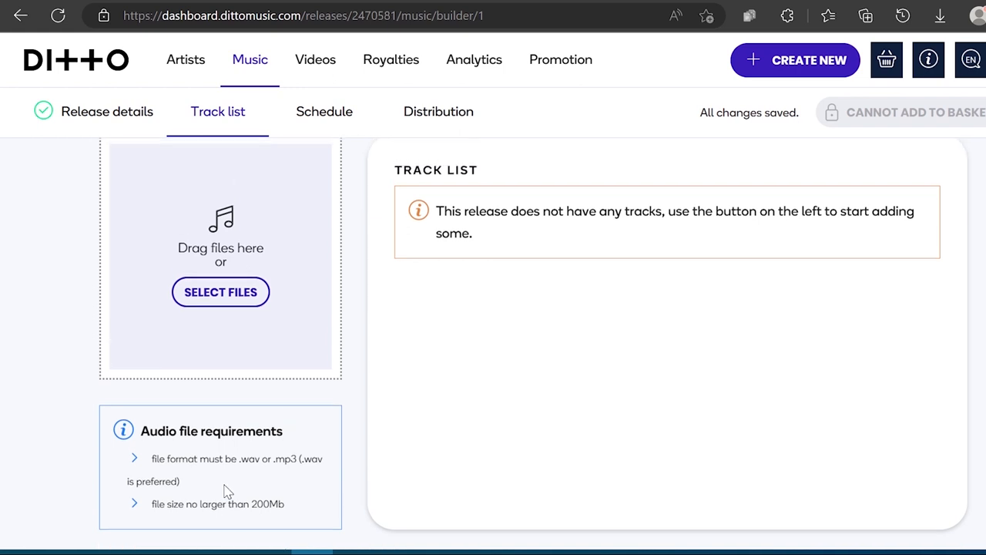
click(220, 291)
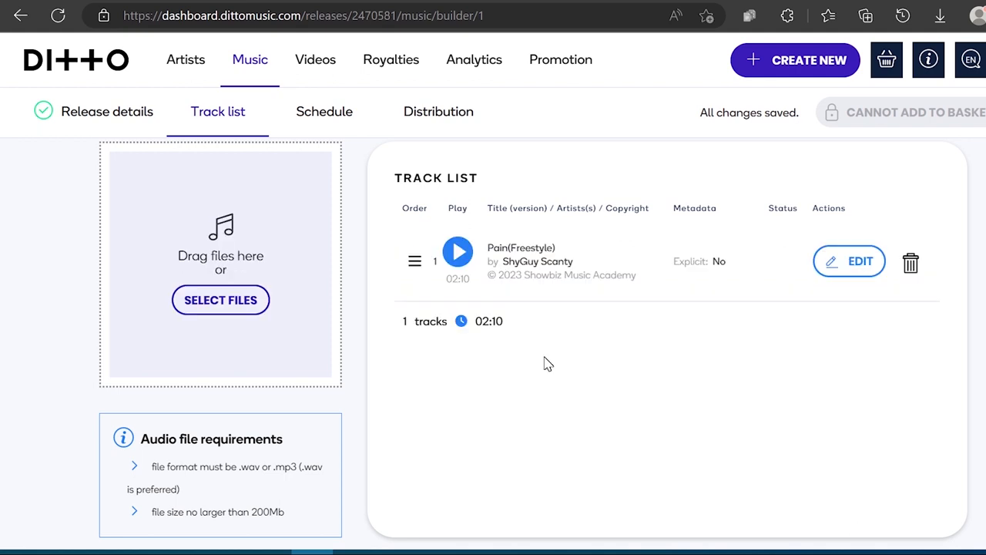
mouse_move(848, 262)
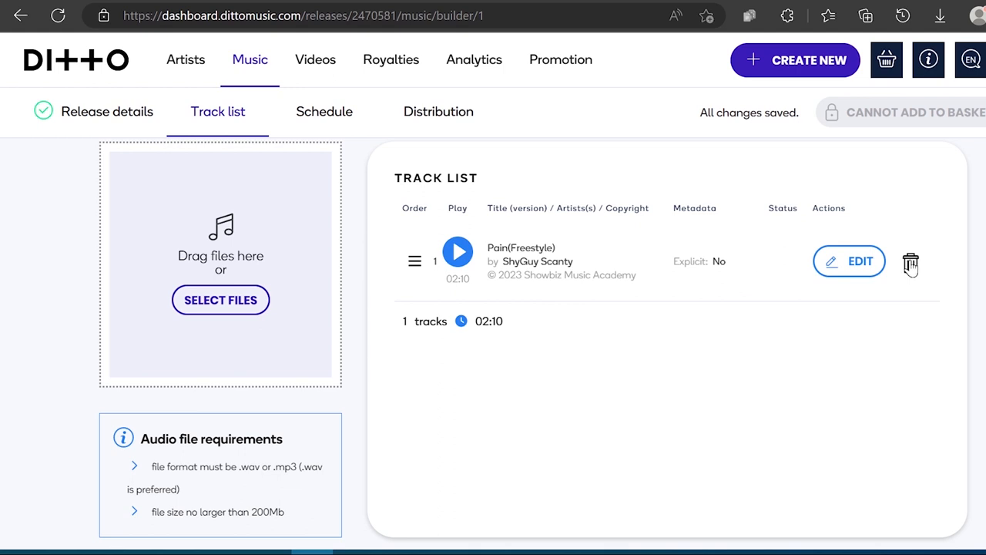
mouse_move(911, 264)
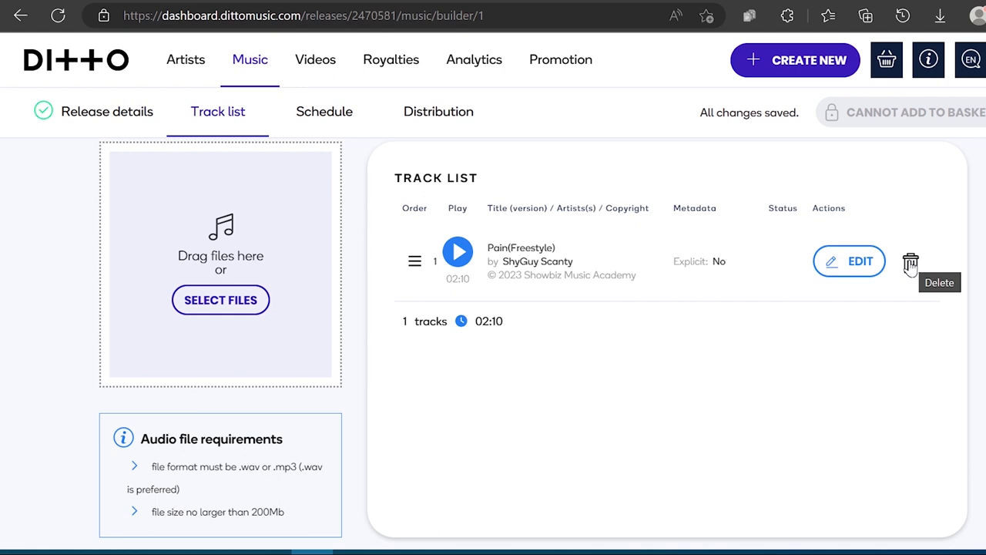
mouse_move(458, 252)
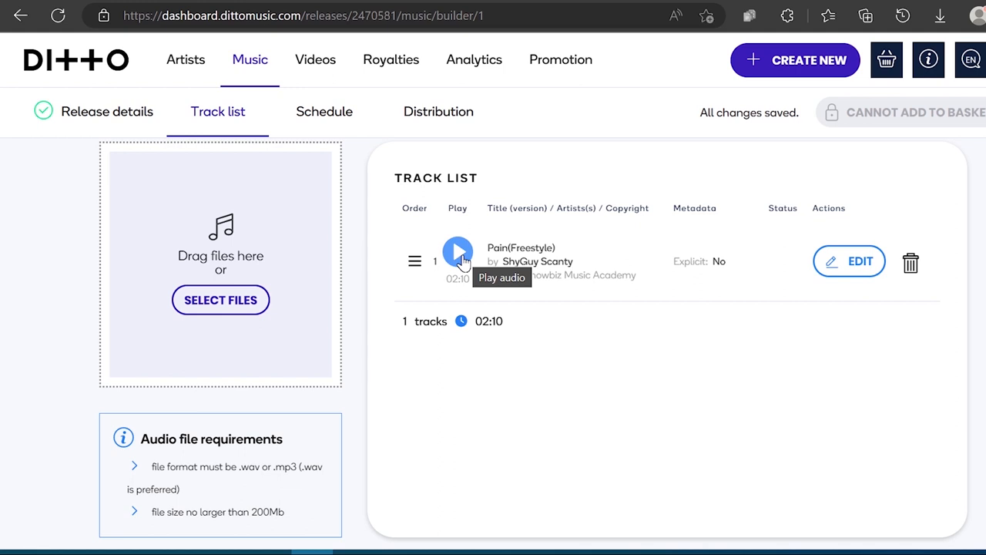
mouse_move(859, 265)
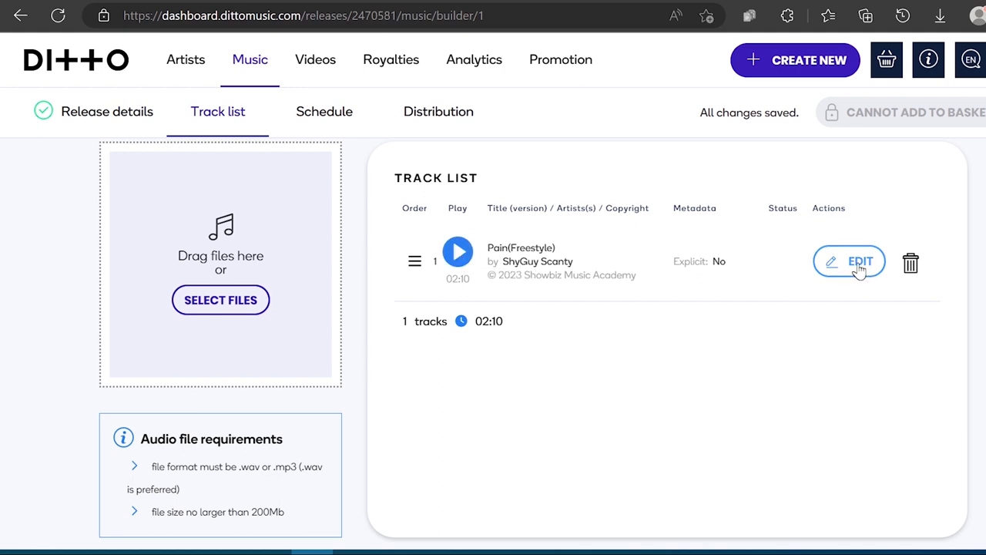
Edit the track and set its 30-second preview to run from about 0:11 to 0:41.
click(848, 262)
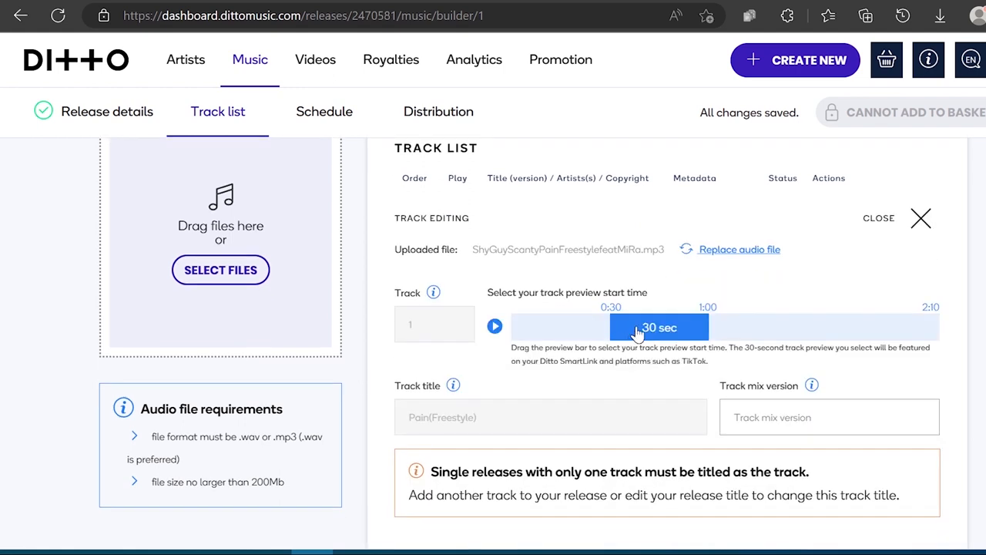
drag(659, 326, 588, 327)
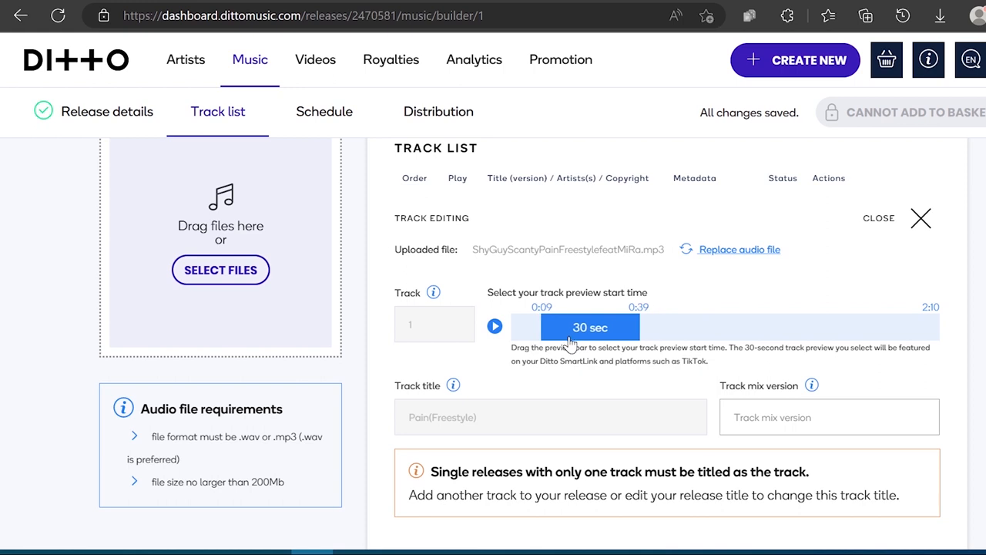
mouse_move(736, 367)
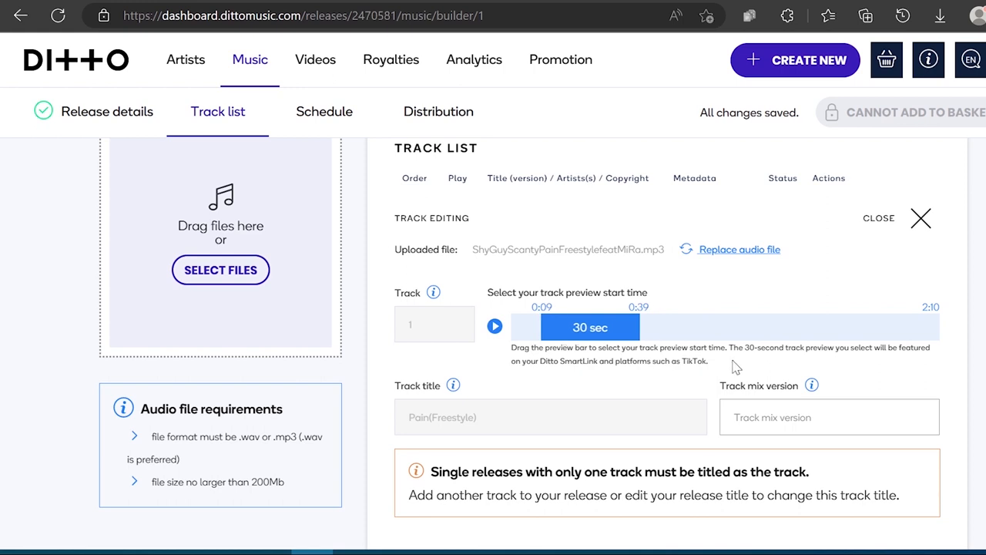
mouse_move(589, 385)
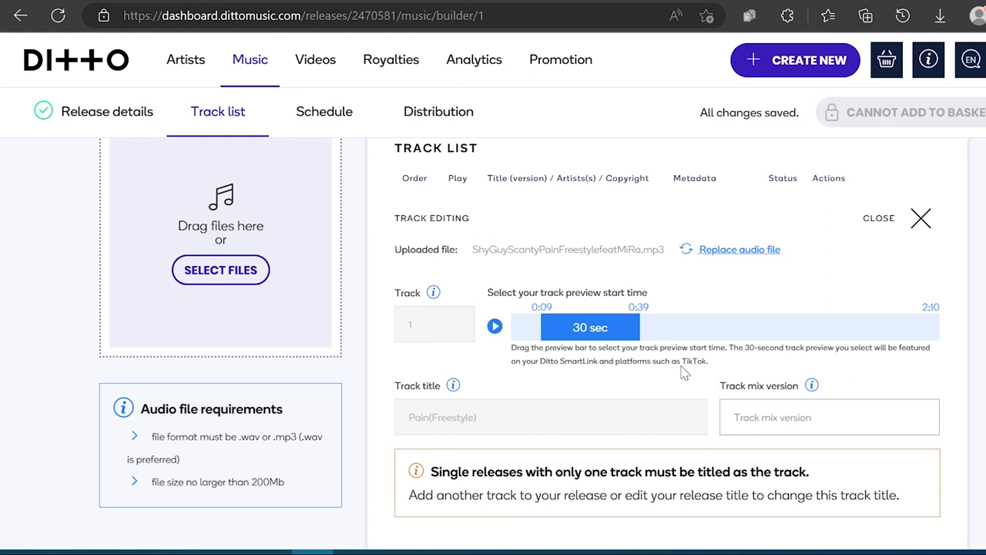
drag(589, 326, 650, 327)
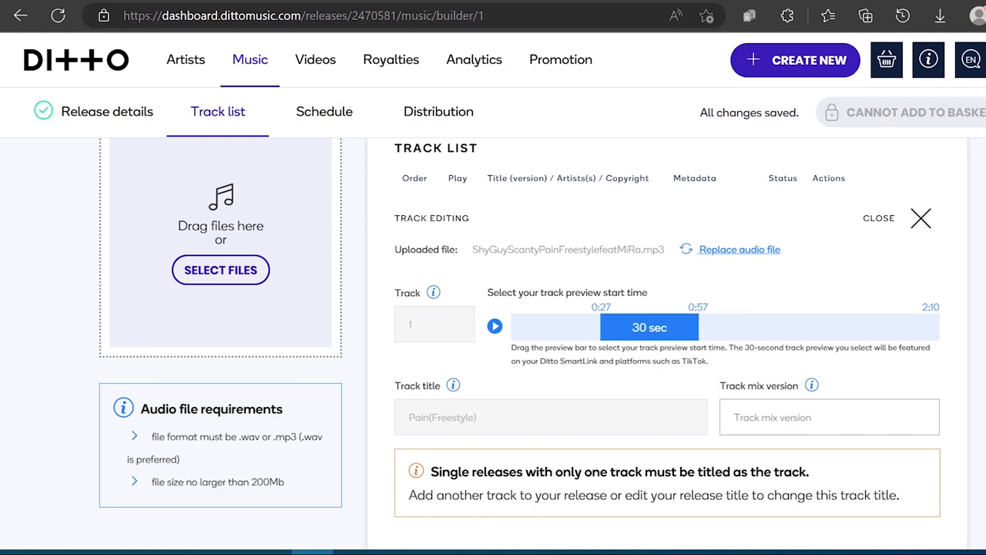
drag(650, 326, 596, 326)
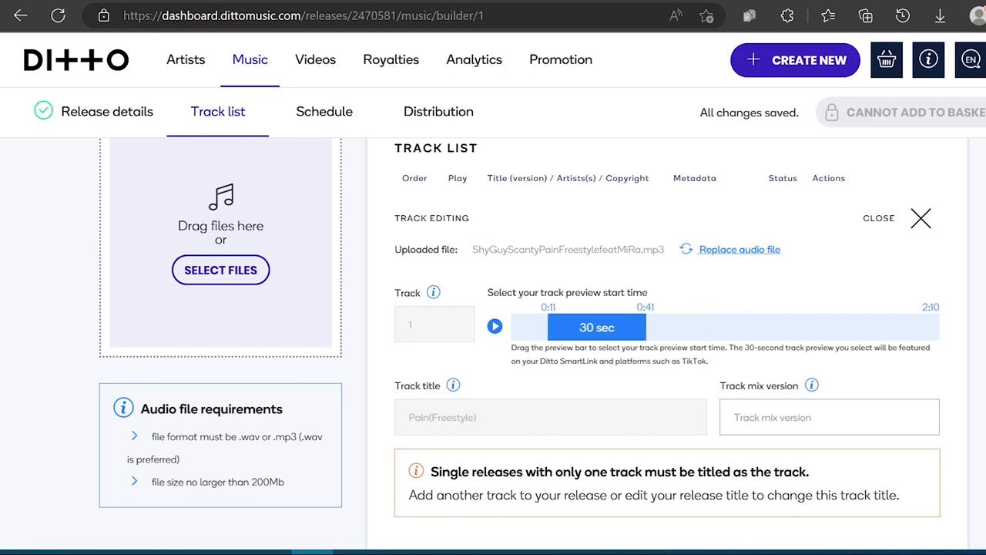
scroll(down, 3)
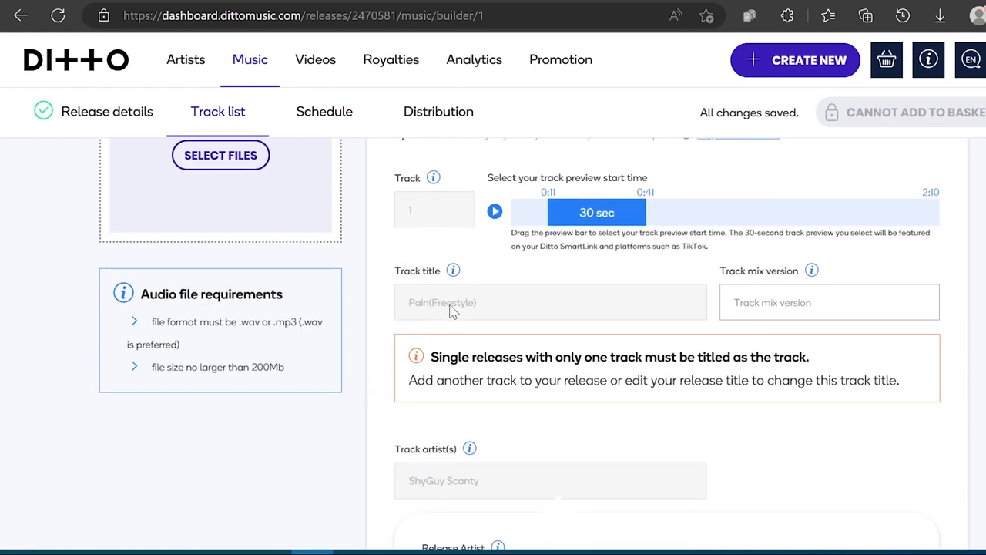
mouse_move(767, 285)
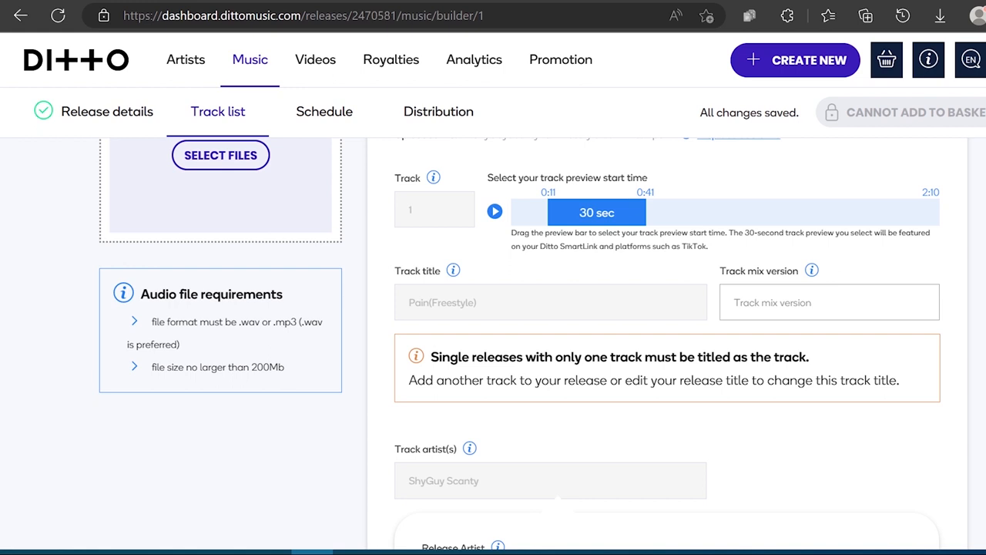
Add a featured artist row and try creating Mi Ra, which already exists.
scroll(down, 3)
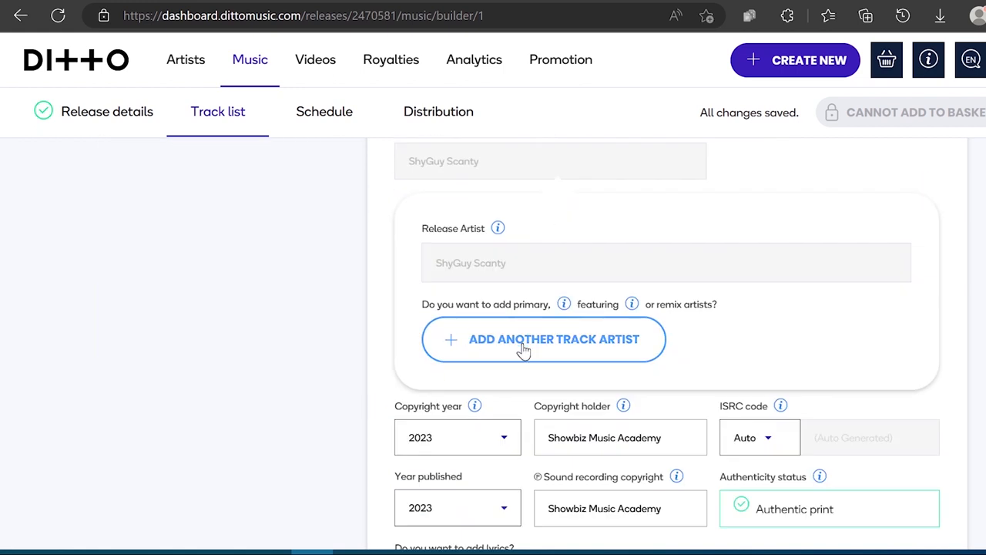
mouse_move(591, 354)
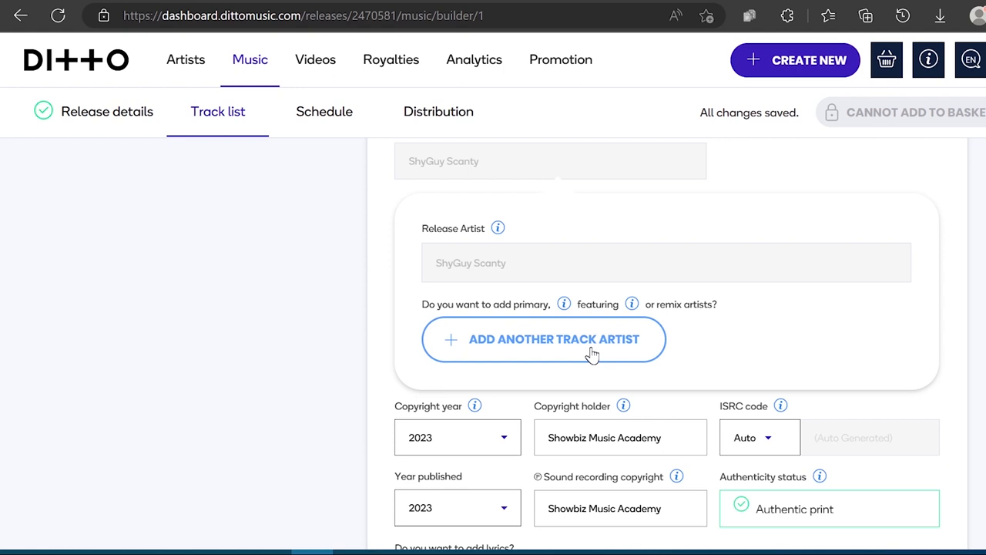
click(542, 339)
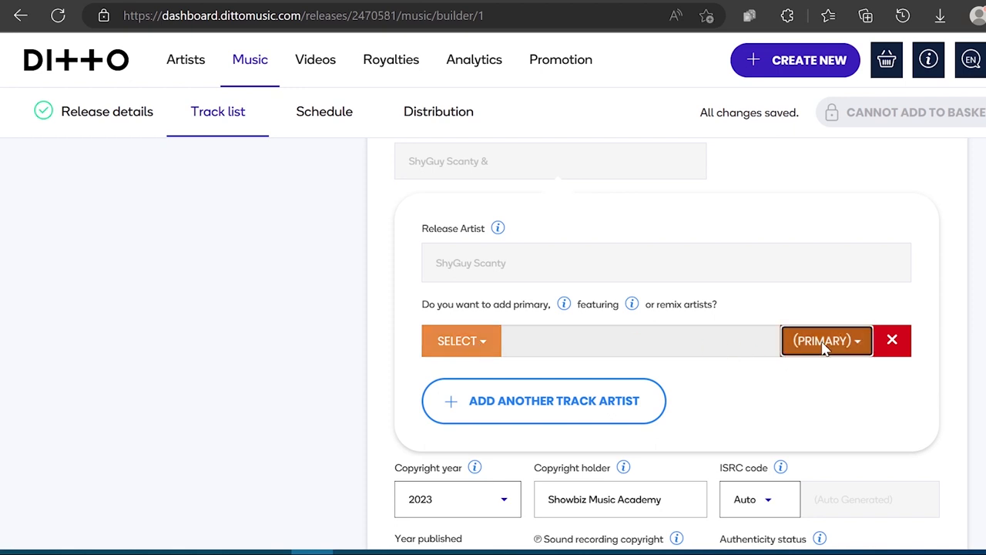
click(826, 340)
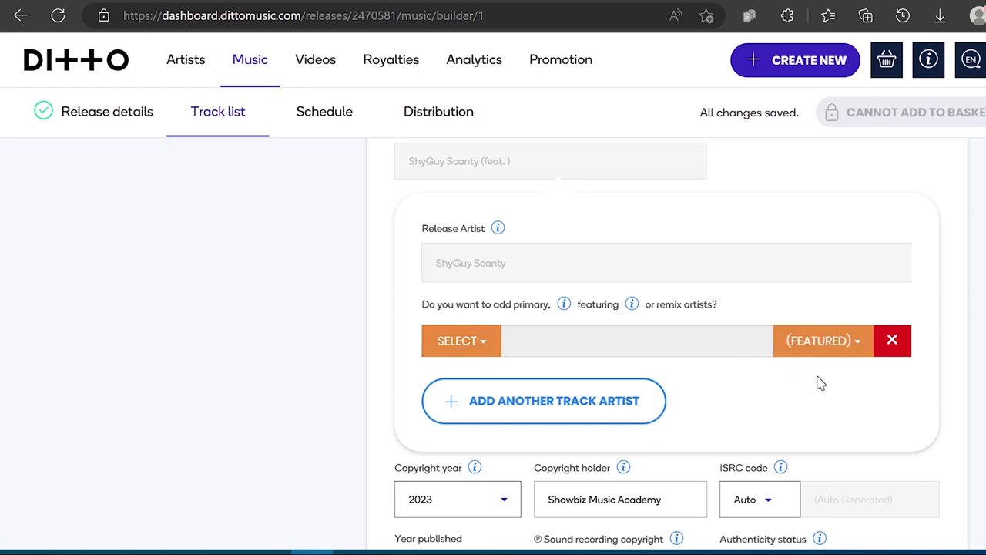
click(460, 341)
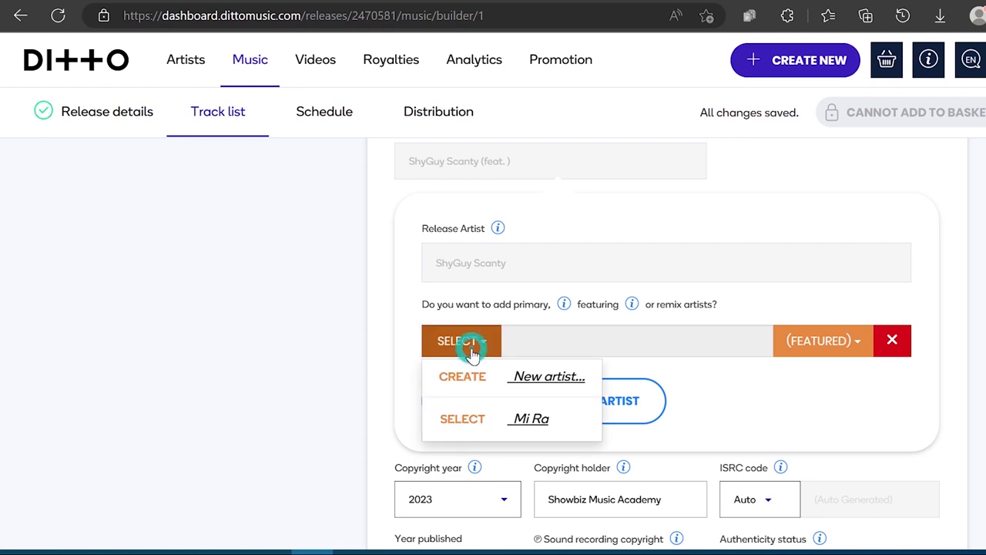
mouse_move(548, 376)
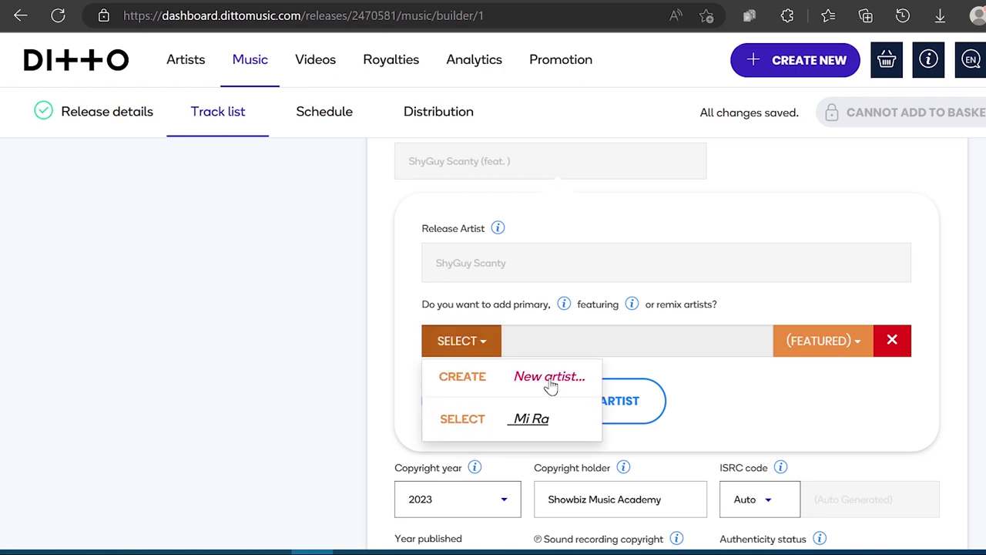
mouse_move(530, 419)
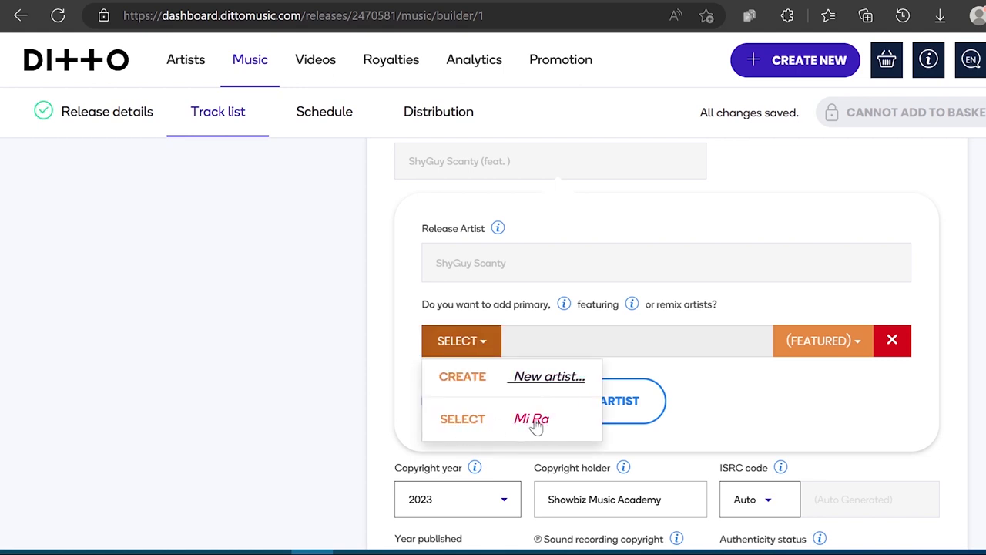
mouse_move(546, 376)
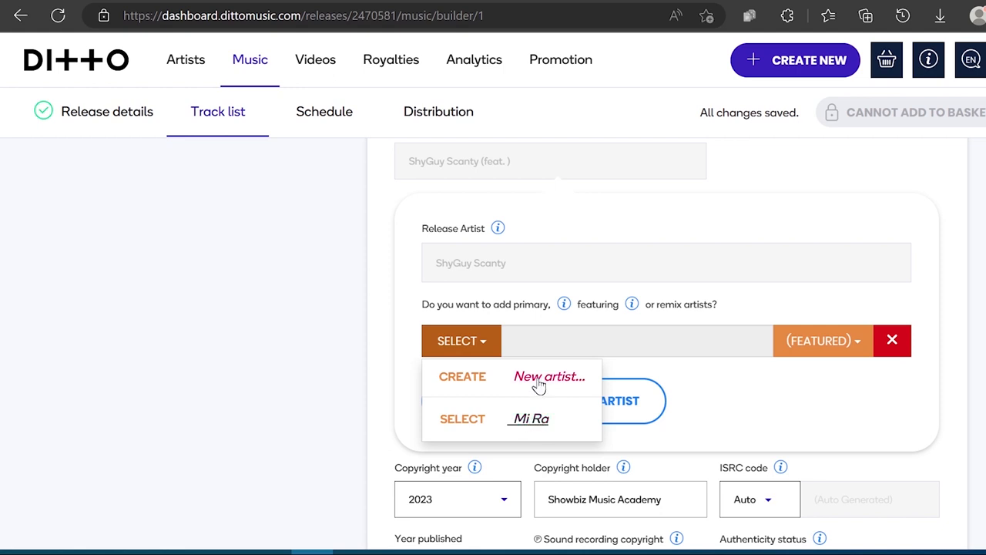
click(548, 376)
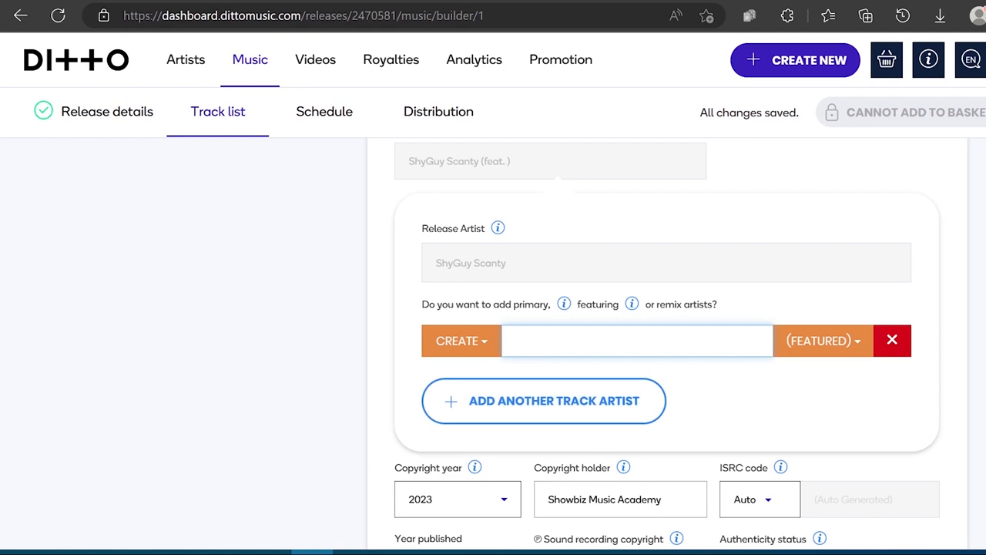
text(Ma)
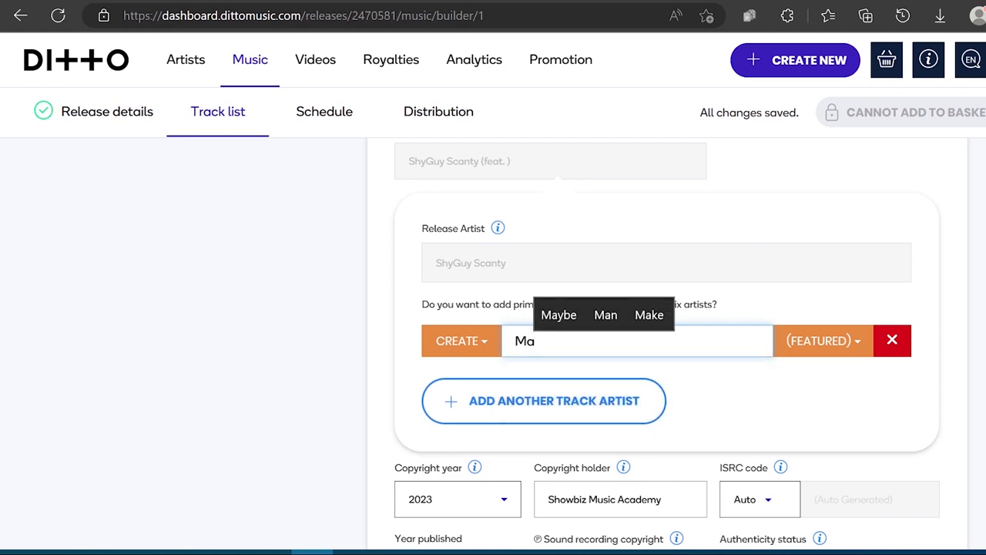
text(Mi Ra)
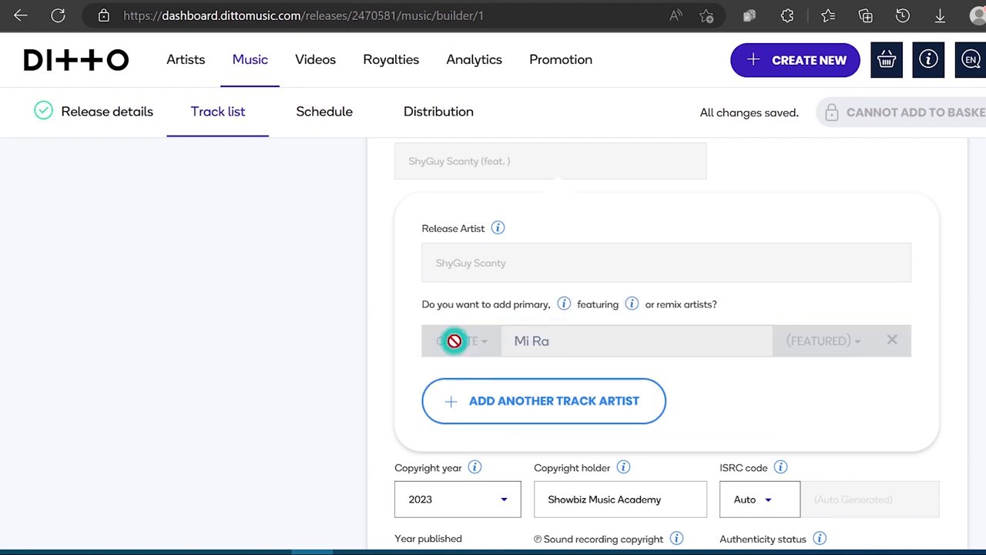
click(456, 340)
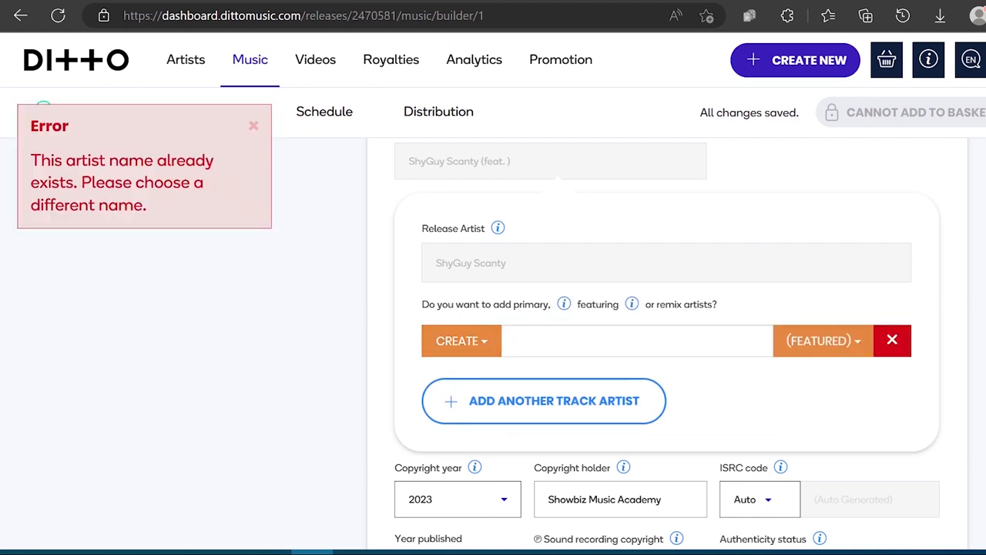
Select the existing Mi Ra profile as the track's featured artist.
click(461, 340)
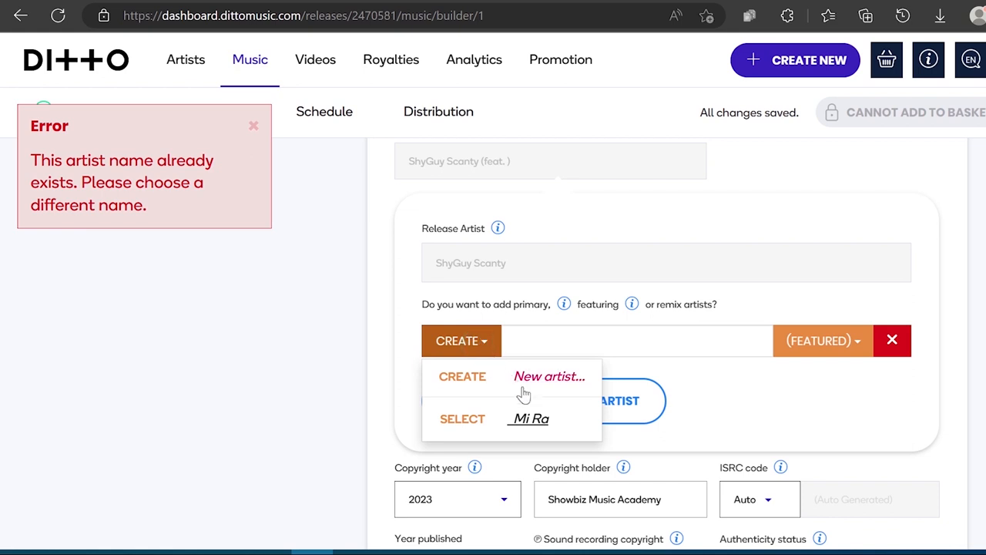
click(530, 419)
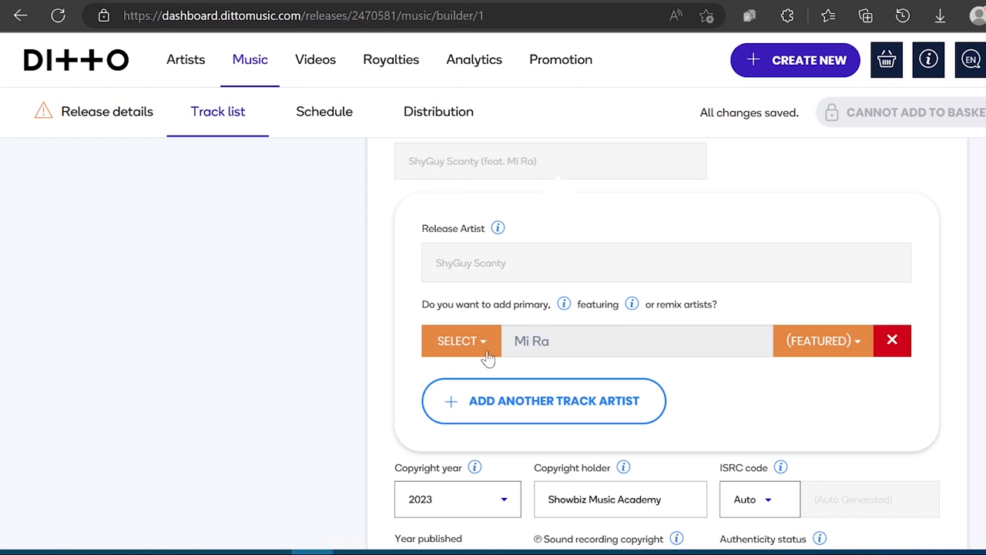
scroll(down, 3)
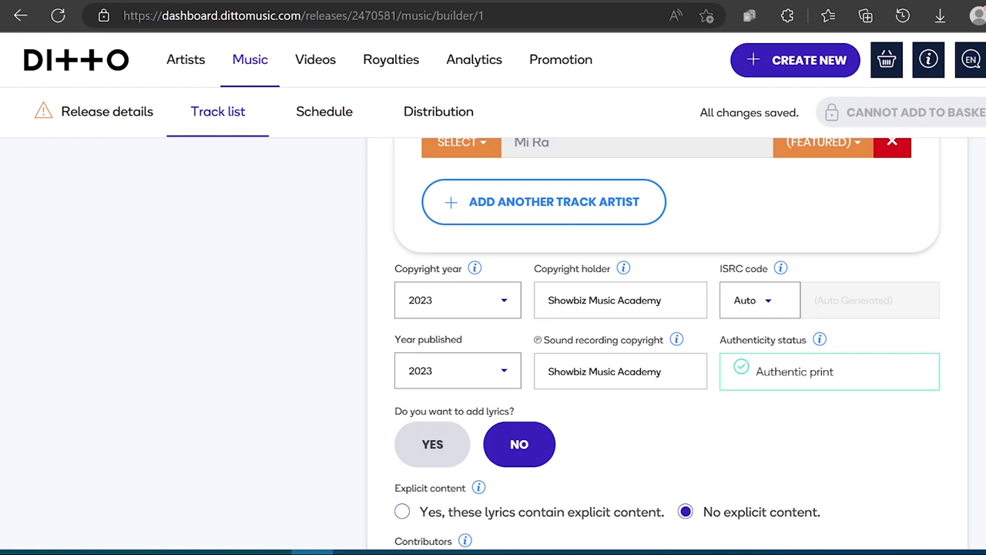
mouse_move(730, 281)
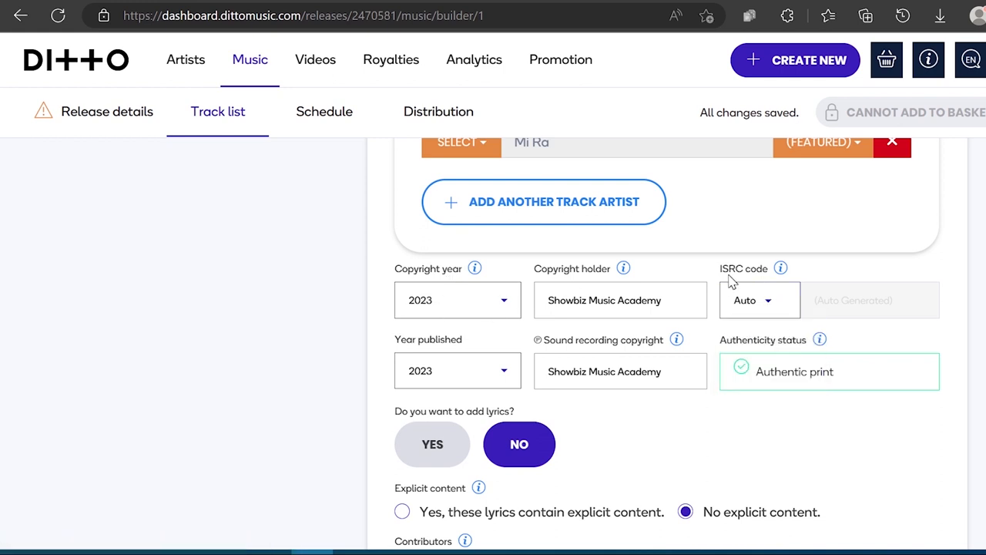
click(758, 298)
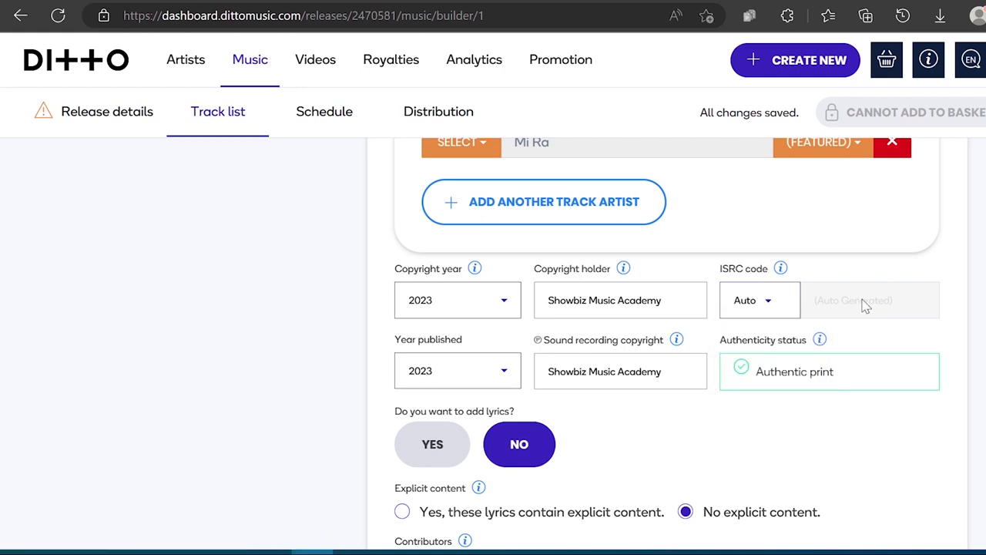
click(758, 299)
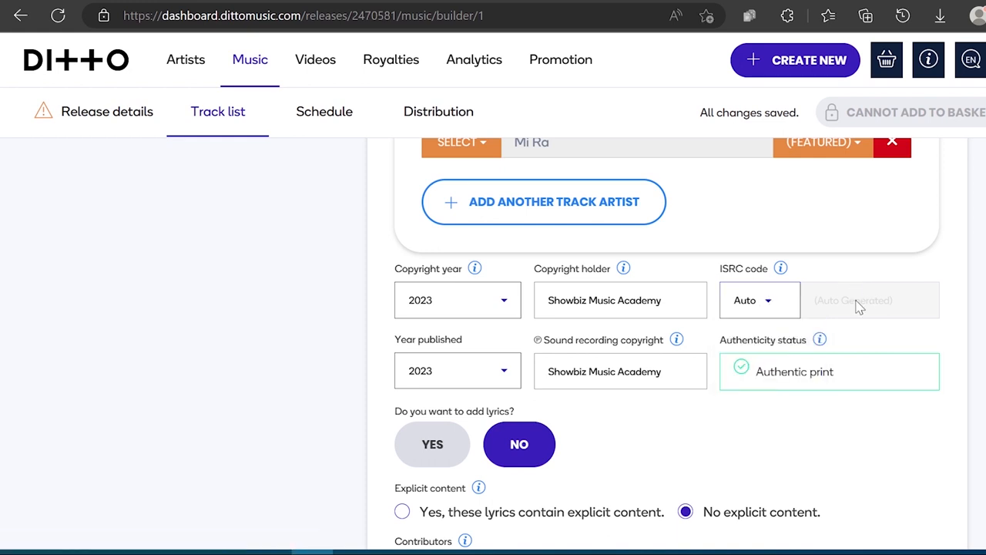
mouse_move(443, 357)
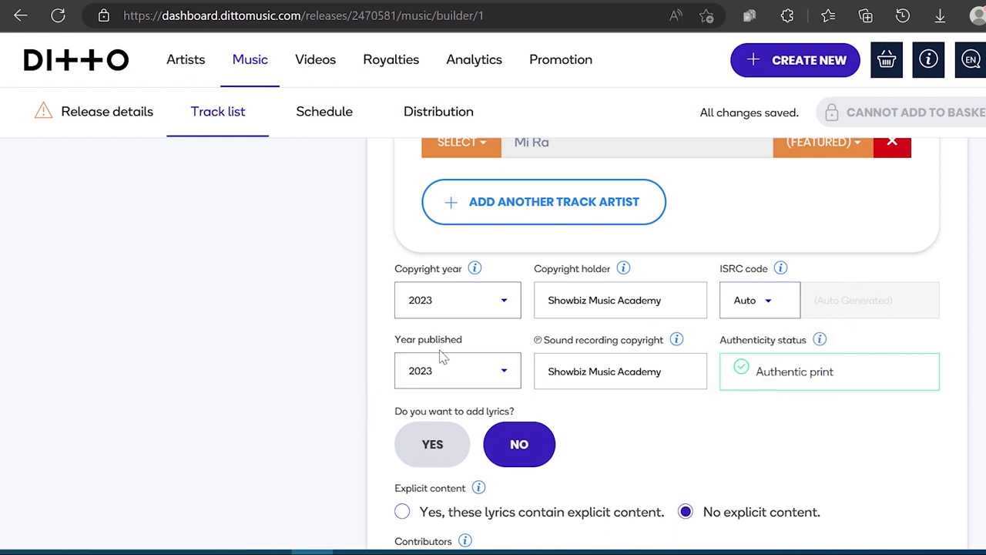
mouse_move(624, 353)
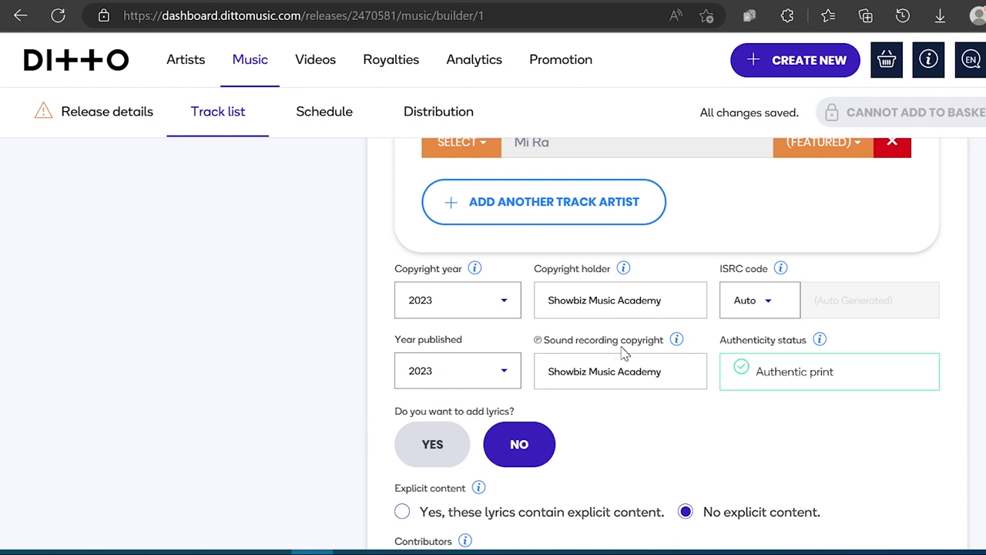
mouse_move(624, 353)
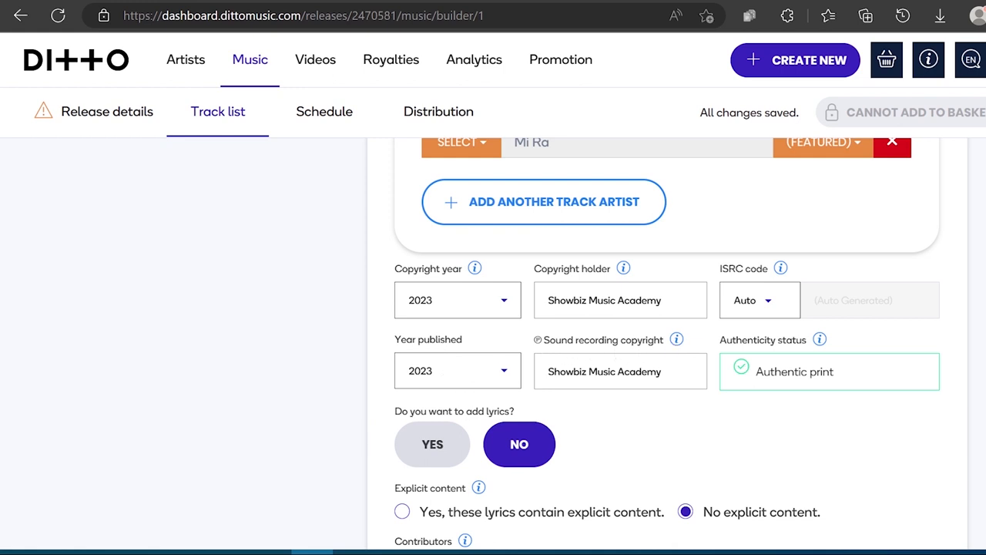
mouse_move(795, 348)
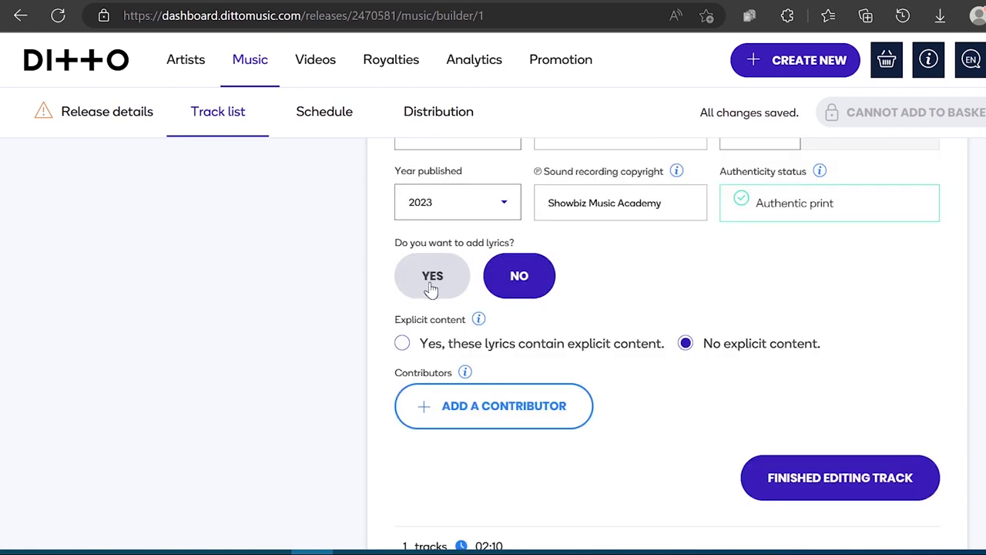
click(431, 275)
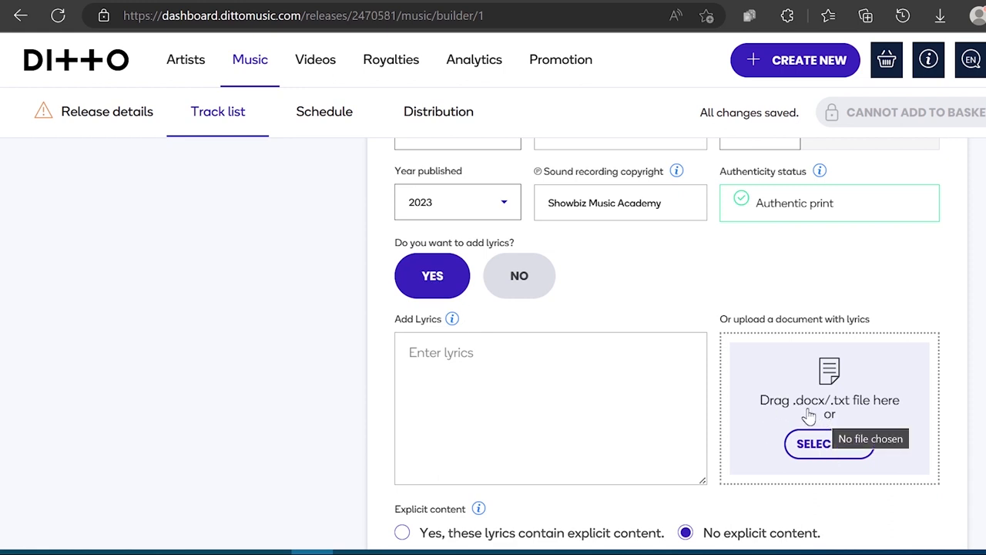
mouse_move(850, 413)
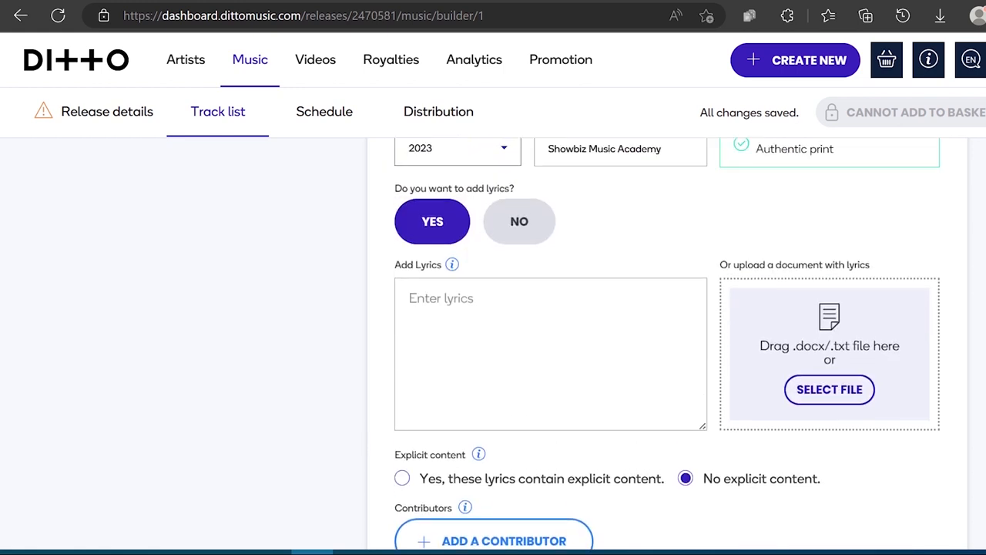
click(518, 221)
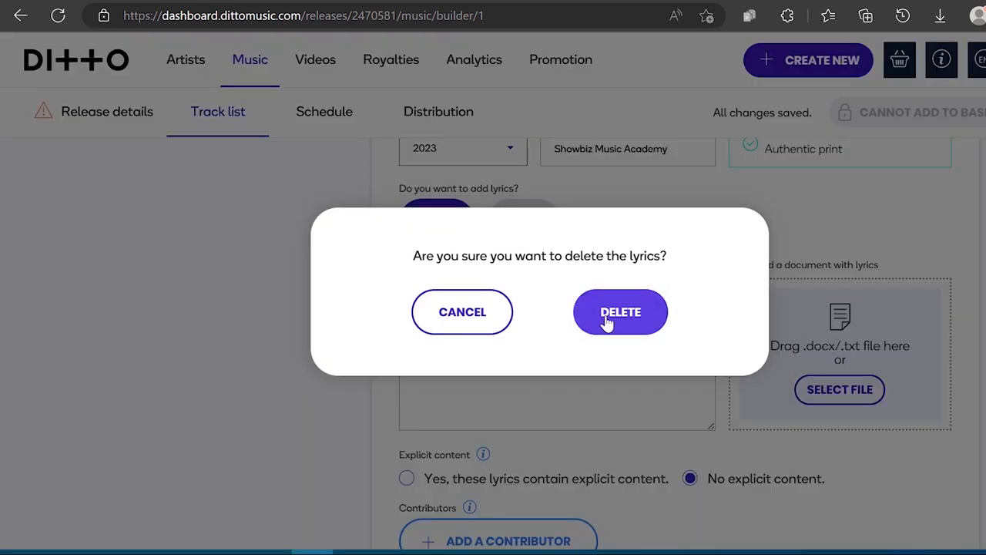
click(619, 311)
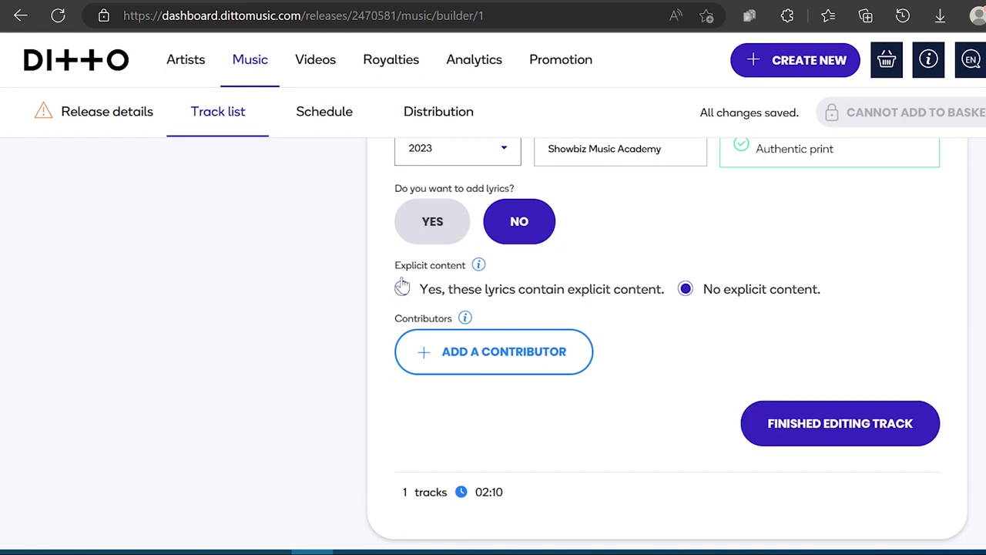
mouse_move(481, 302)
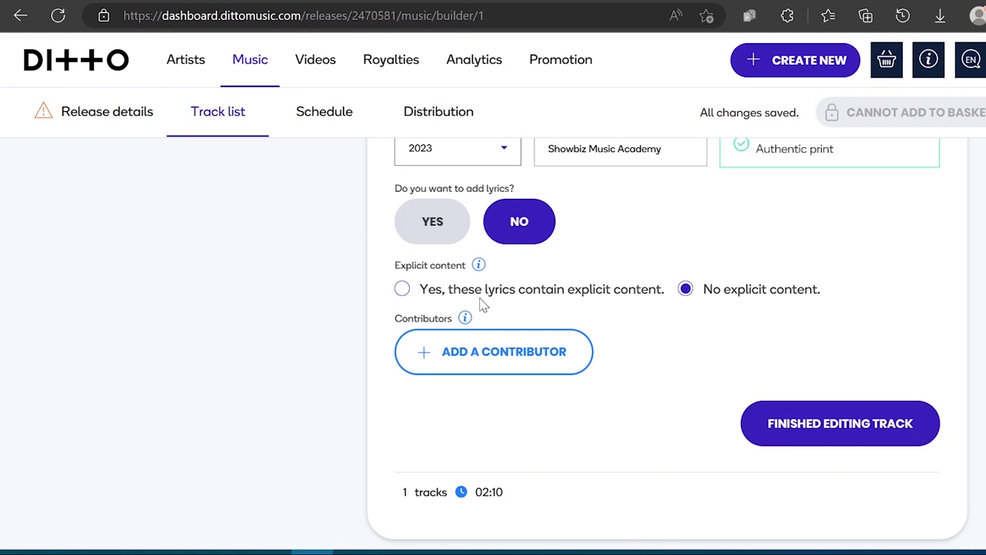
mouse_move(712, 305)
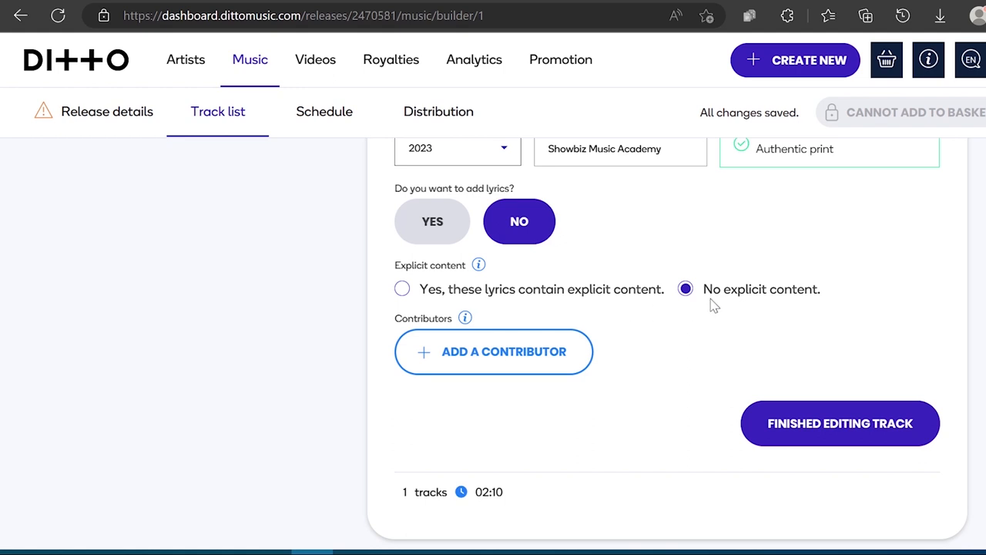
mouse_move(832, 308)
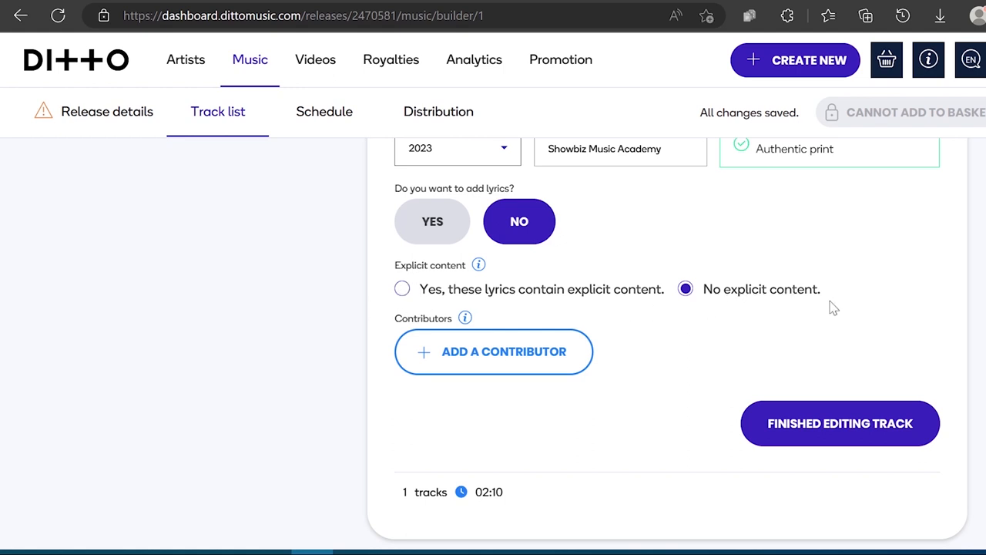
Remove an empty contributor entry and finish editing the Pain(Freestyle) track.
click(493, 352)
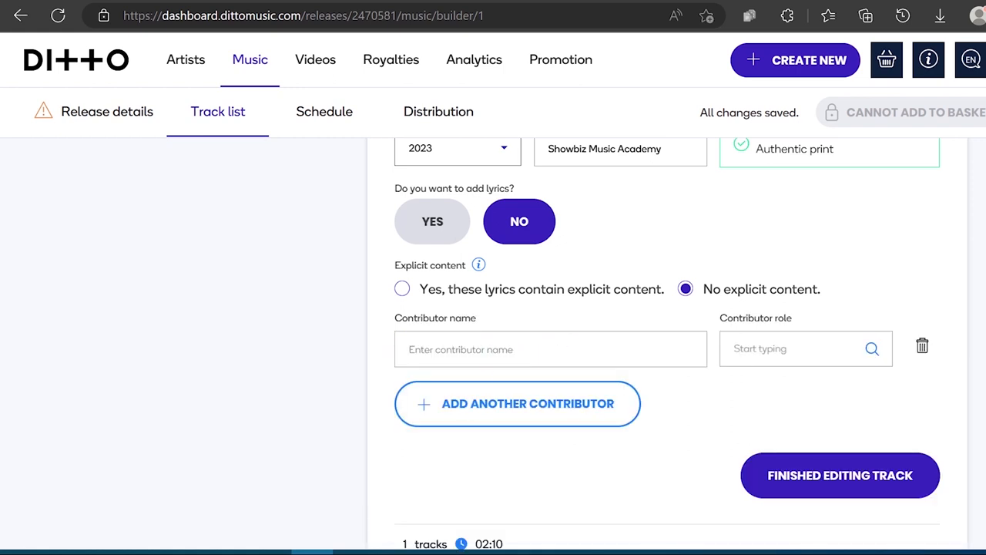
mouse_move(709, 399)
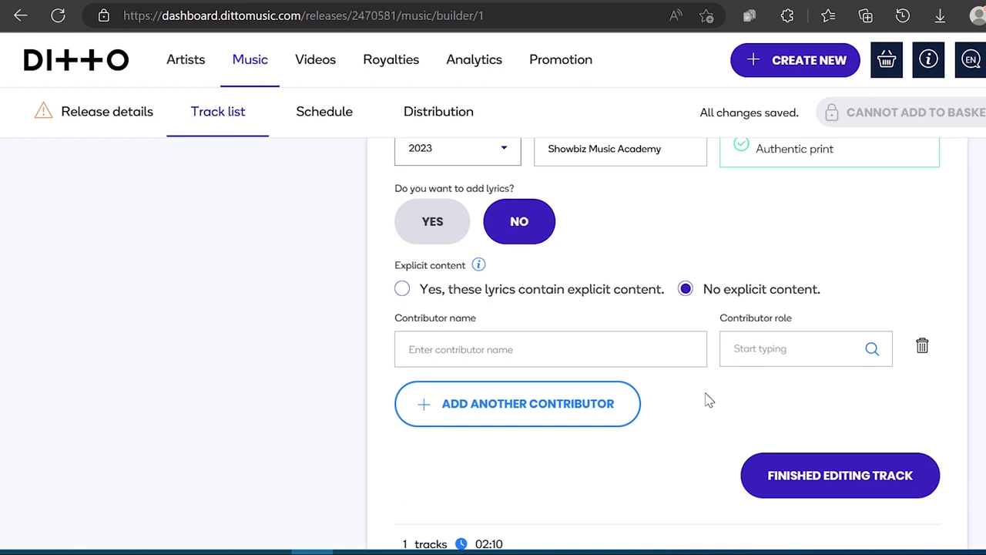
click(921, 345)
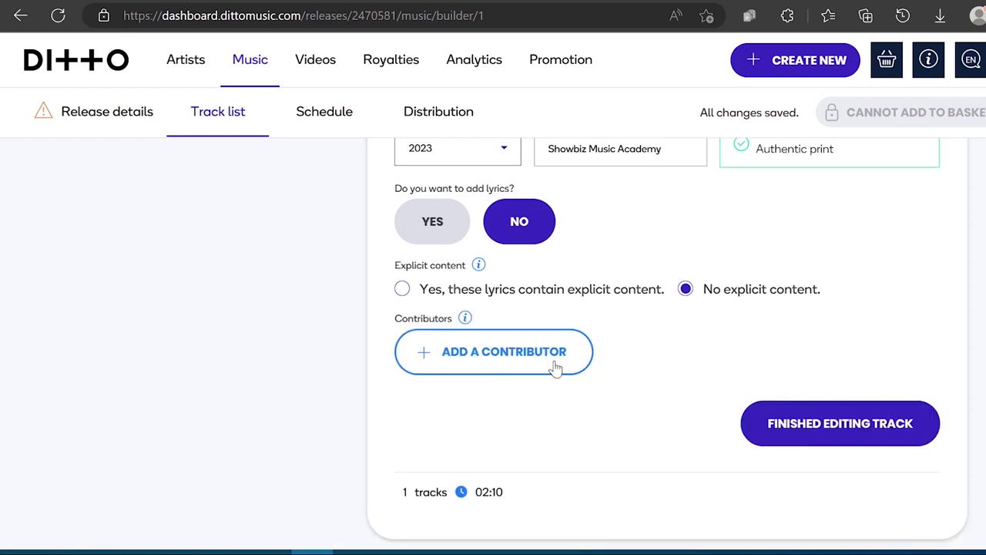
mouse_move(838, 422)
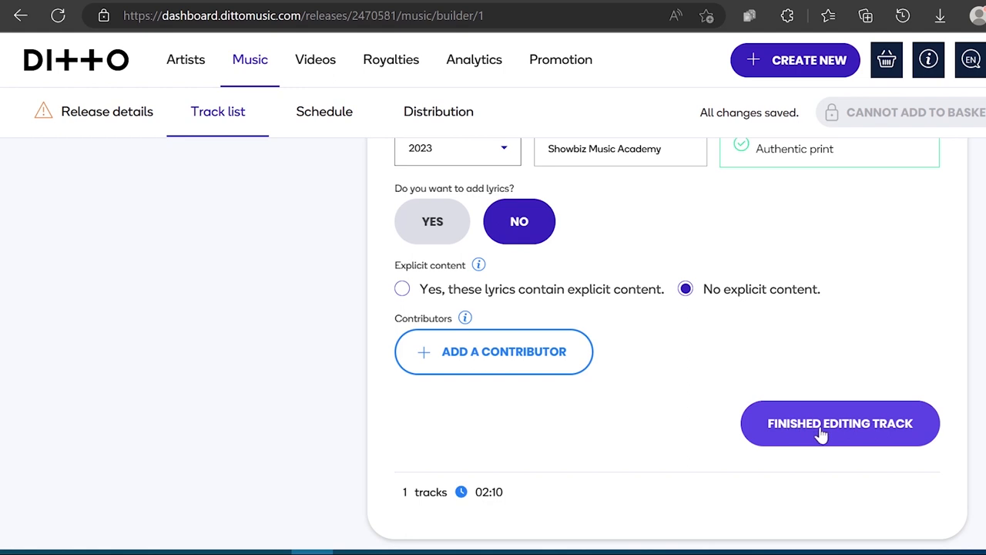
click(838, 422)
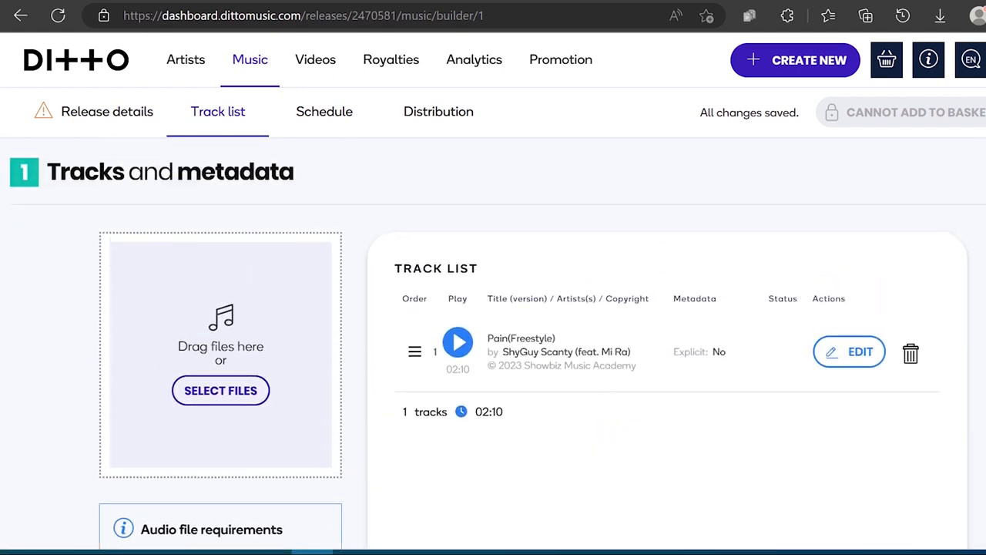
Tick the explicit-content acknowledgement and keep 'Continue without uploading copyright documentation' after trying the upload option.
scroll(down, 3)
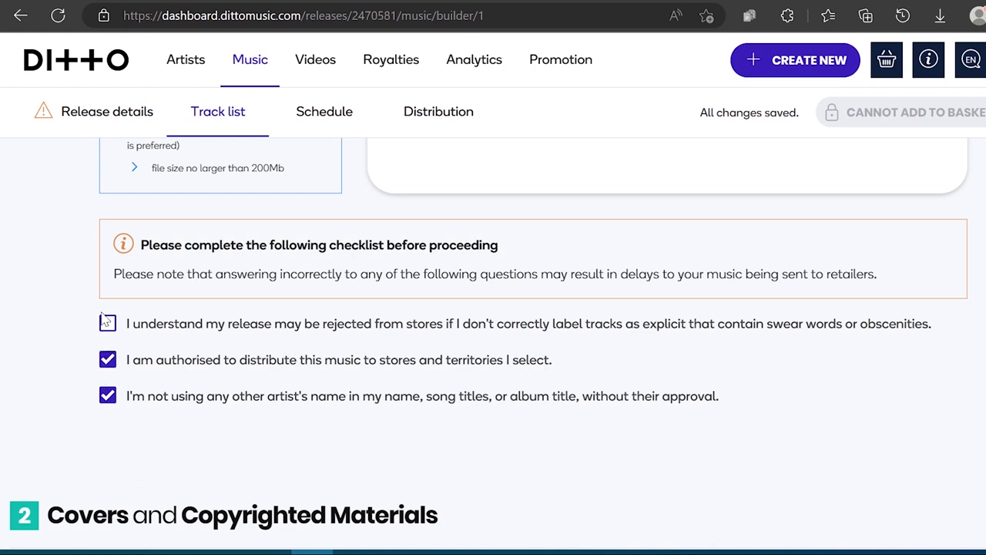
click(107, 324)
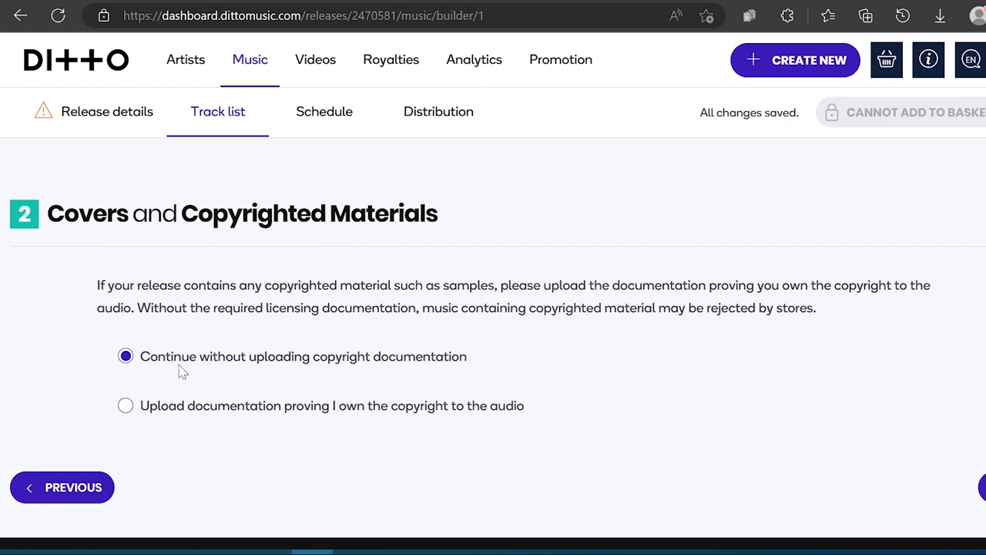
mouse_move(449, 371)
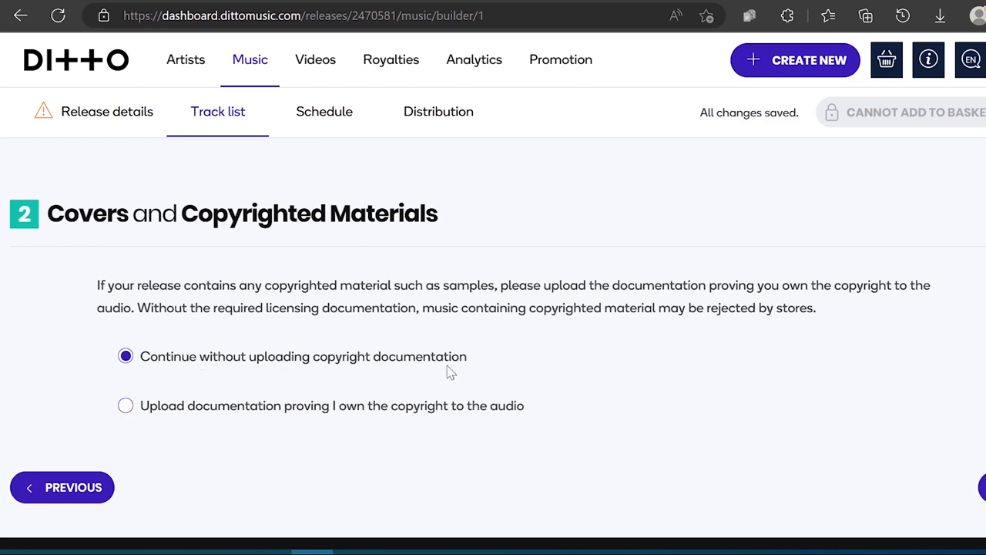
mouse_move(125, 419)
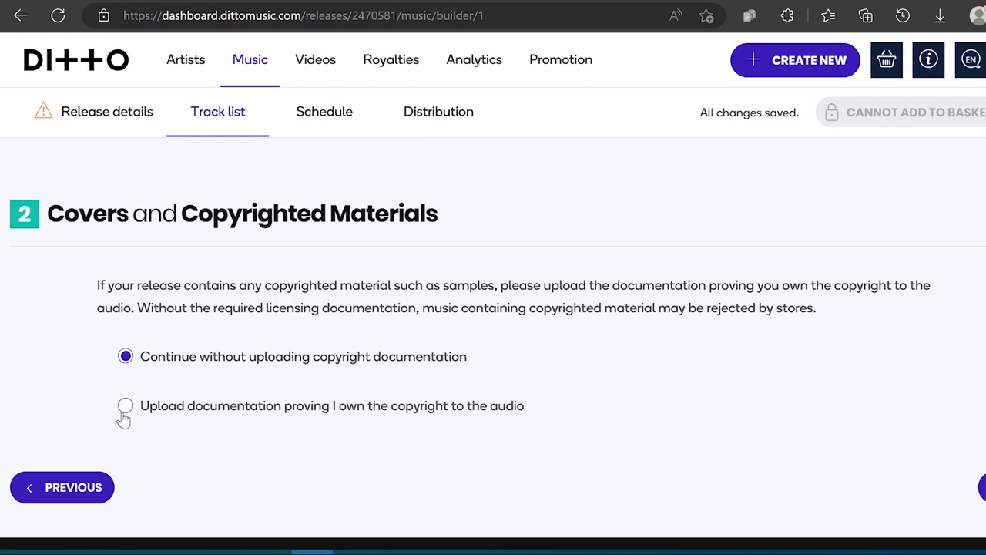
mouse_move(460, 400)
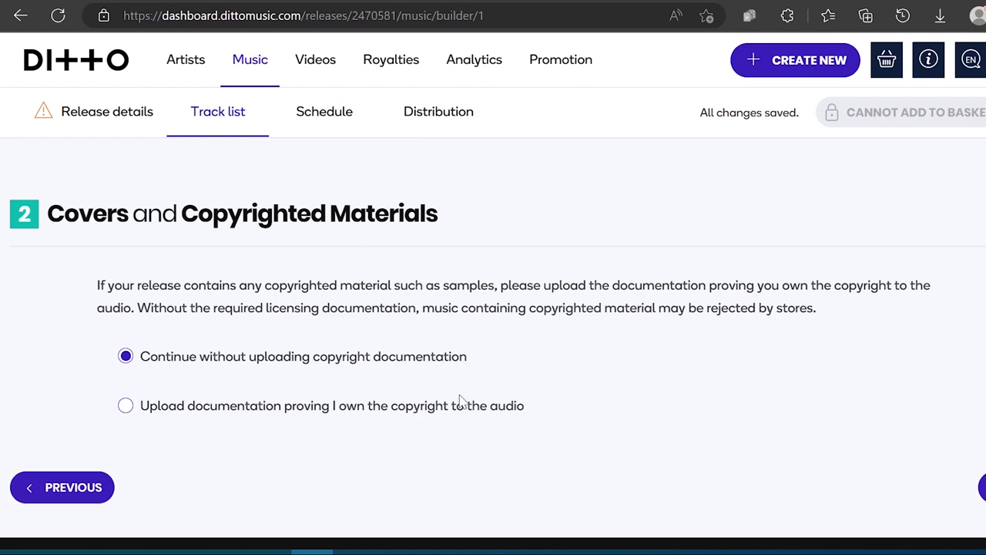
click(126, 405)
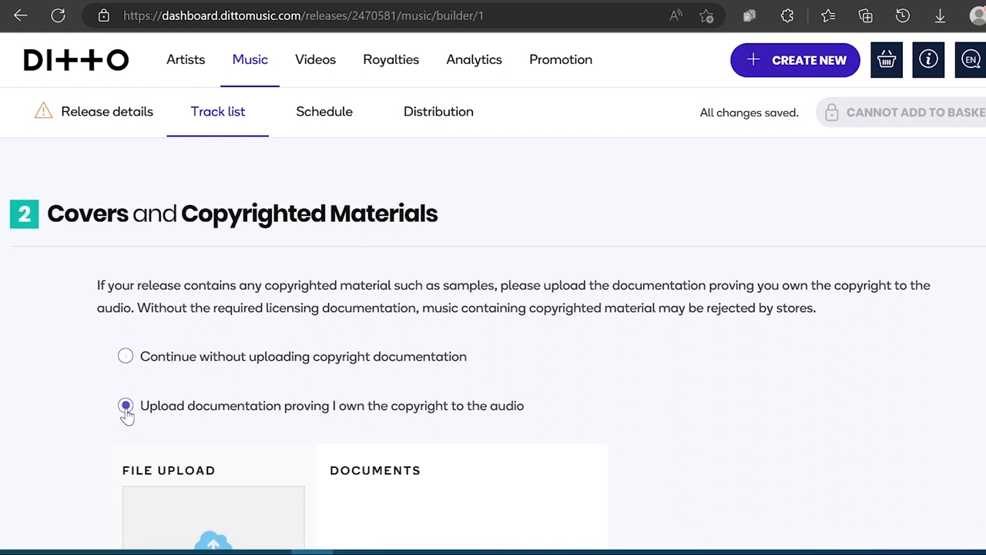
click(126, 406)
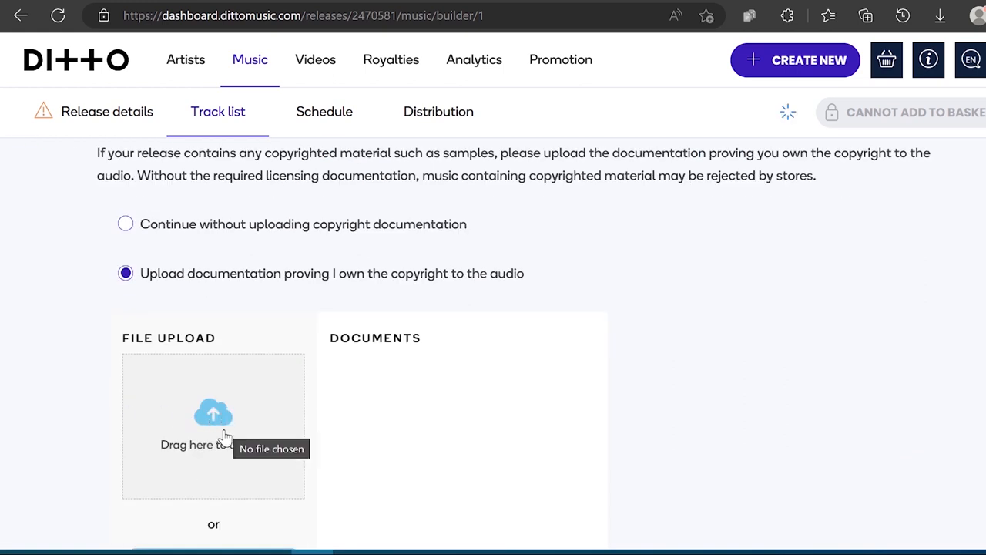
click(127, 223)
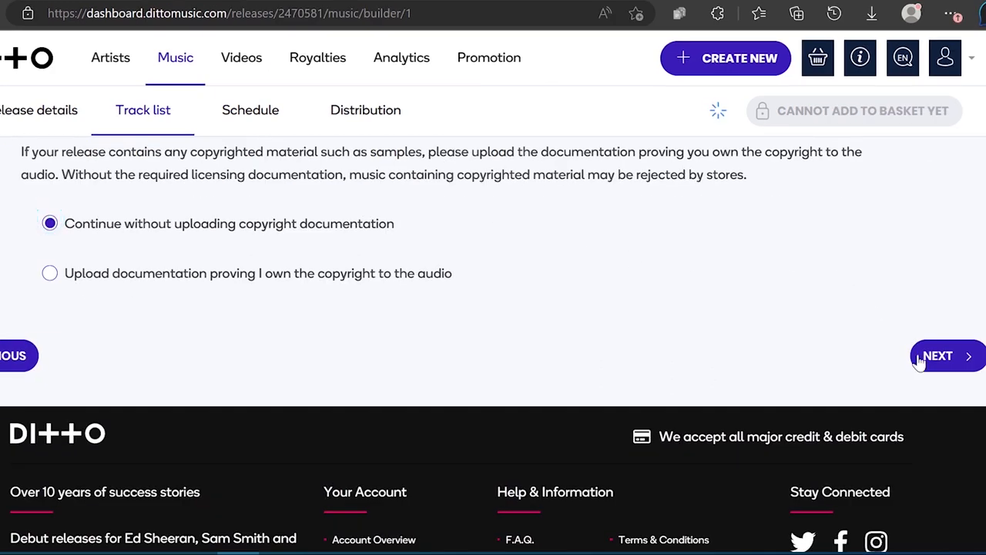
Advance to the Schedule step and answer the 'released before' question, reviewing the June calendar.
click(938, 354)
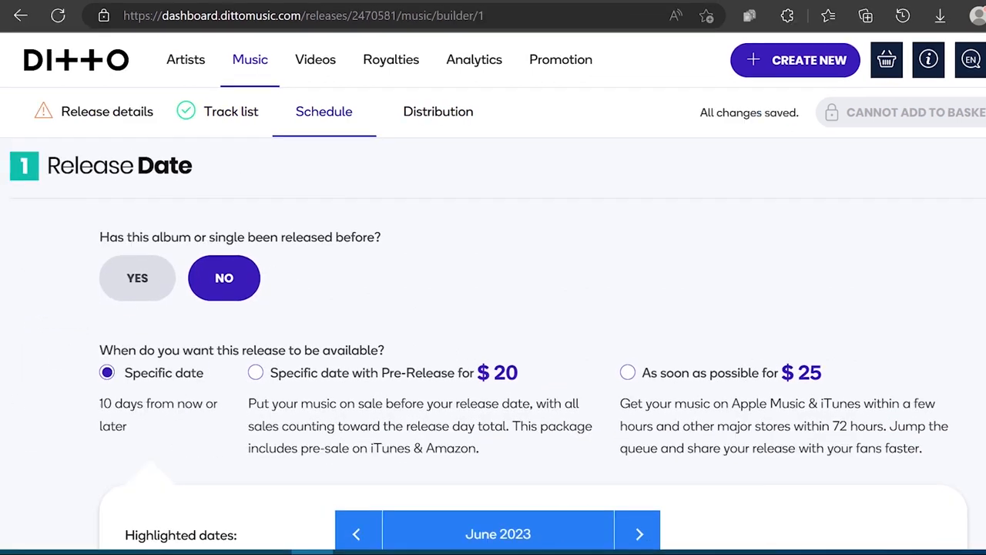
mouse_move(348, 254)
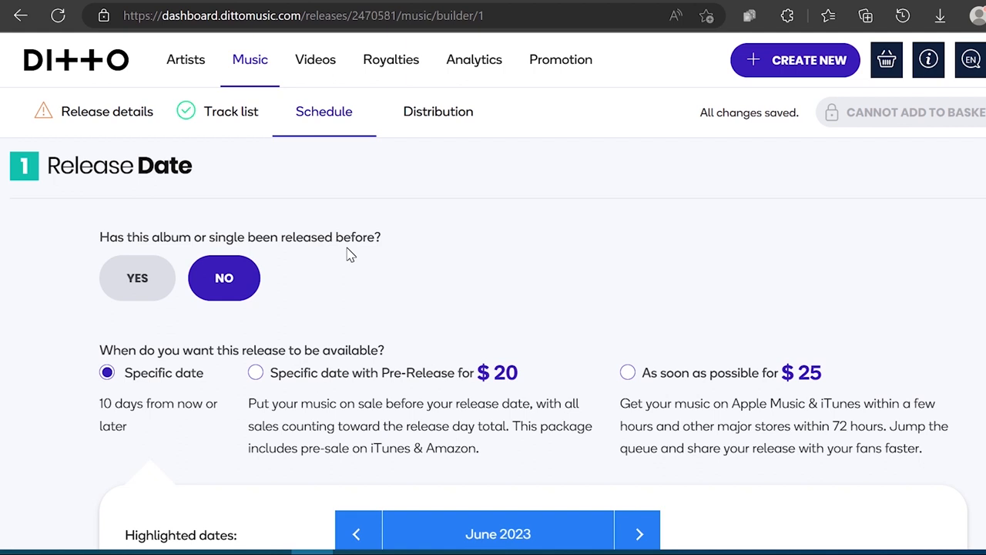
mouse_move(137, 277)
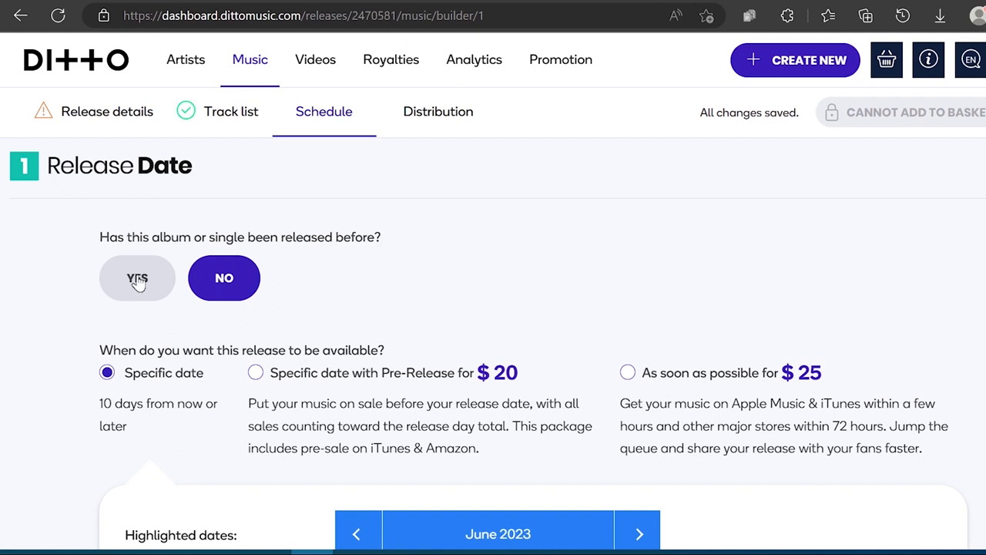
click(137, 277)
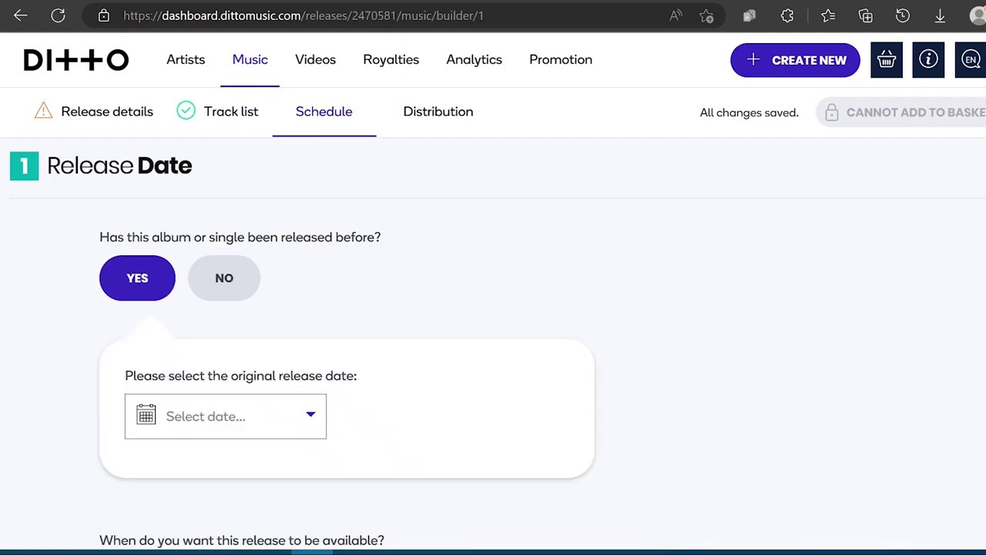
scroll(down, 3)
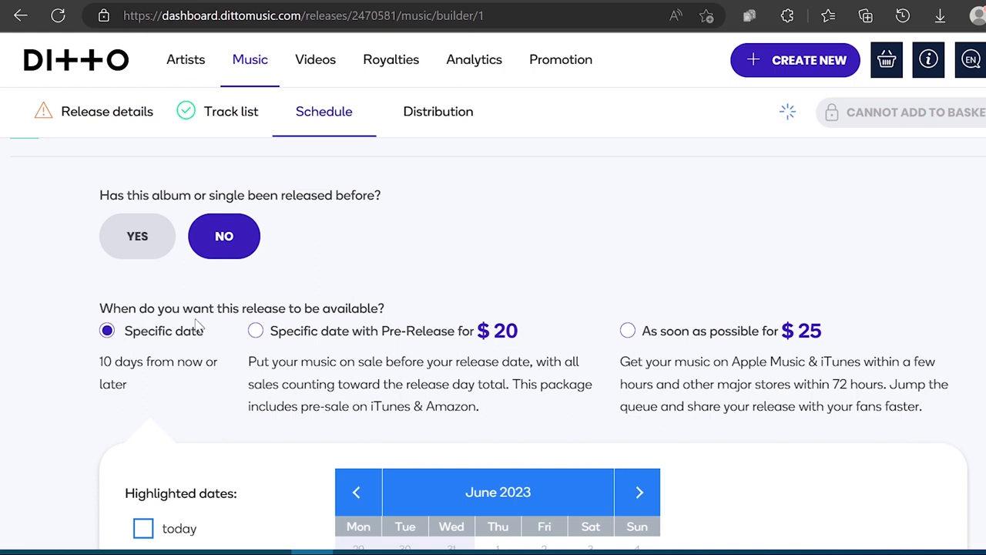
mouse_move(199, 324)
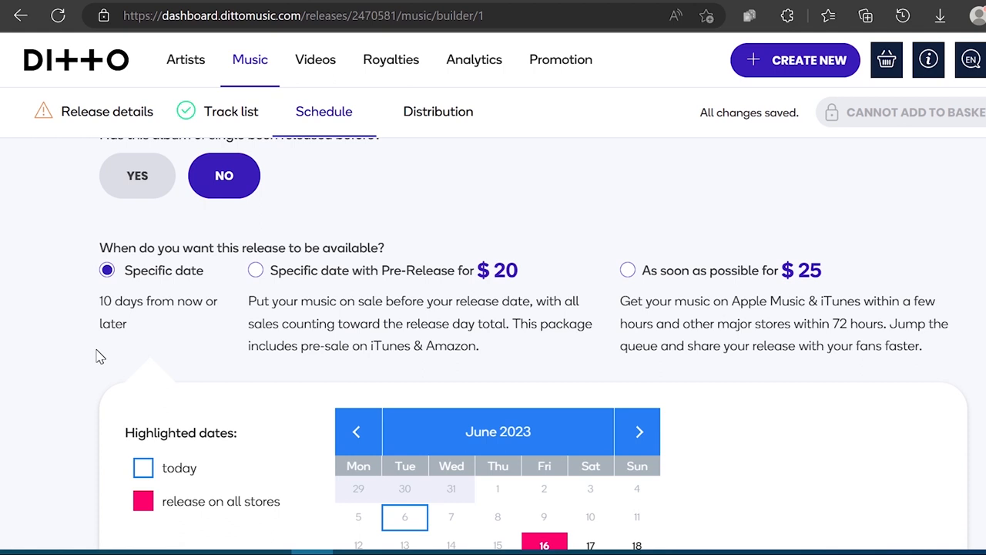
scroll(down, 3)
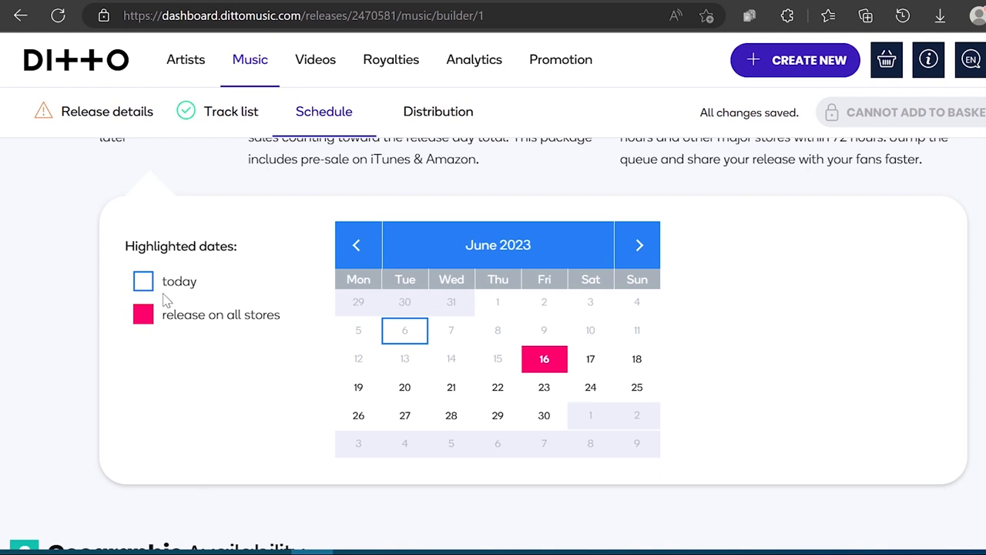
mouse_move(403, 342)
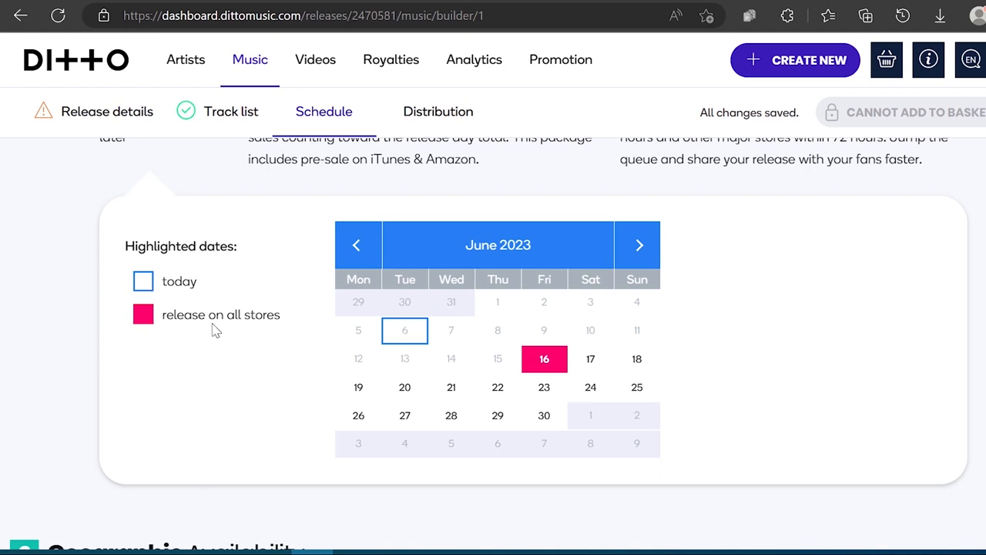
mouse_move(558, 285)
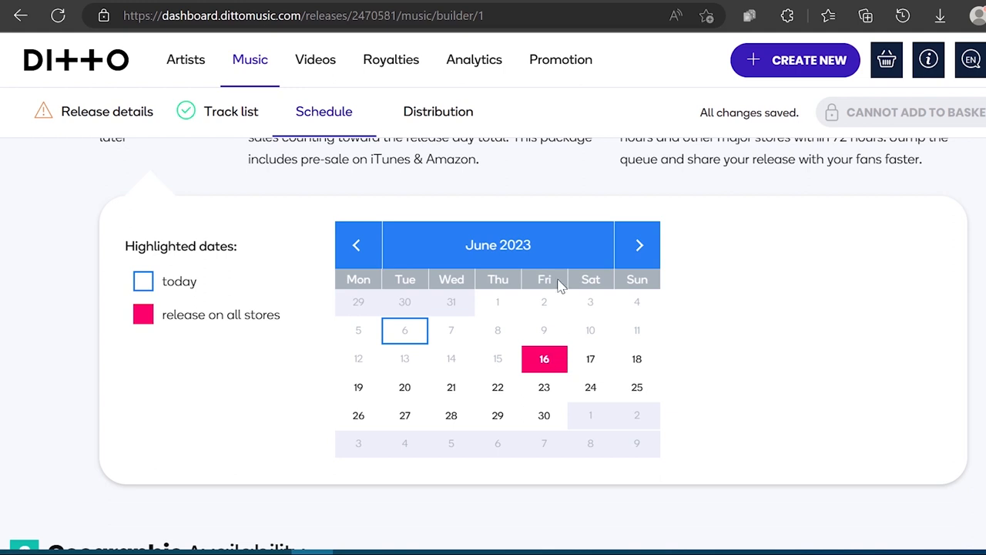
scroll(down, 3)
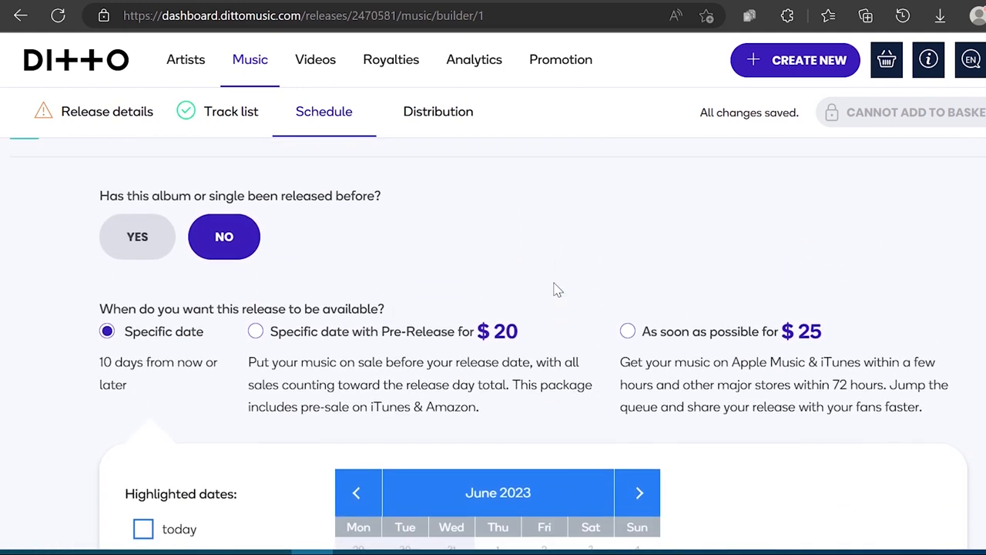
mouse_move(434, 348)
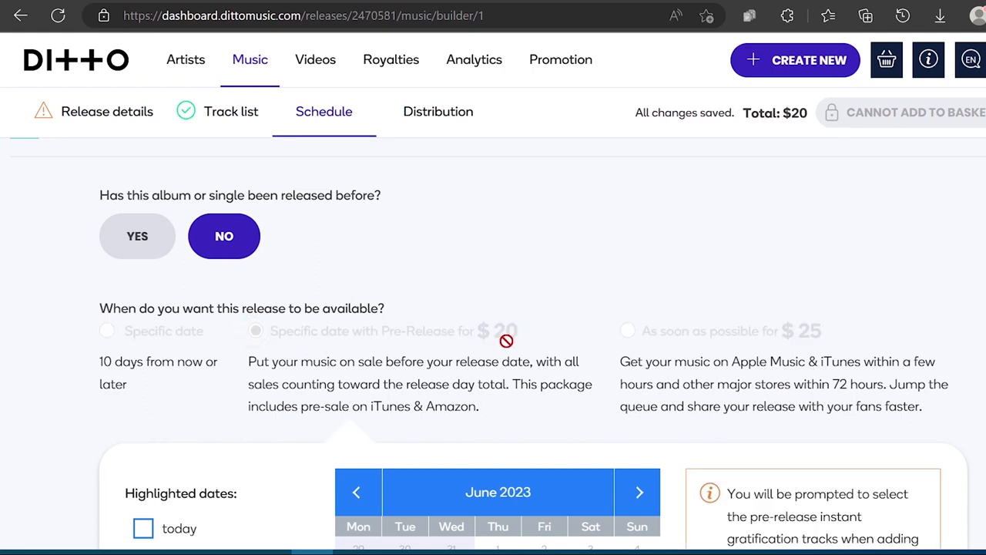
Choose 'Specific date' instead of 'As soon as possible' for the release schedule.
scroll(down, 3)
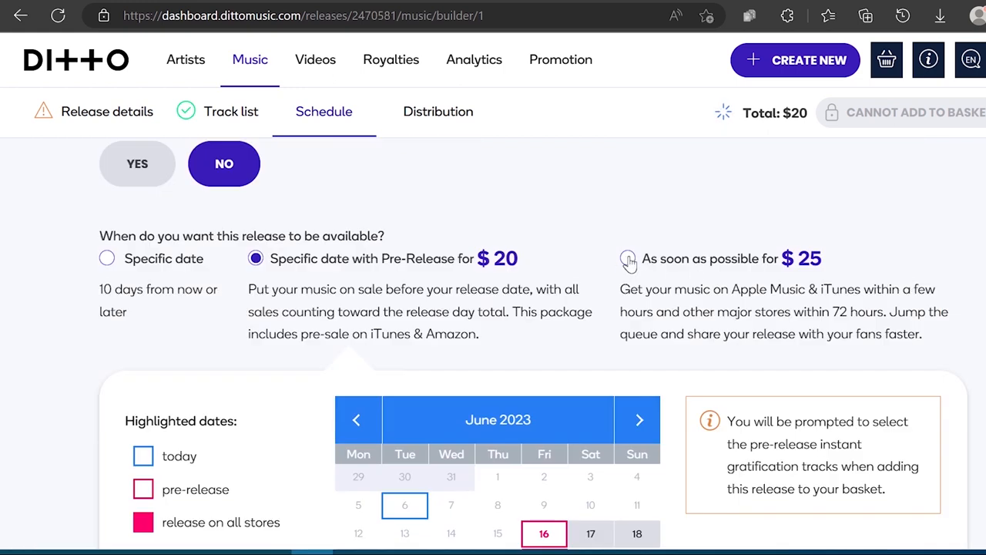
scroll(down, 3)
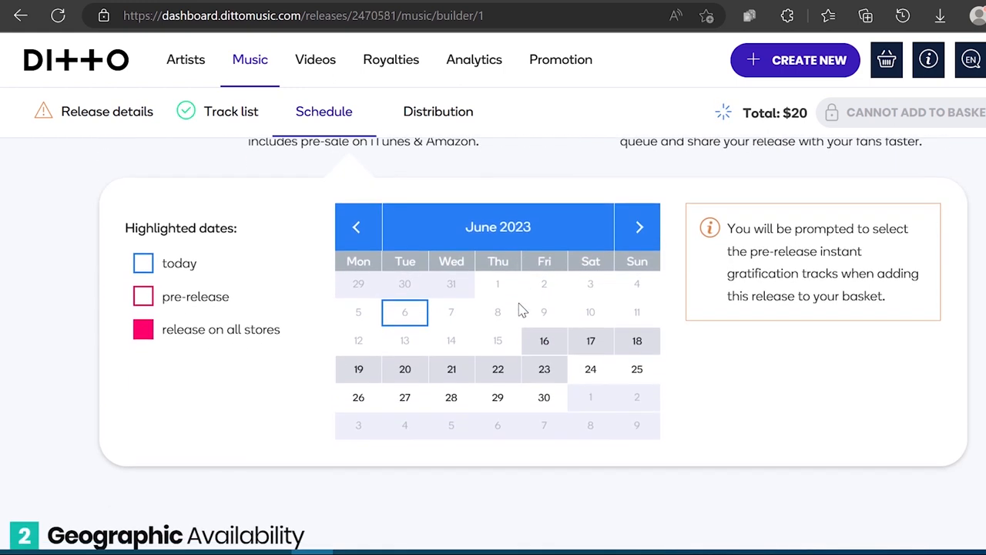
mouse_move(756, 224)
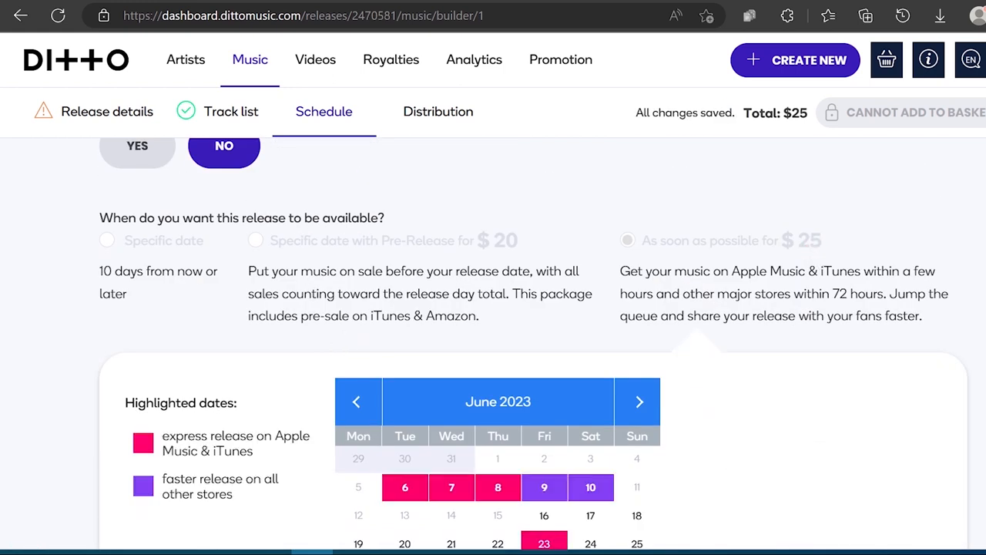
scroll(down, 3)
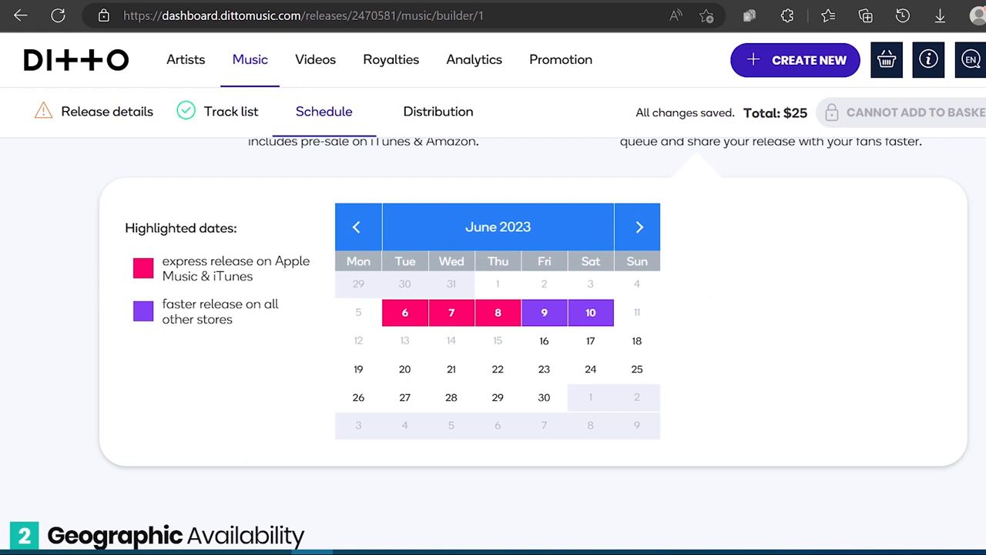
mouse_move(455, 311)
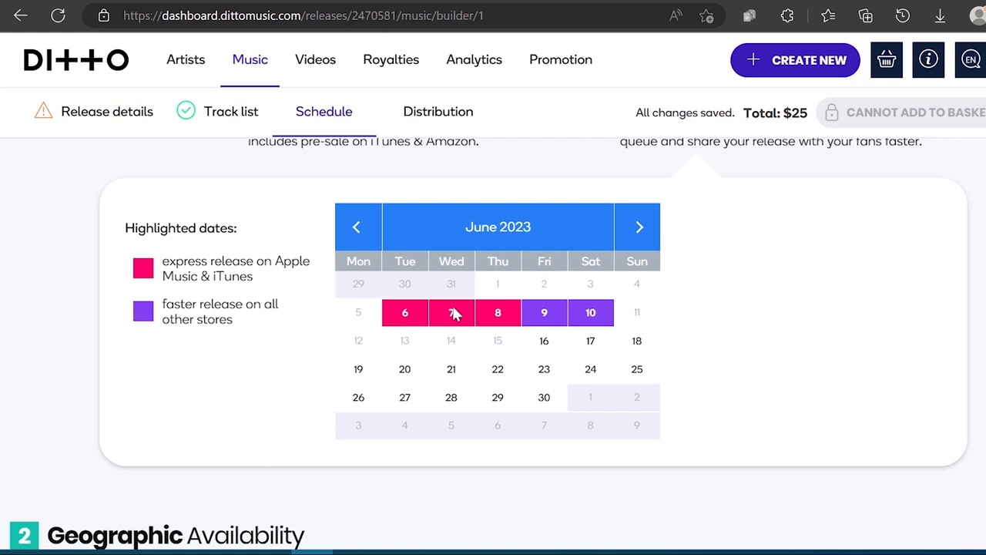
mouse_move(249, 322)
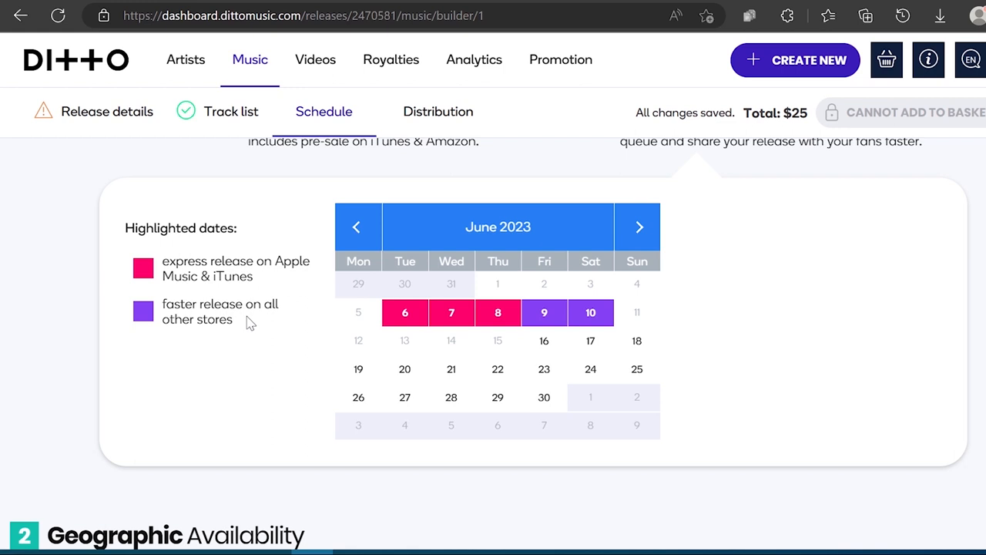
mouse_move(544, 311)
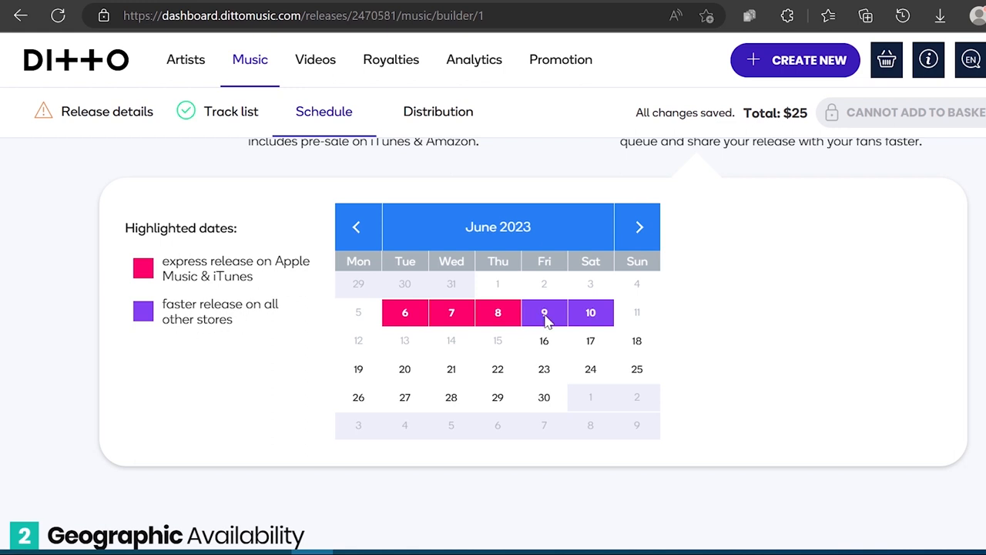
mouse_move(591, 311)
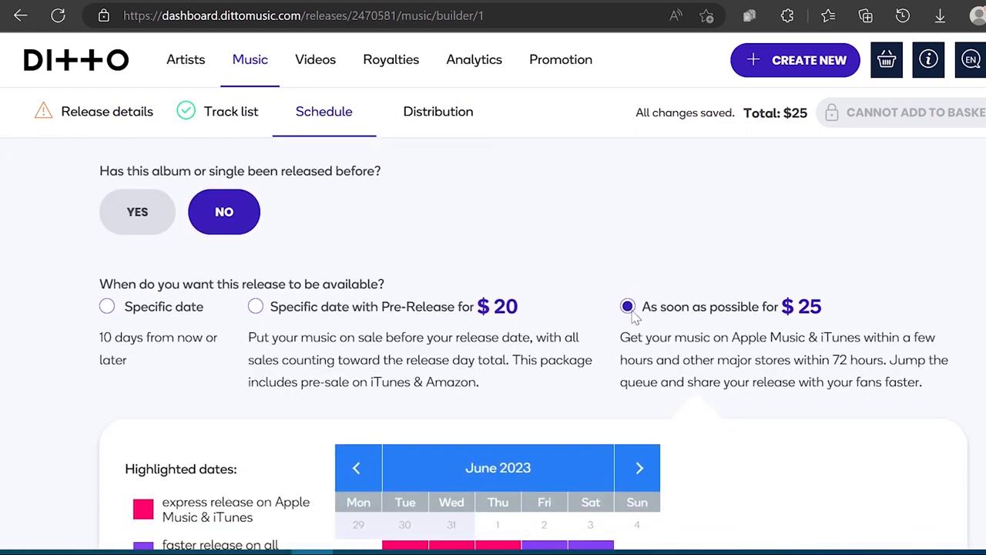
mouse_move(106, 305)
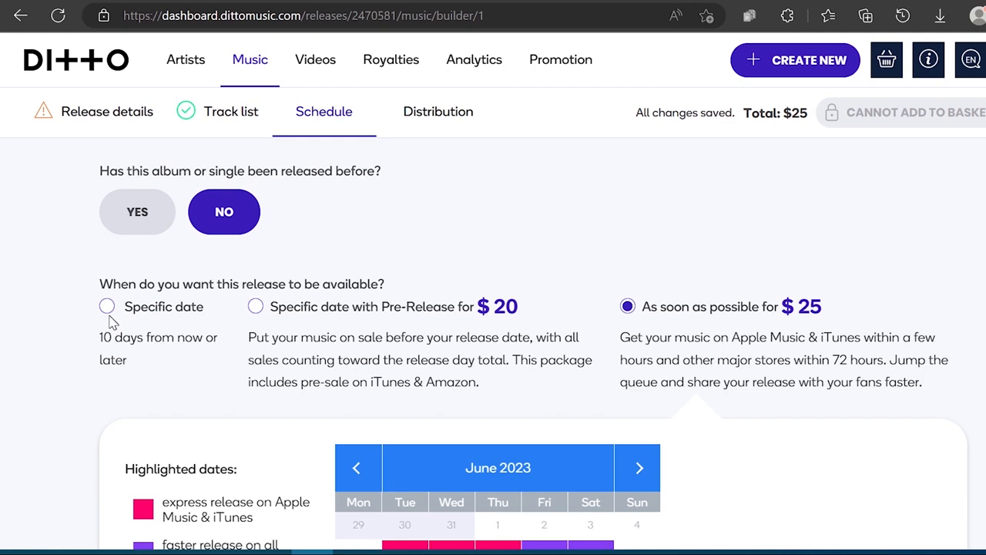
click(107, 305)
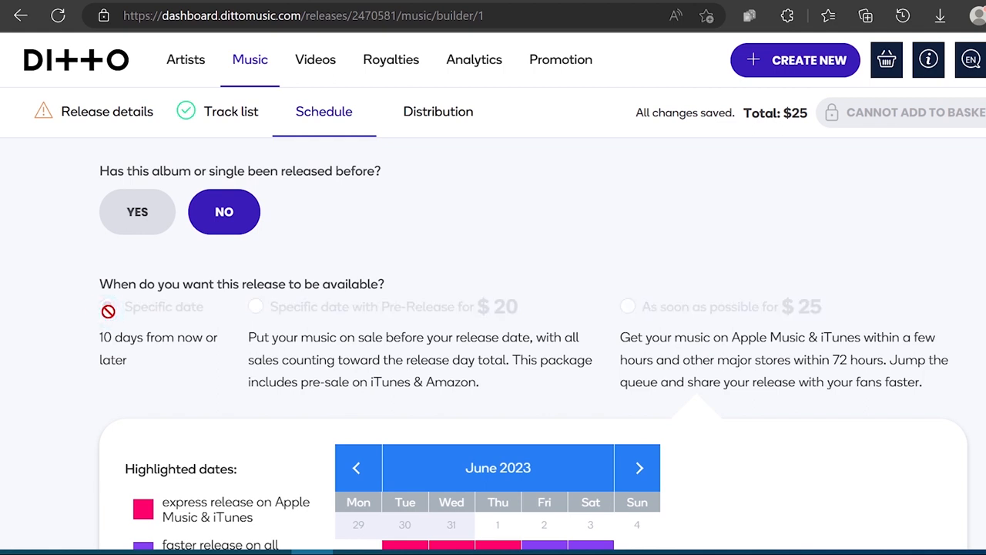
Set Geographic Availability to no country restrictions and register the release for the charts.
scroll(down, 3)
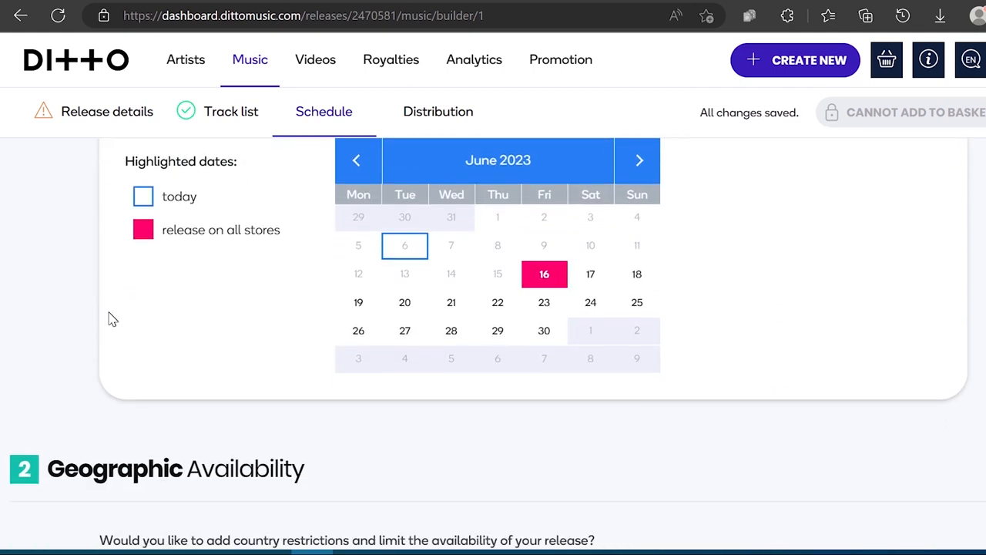
scroll(down, 3)
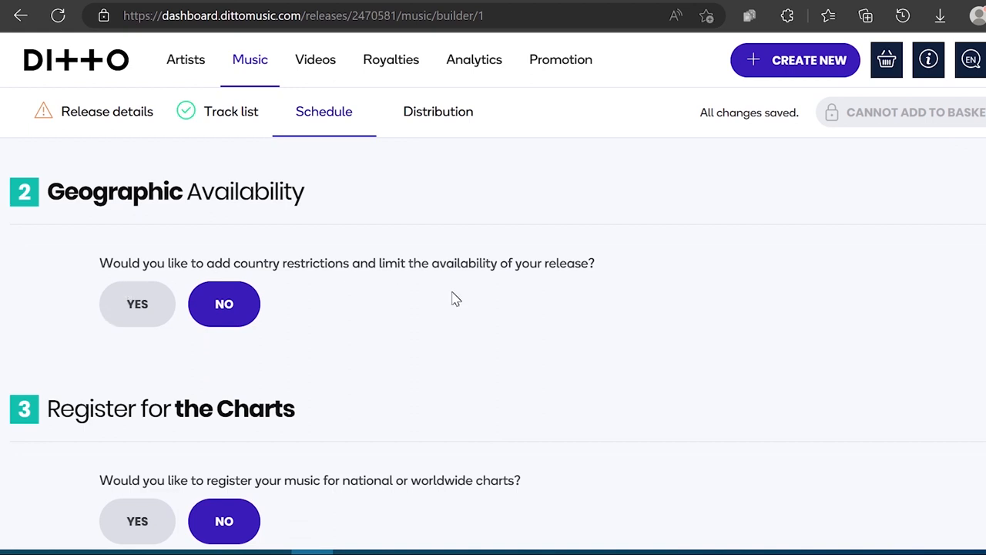
mouse_move(223, 303)
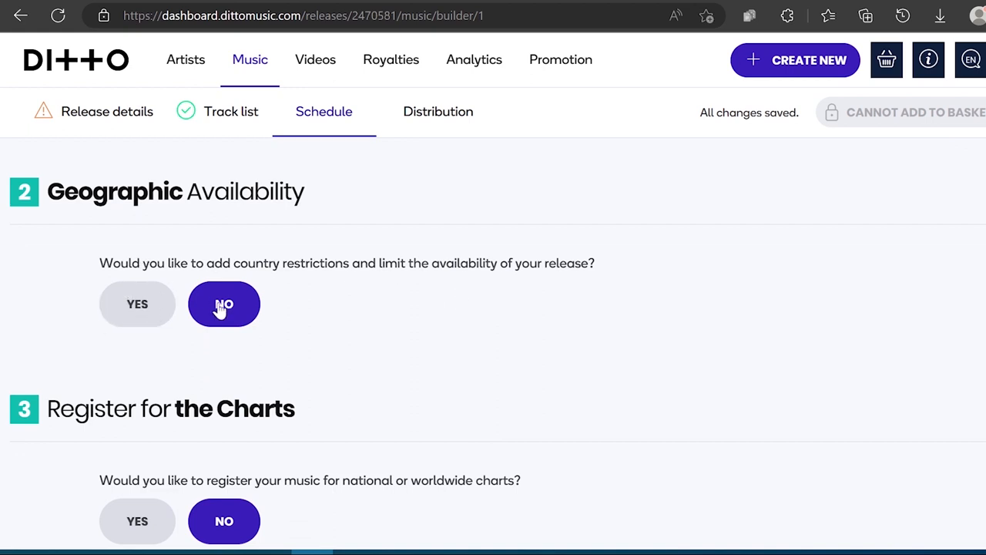
click(137, 303)
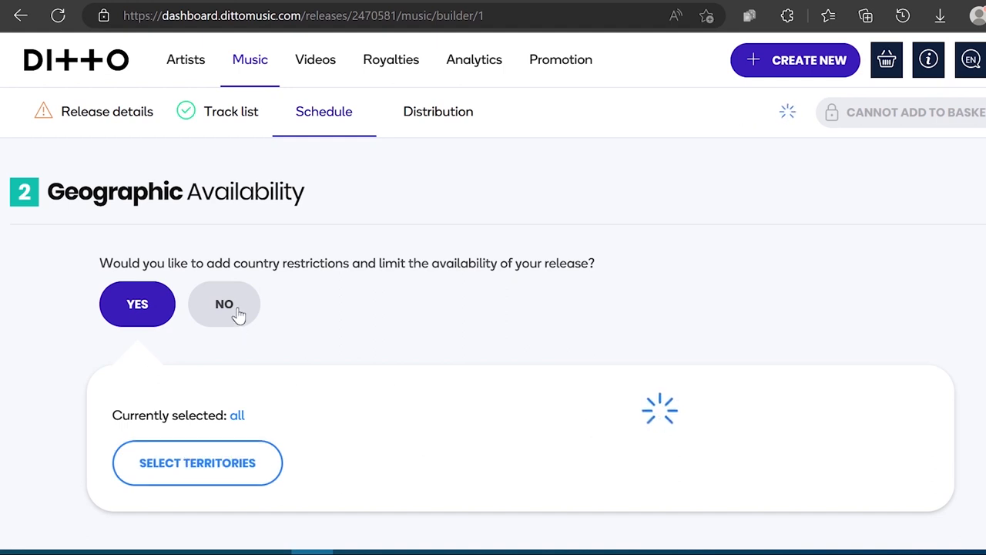
click(223, 304)
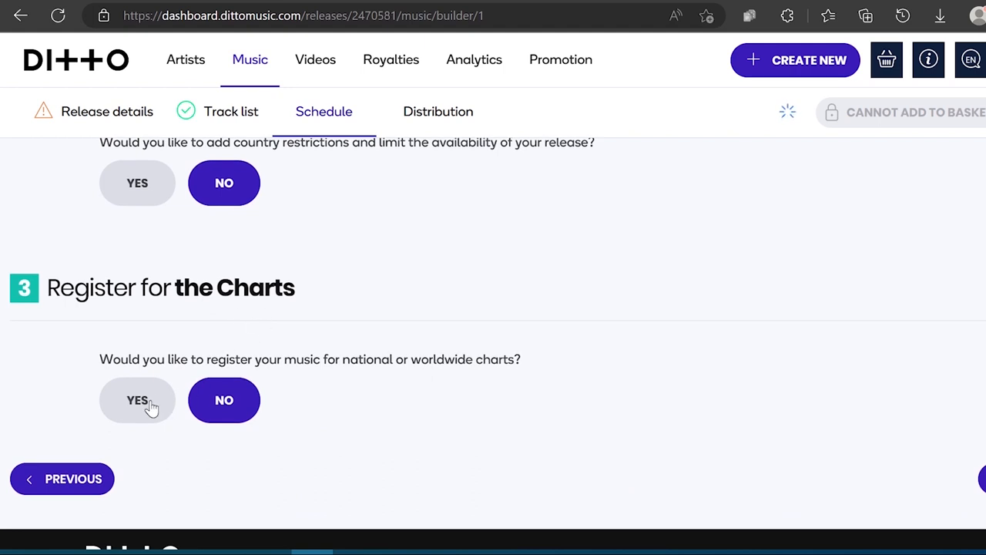
click(135, 401)
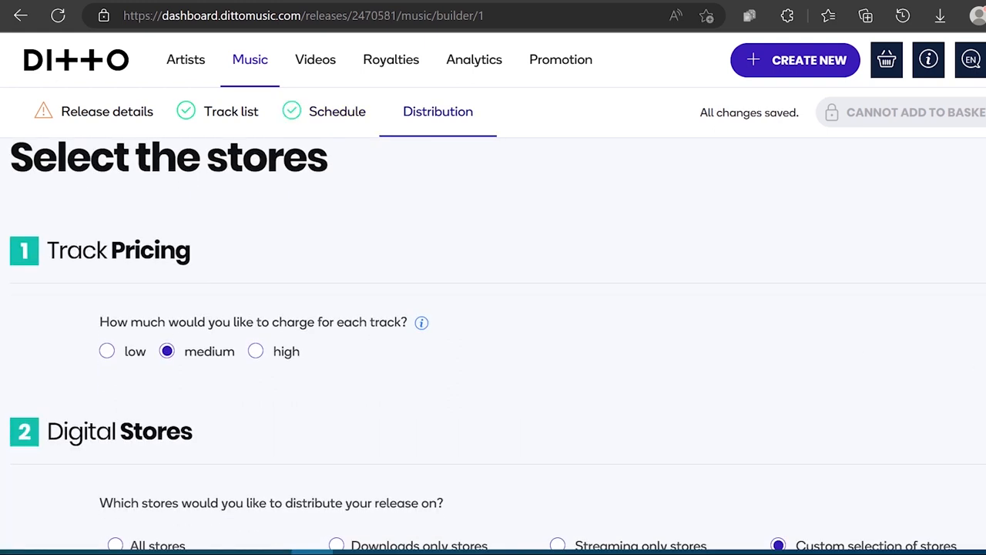
Set track pricing to high and distribute to all stores, reaching the Future and Upcoming Stores section.
scroll(down, 3)
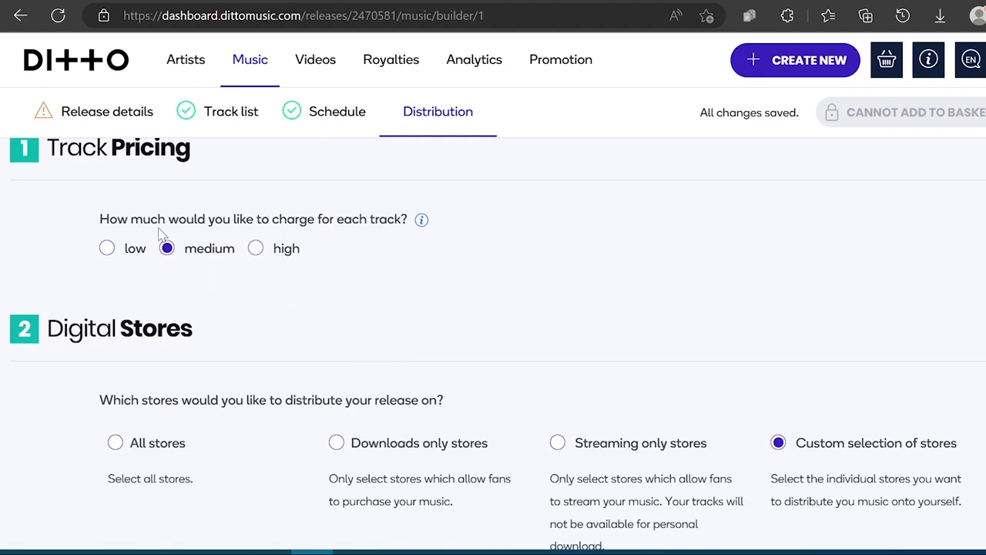
mouse_move(157, 234)
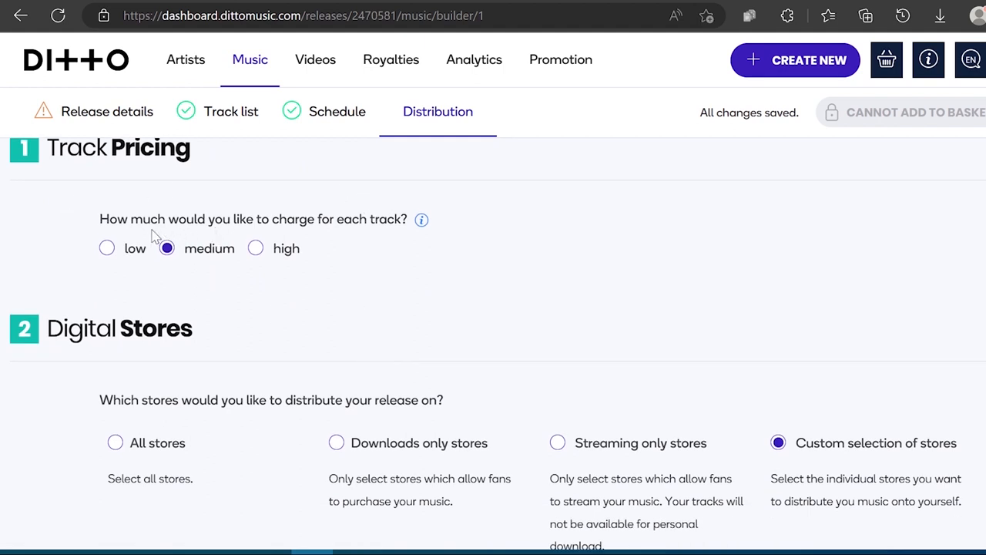
mouse_move(106, 248)
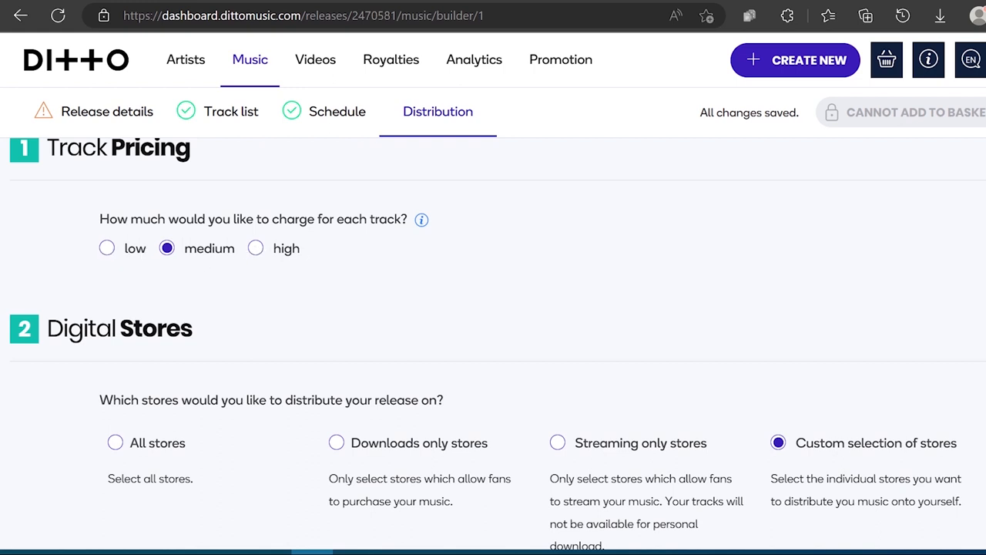
mouse_move(256, 248)
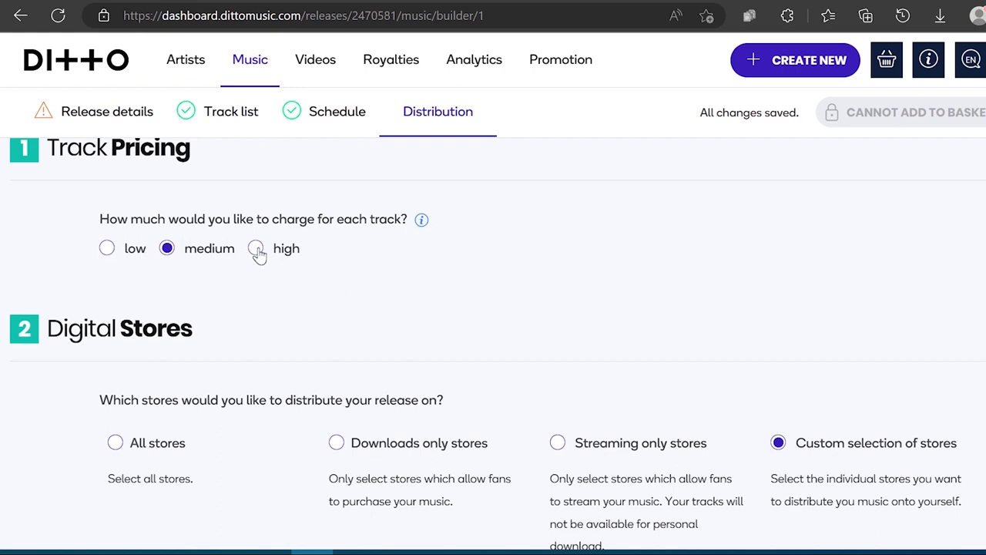
click(256, 248)
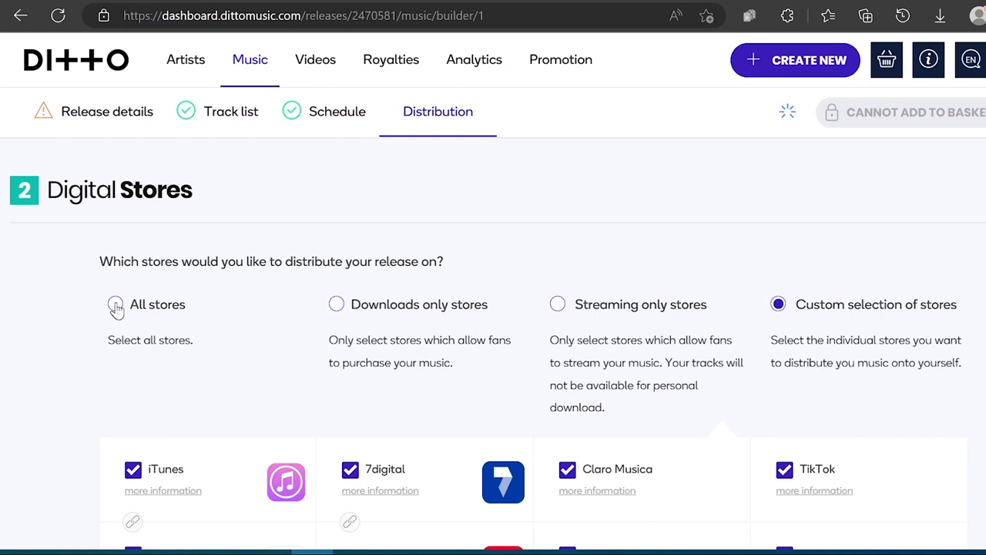
click(114, 304)
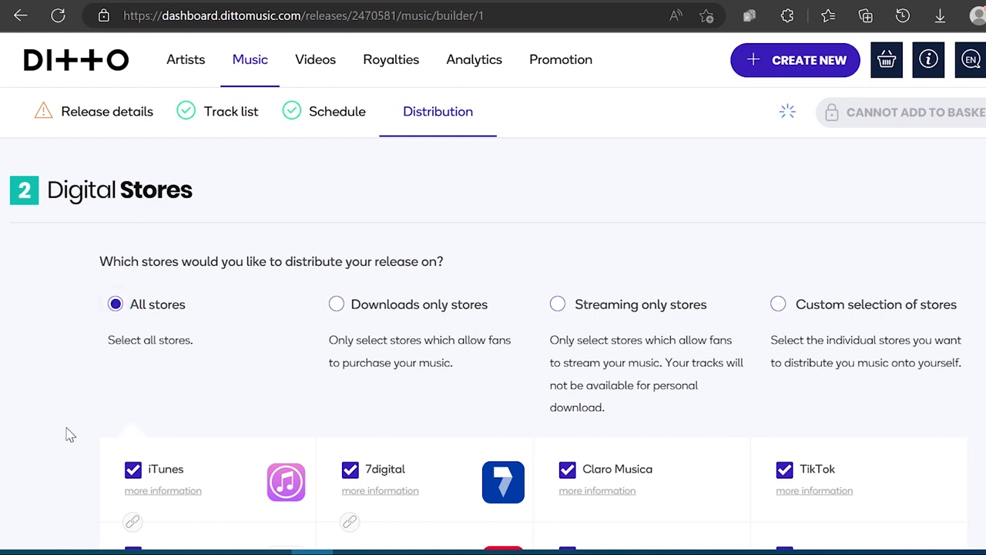
scroll(down, 3)
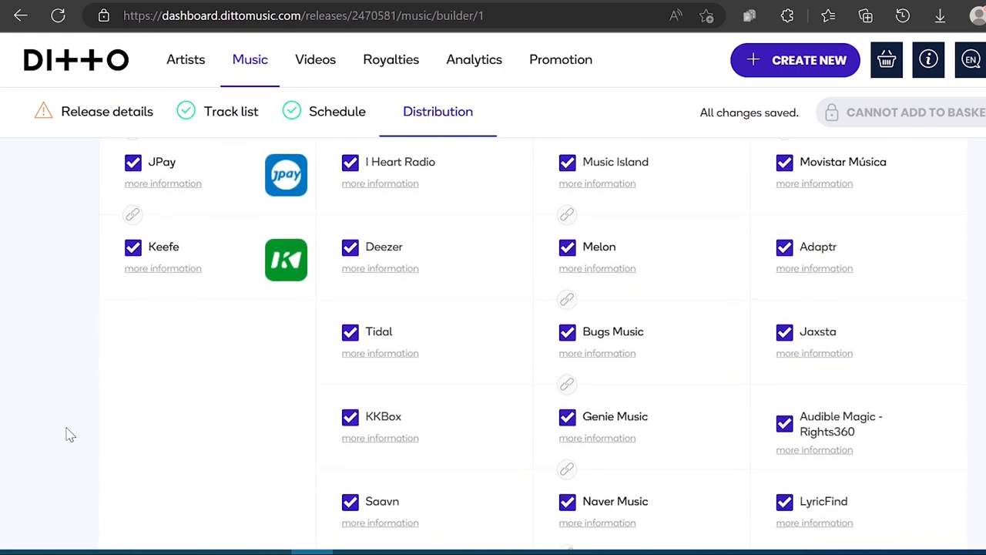
scroll(down, 3)
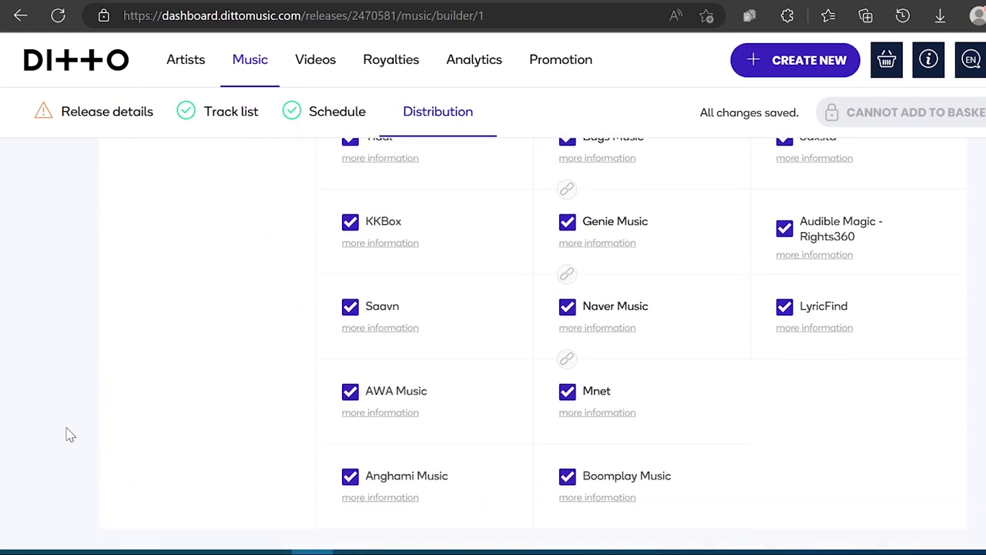
scroll(down, 3)
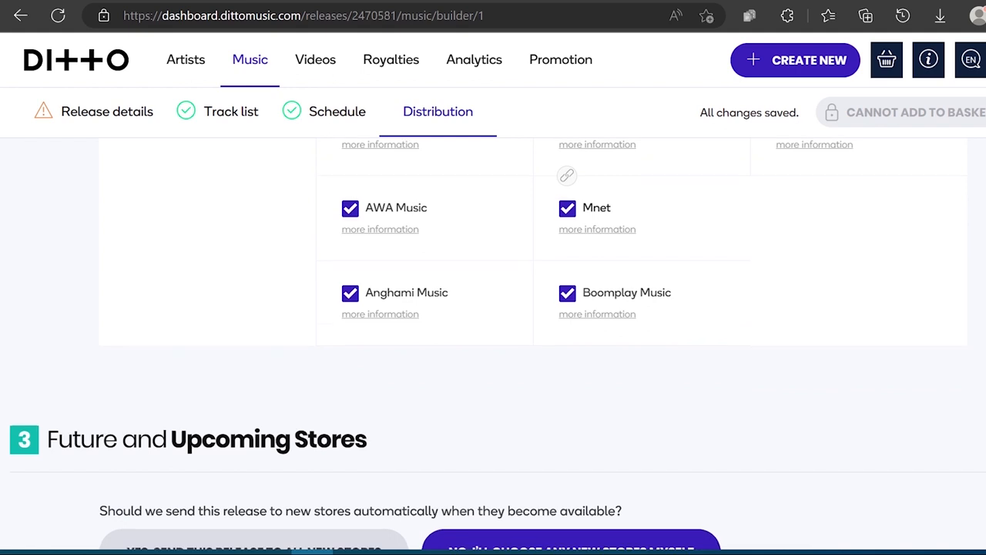
Scroll to the Future and Upcoming Stores question about sending the release to new stores.
scroll(down, 3)
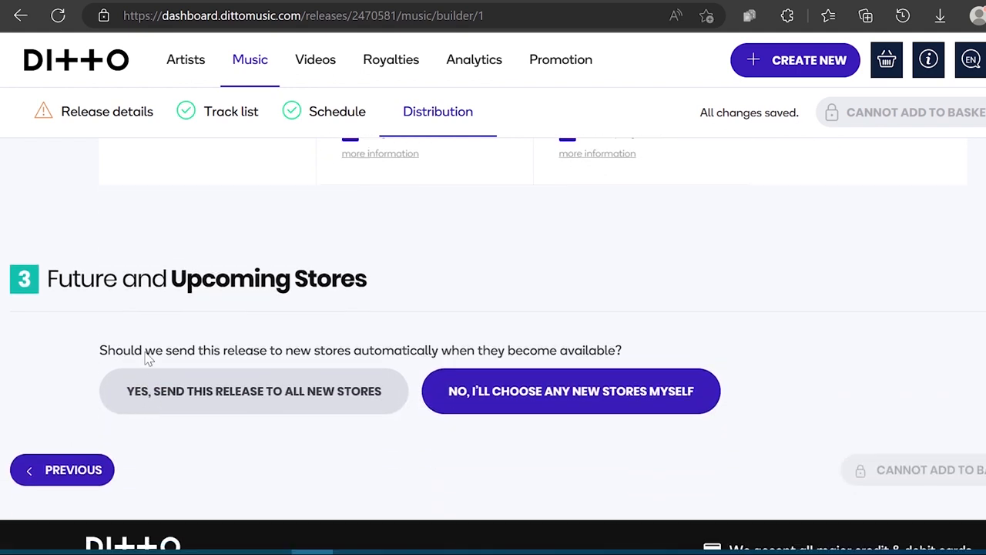
mouse_move(265, 327)
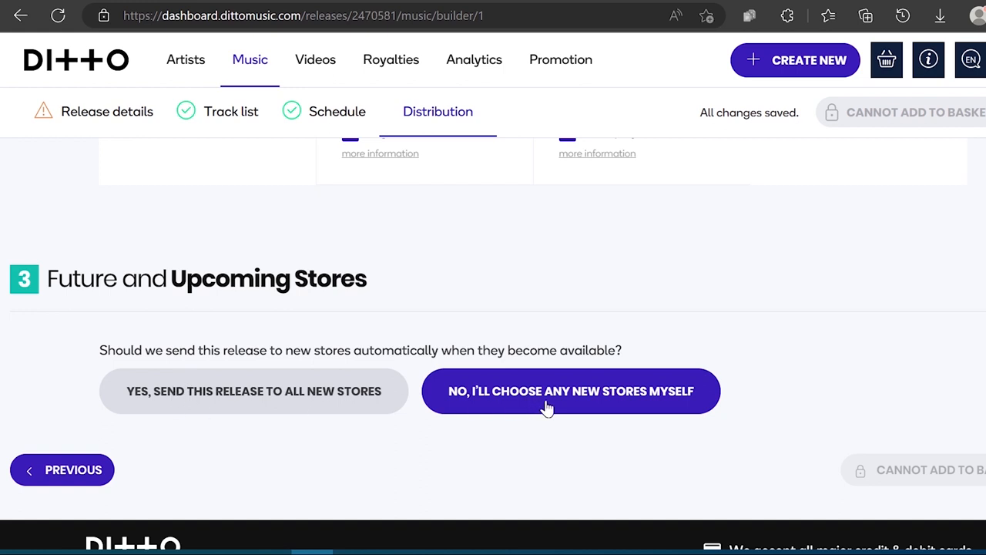
mouse_move(588, 401)
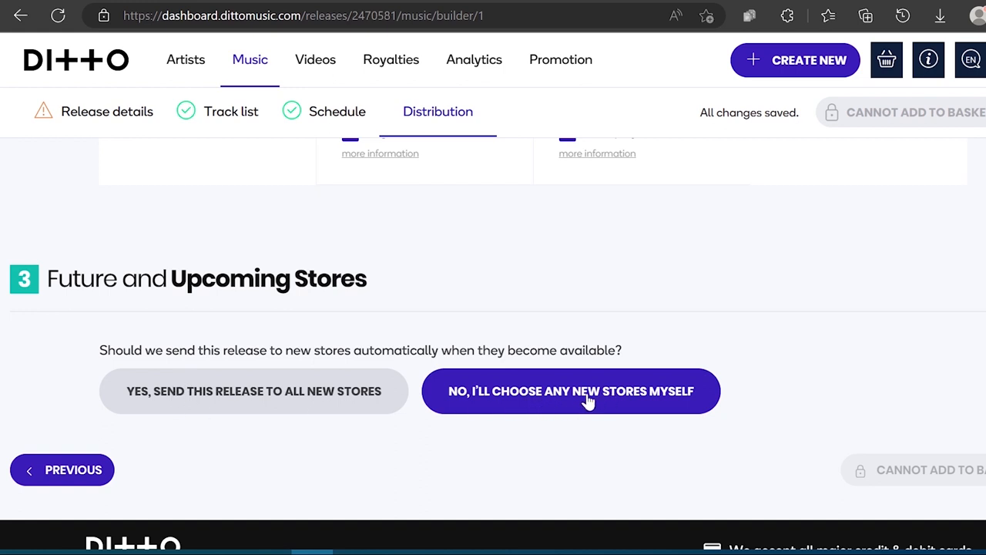
mouse_move(518, 399)
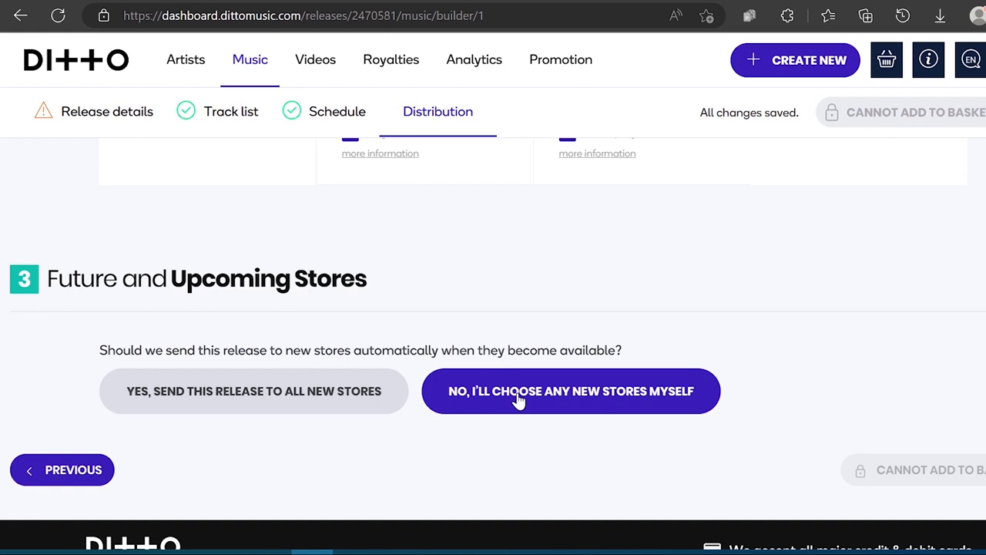
mouse_move(145, 401)
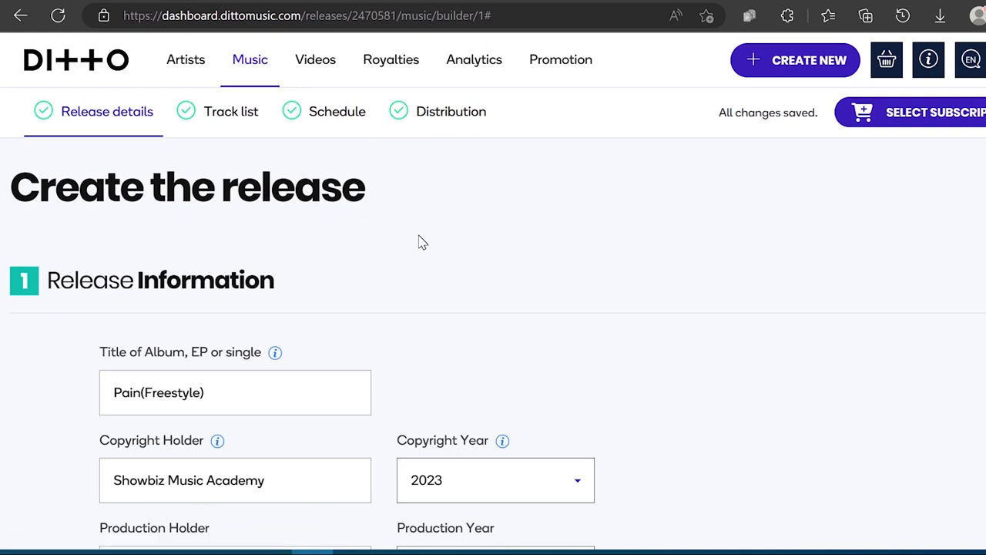
Scroll through the reopened Release details to verify the Pain(Freestyle) fields.
scroll(down, 3)
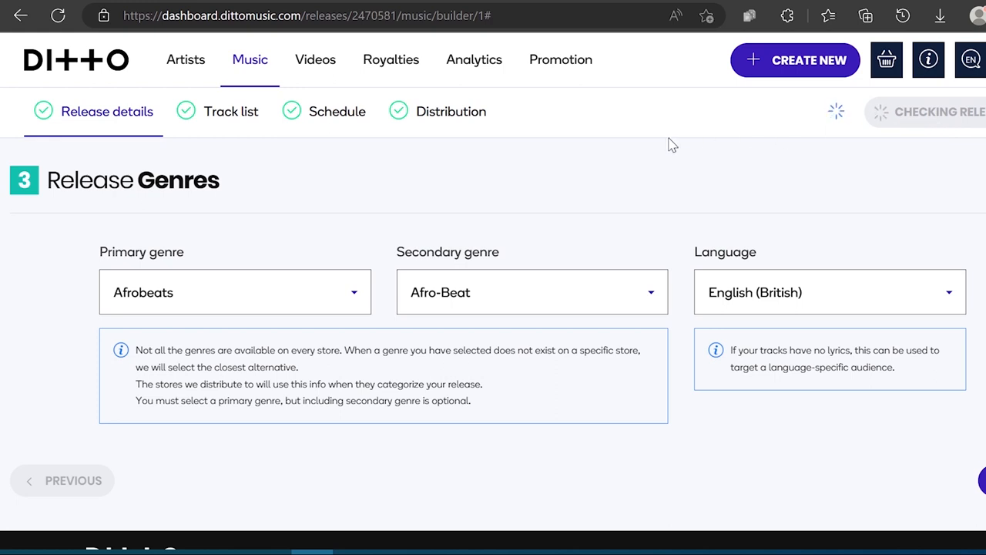
mouse_move(721, 204)
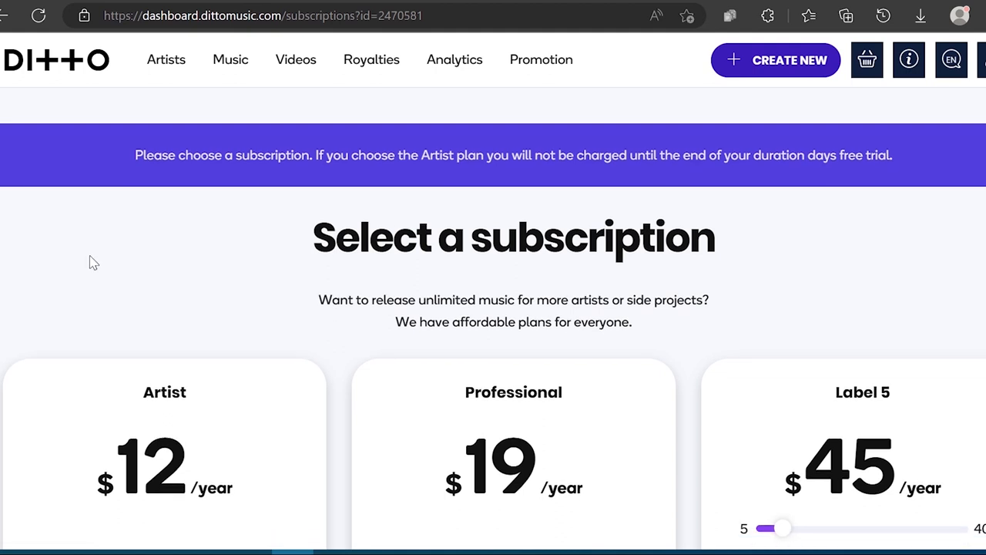
Raise the Label plan slider to 40 artists at $189/year on the subscriptions page.
scroll(down, 3)
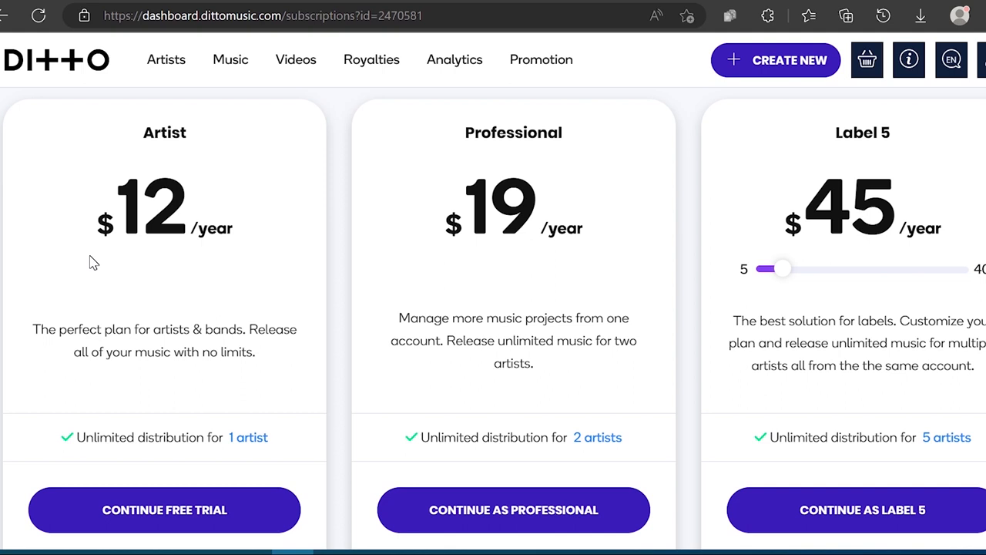
mouse_move(259, 445)
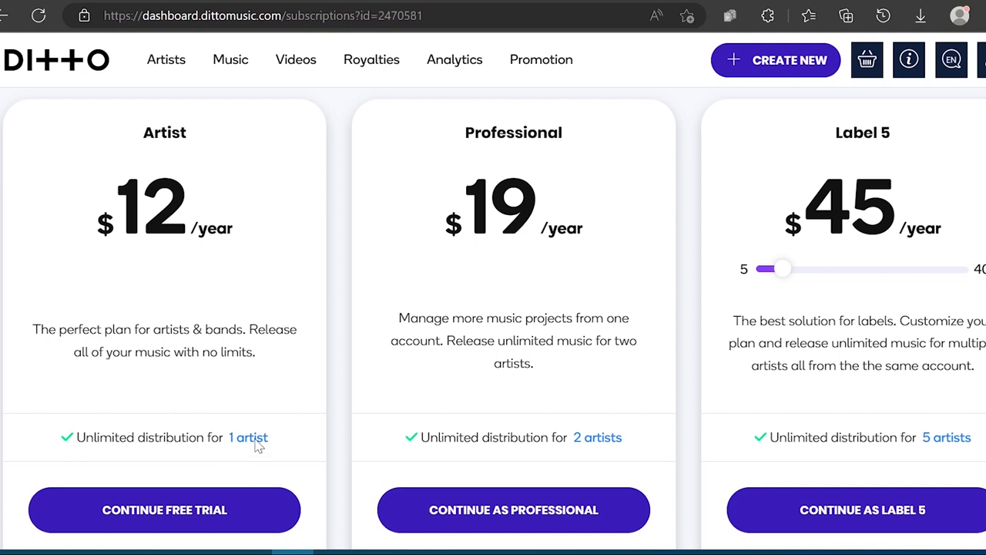
mouse_move(237, 250)
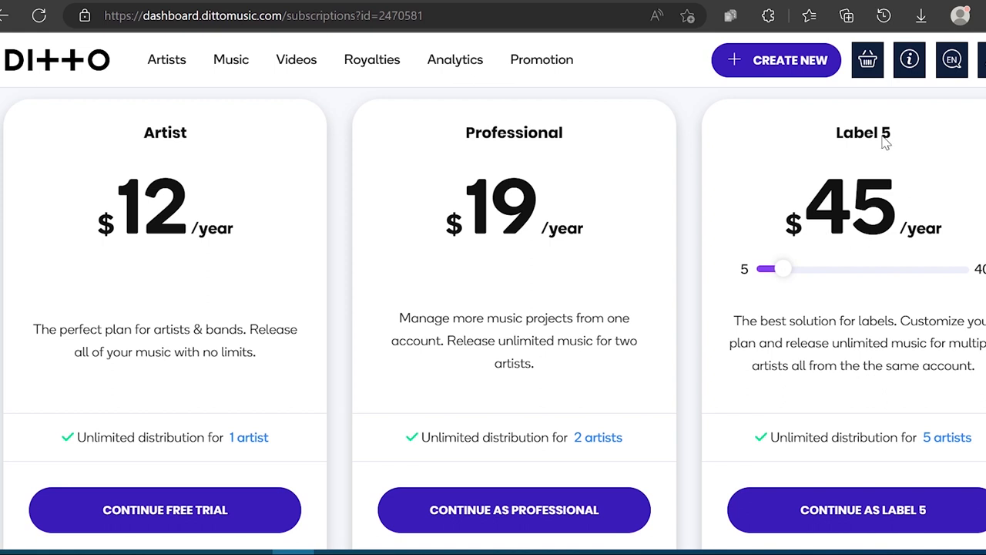
mouse_move(817, 395)
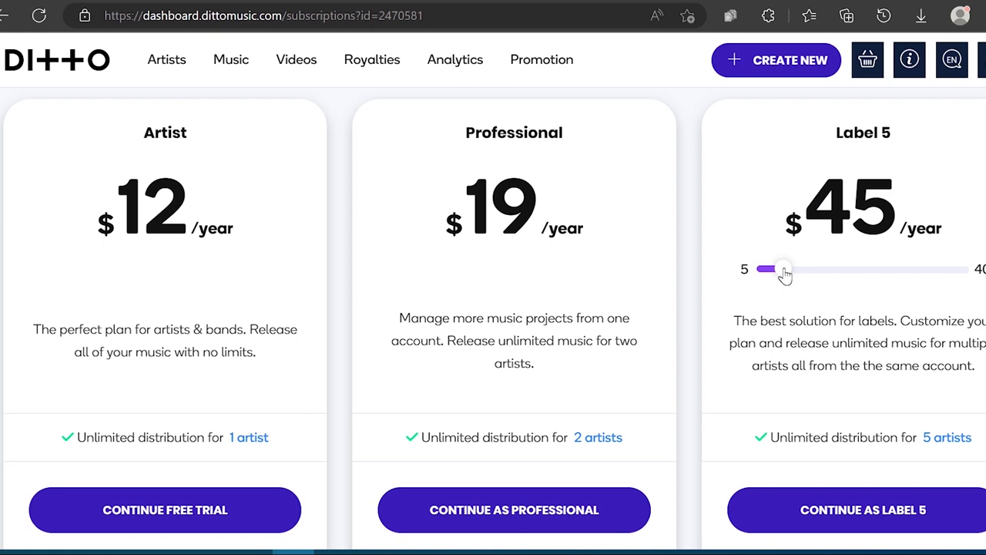
drag(782, 268, 963, 268)
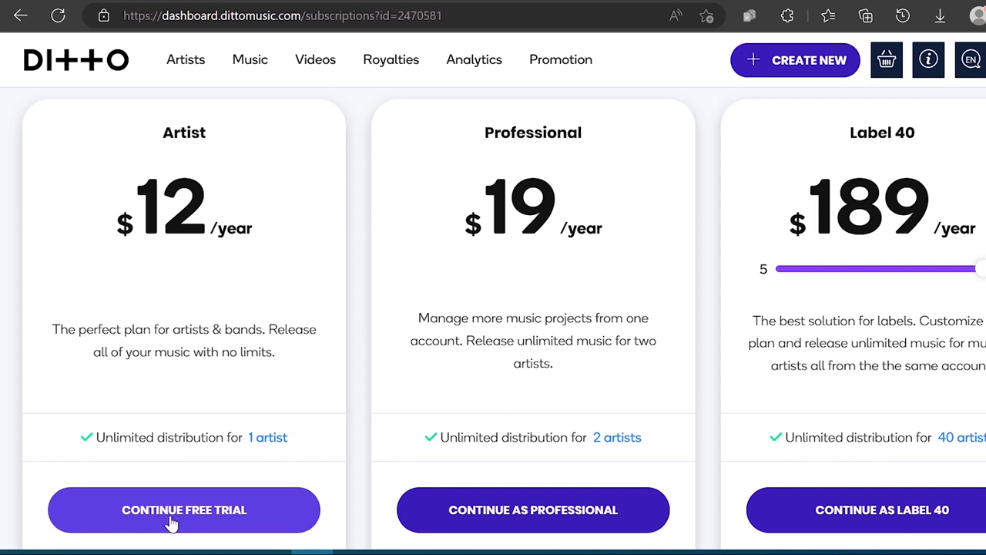
mouse_move(192, 520)
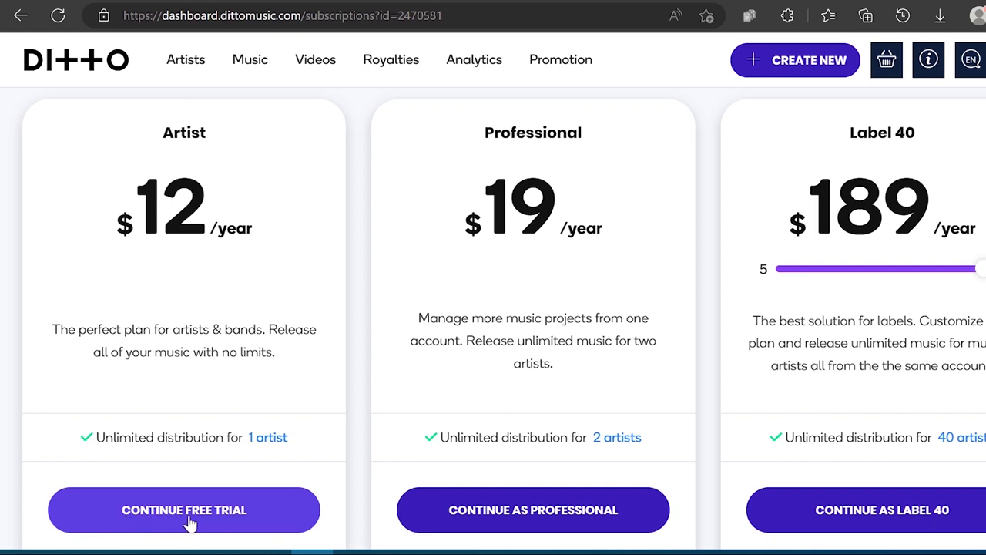
mouse_move(193, 198)
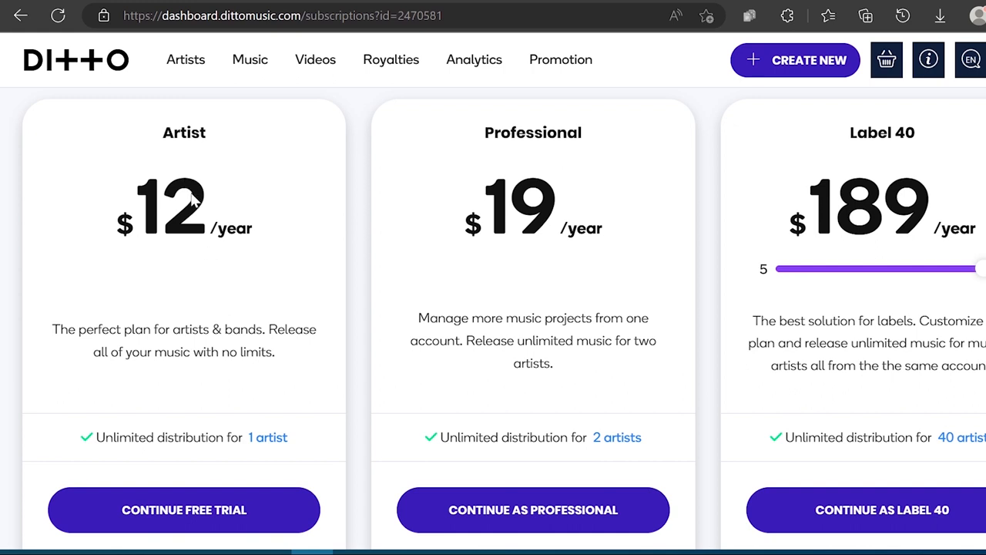
mouse_move(184, 509)
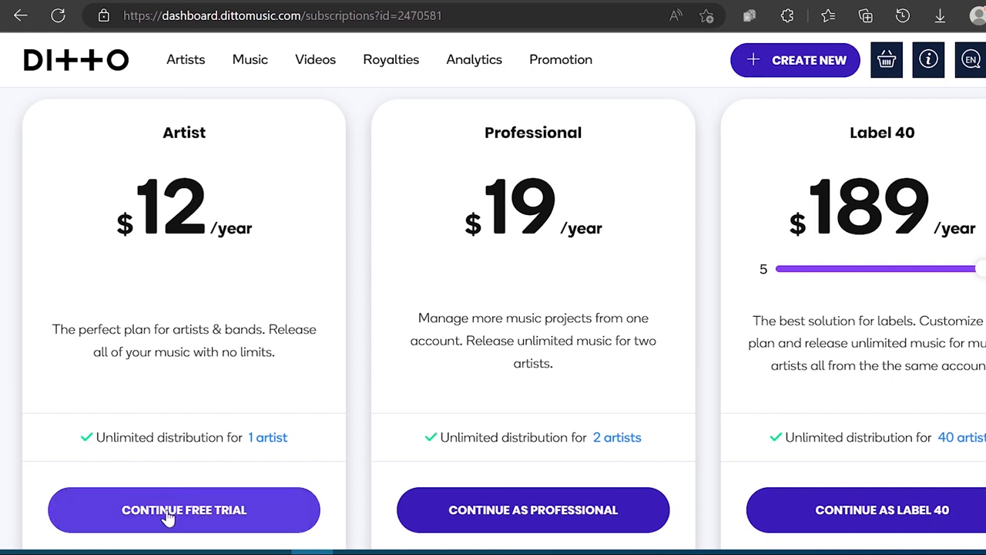
Start the Artist free trial and confirm ShyGuy Scanty as the plan artist.
click(183, 508)
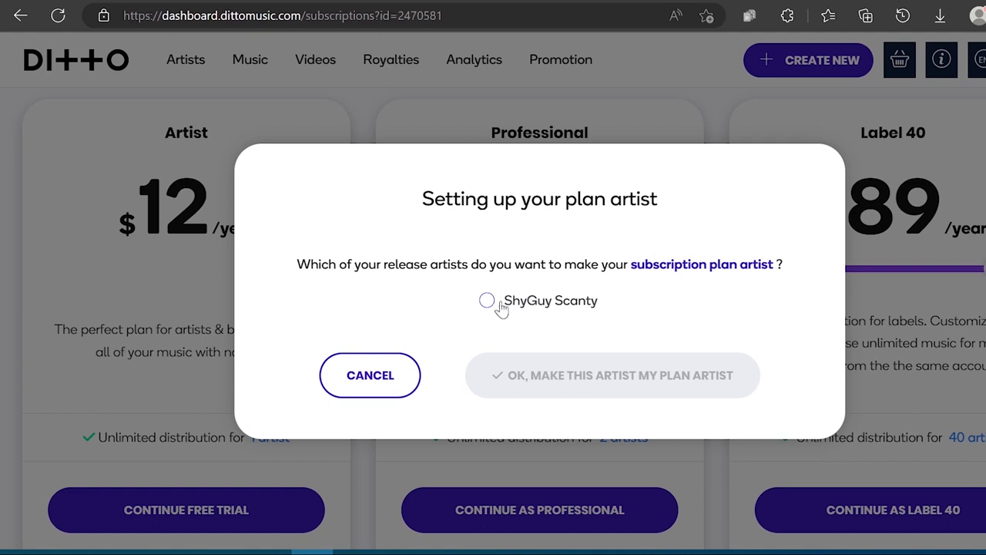
click(487, 299)
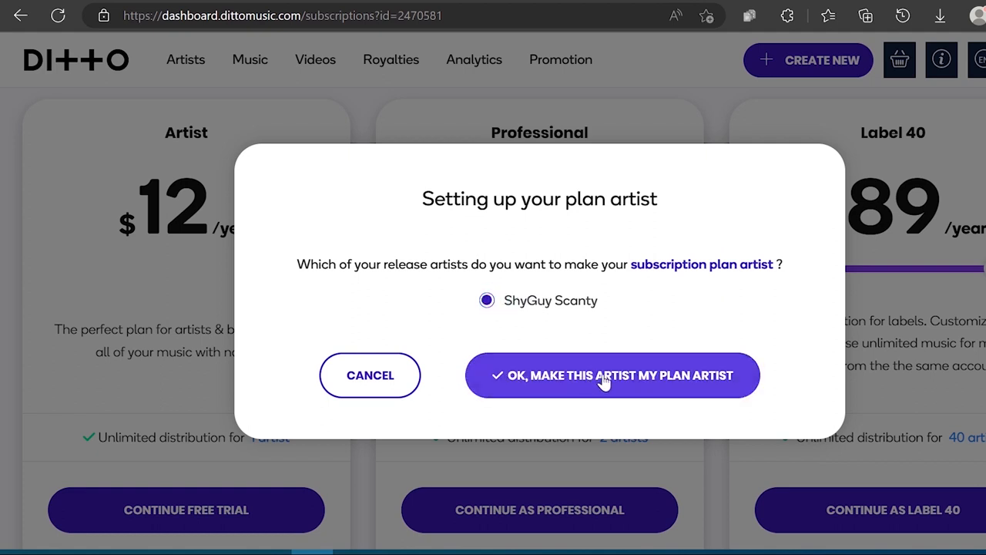
click(612, 376)
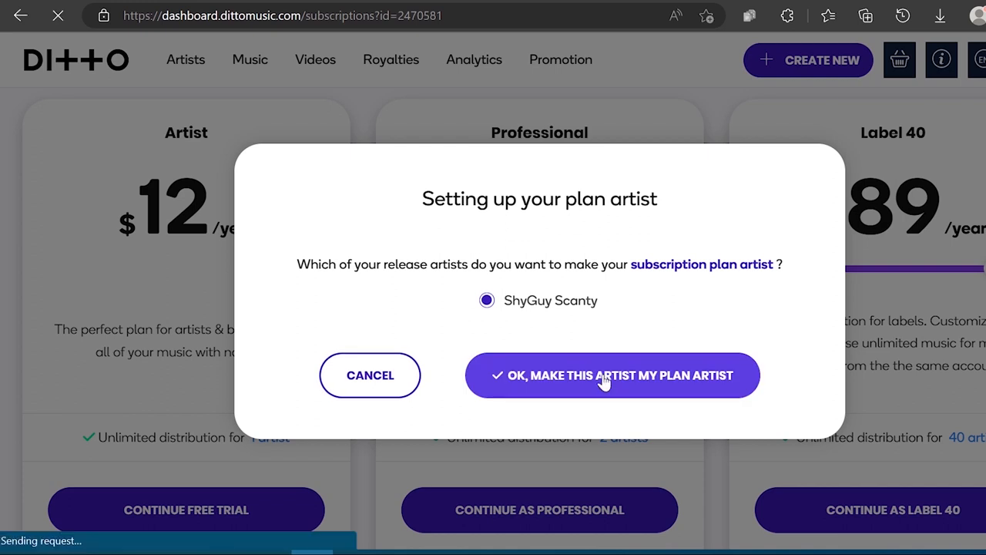
click(613, 376)
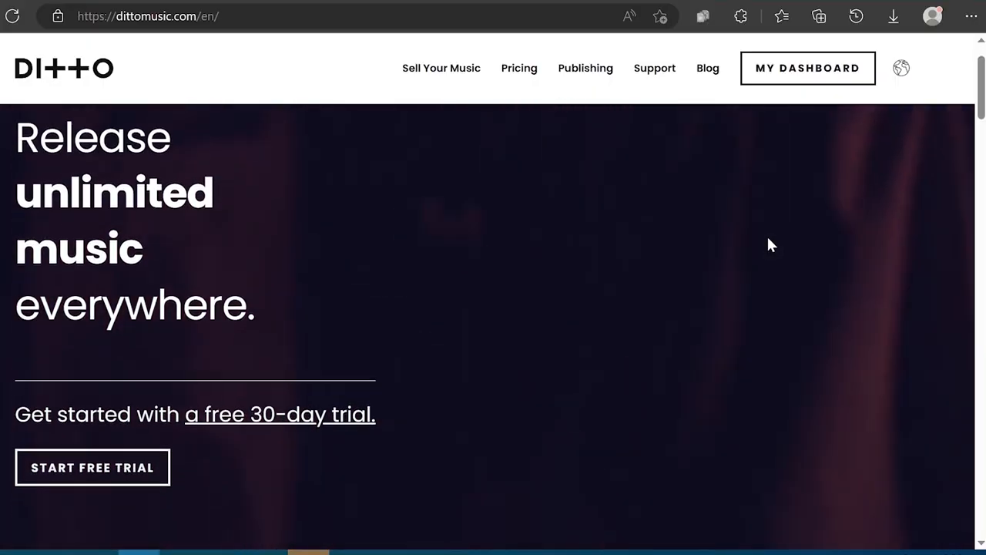
Scroll through the dittomusic.com homepage and go to the Pricing page.
scroll(down, 3)
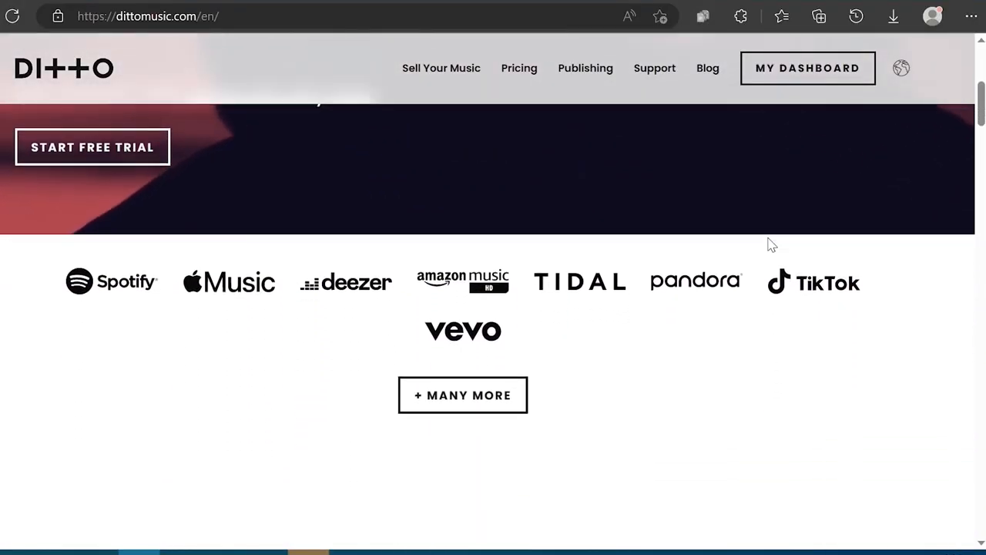
scroll(down, 3)
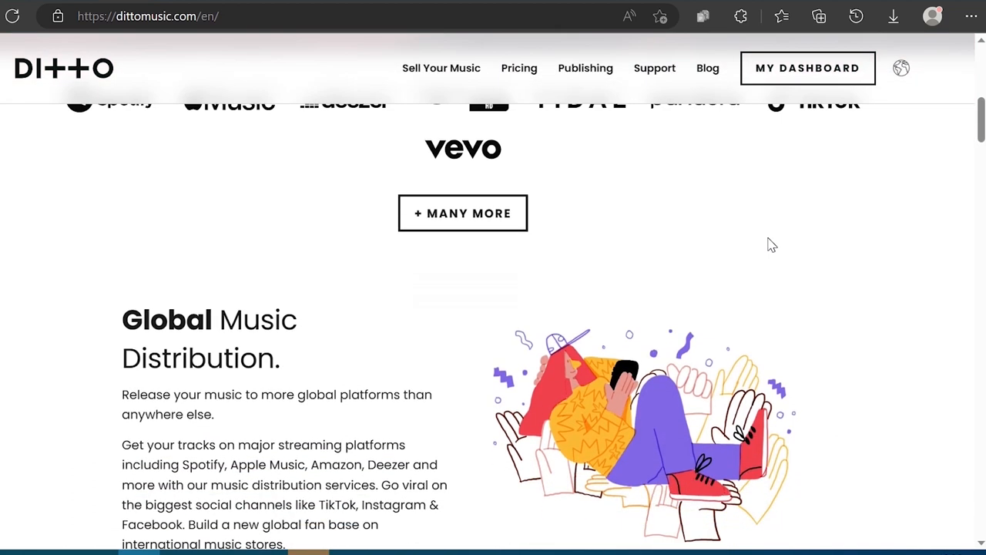
scroll(down, 3)
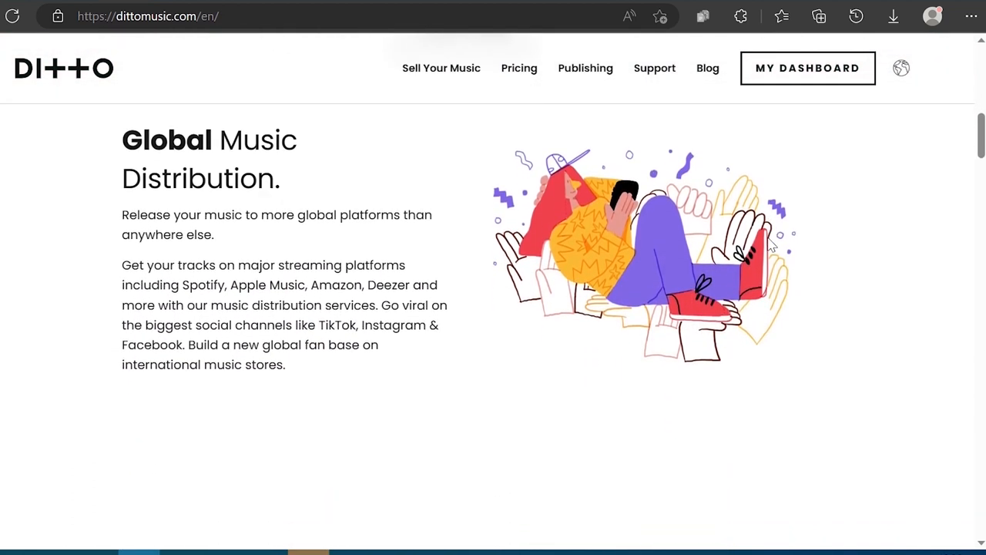
scroll(down, 3)
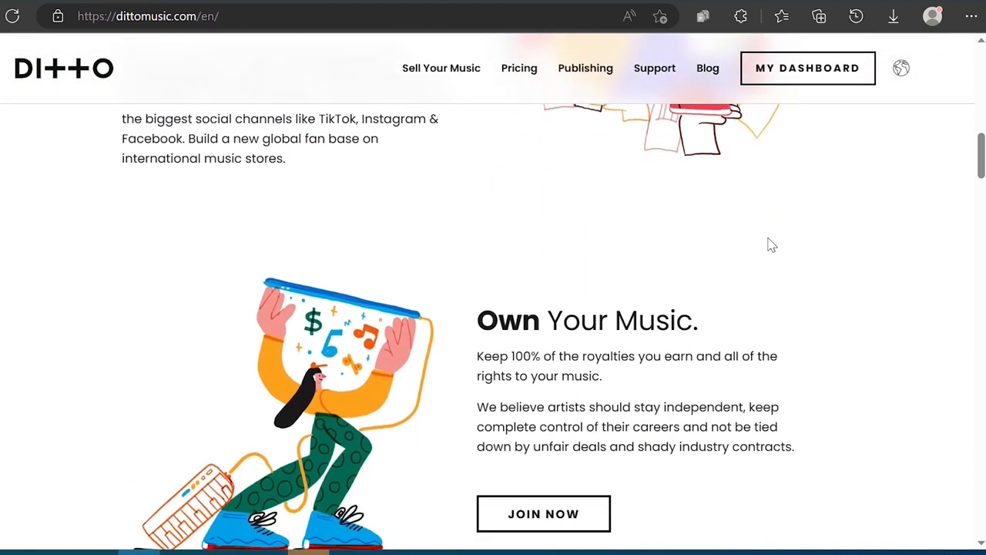
scroll(down, 3)
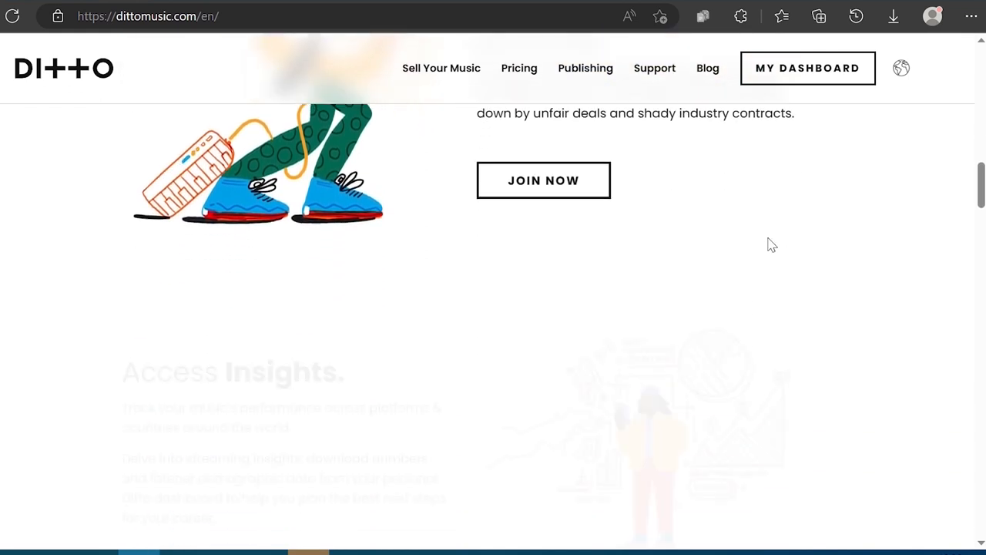
scroll(down, 3)
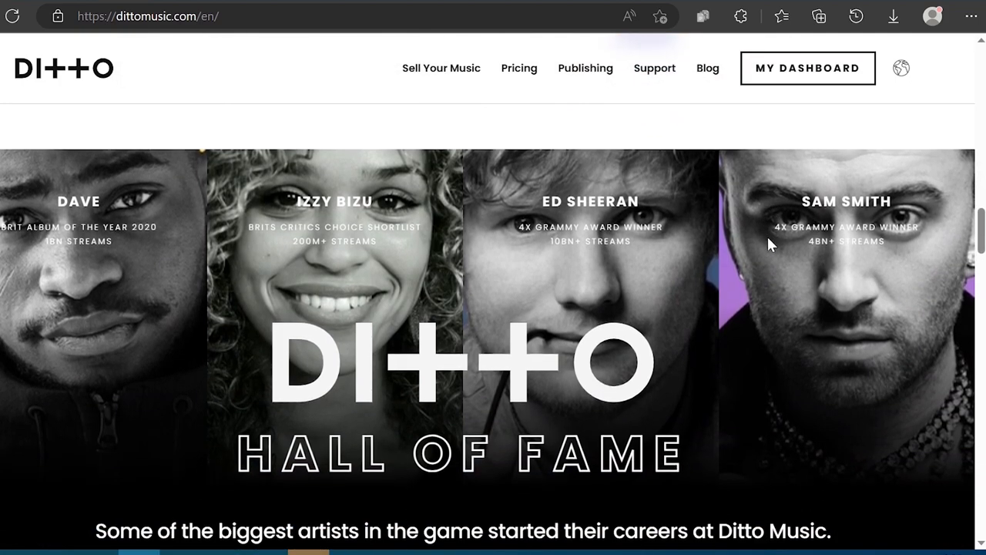
click(517, 68)
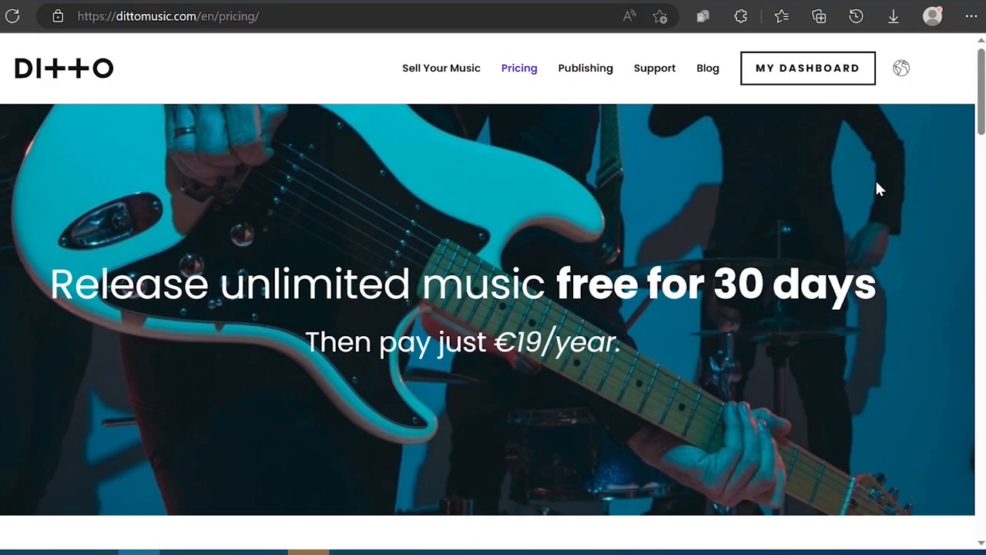
Review the pricing plans and 'Whats included?' table, then go to the Publishing page.
scroll(down, 3)
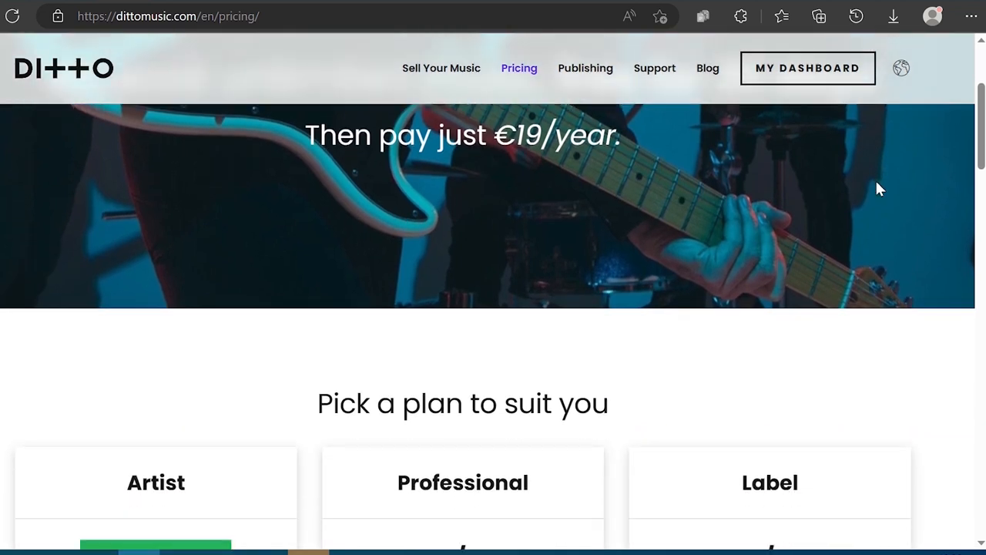
scroll(down, 3)
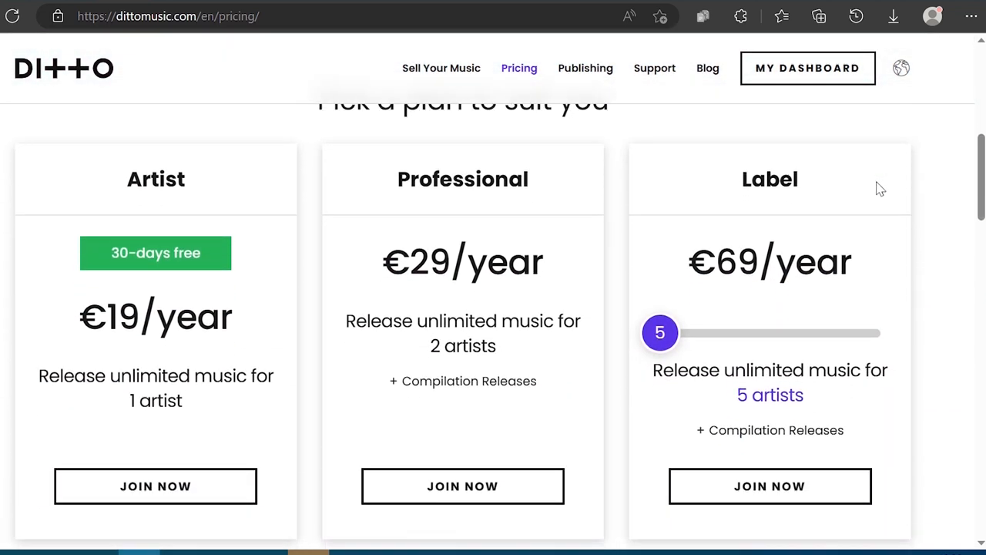
scroll(down, 3)
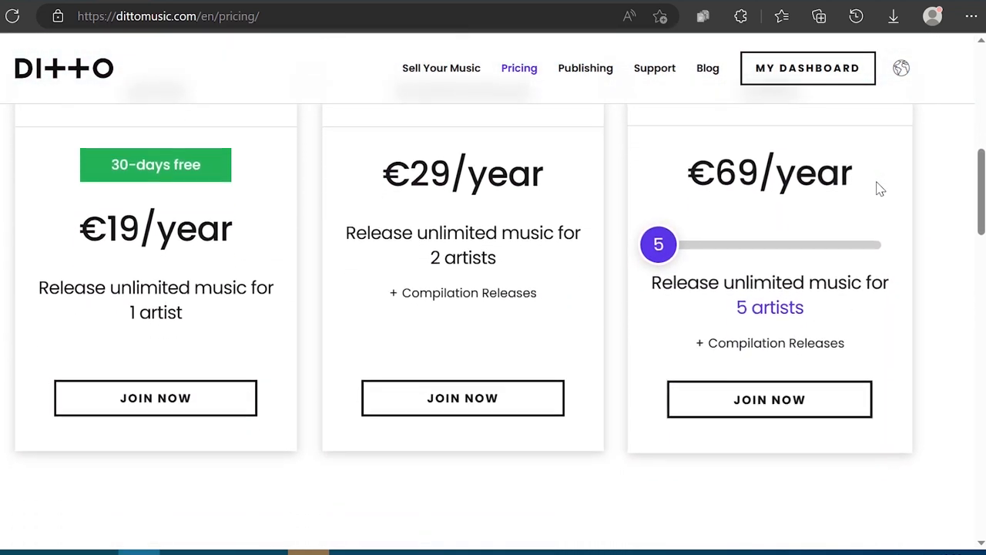
scroll(down, 3)
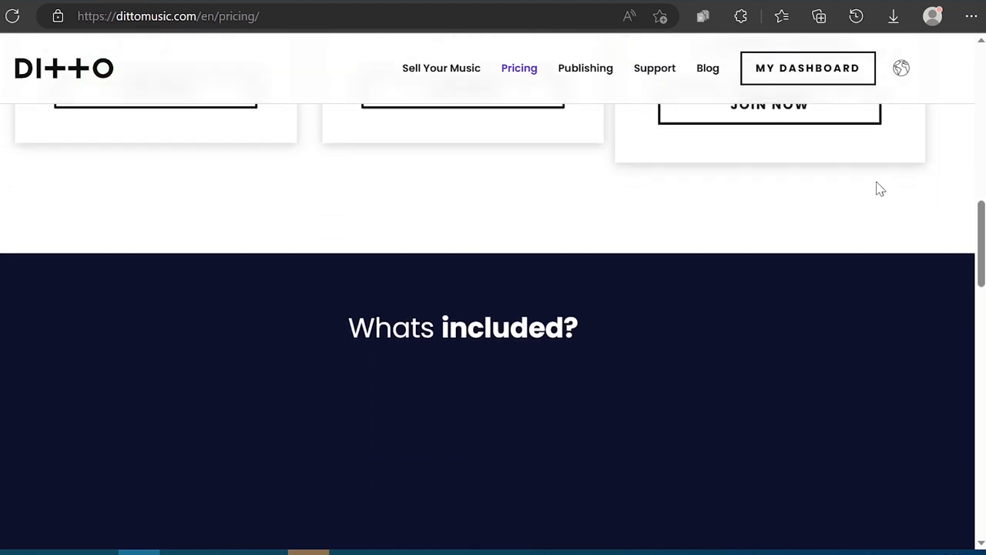
scroll(down, 3)
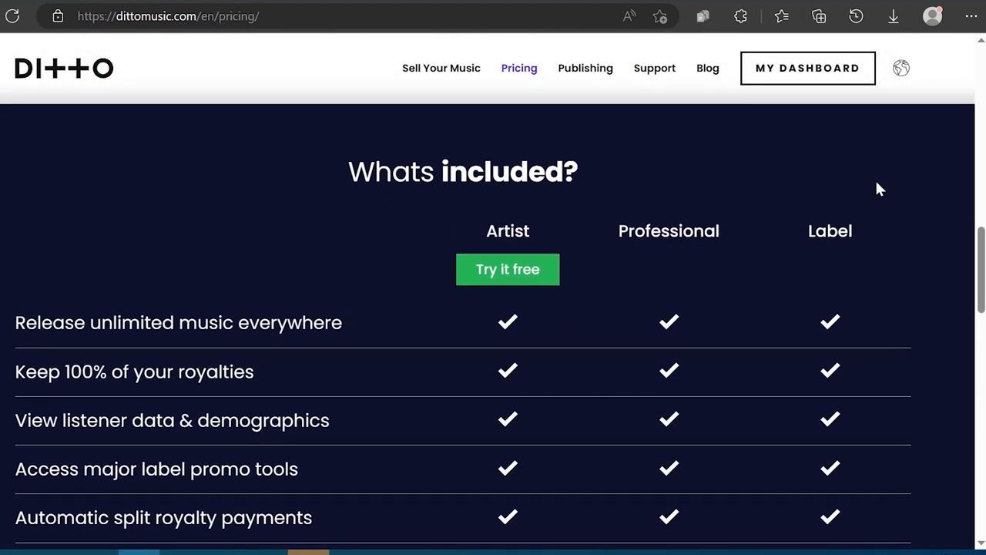
scroll(down, 3)
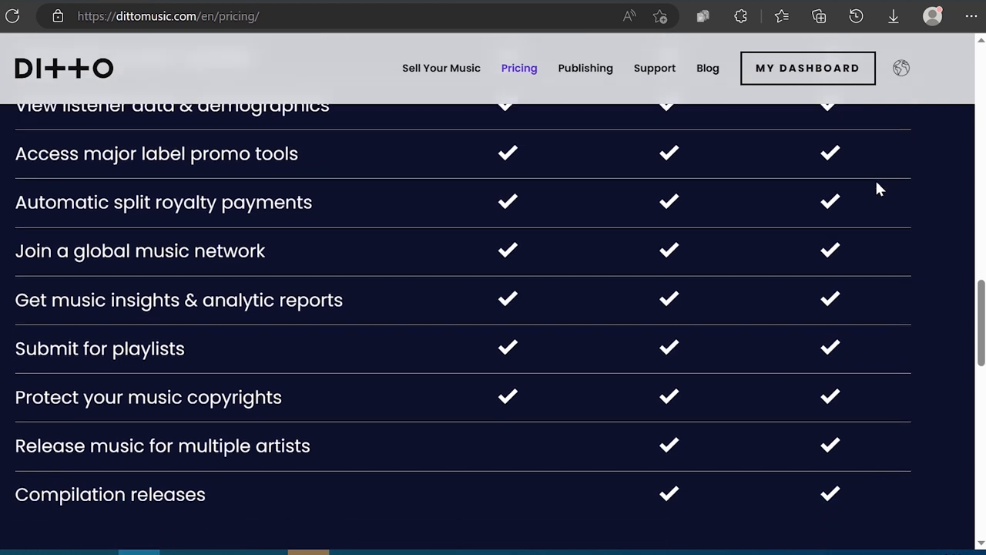
scroll(down, 3)
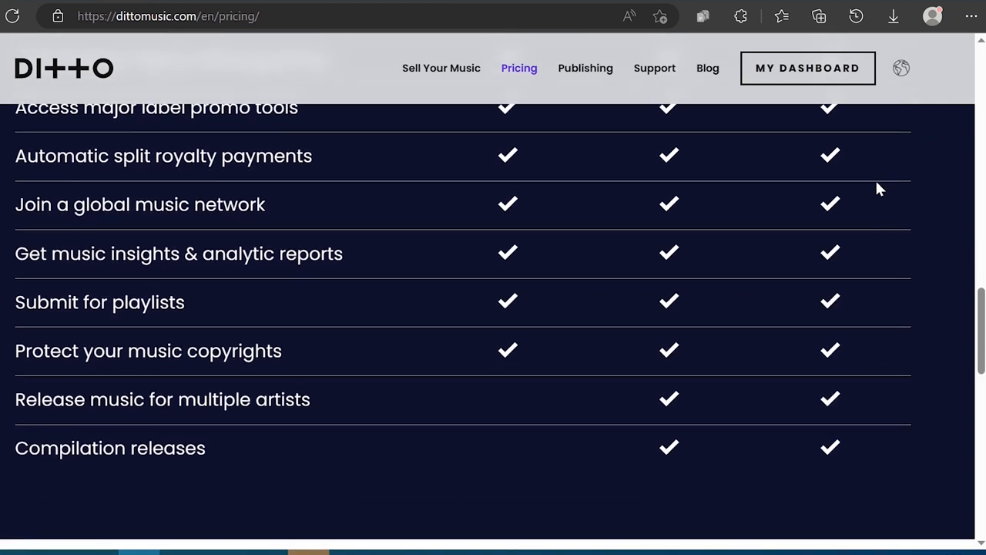
click(586, 68)
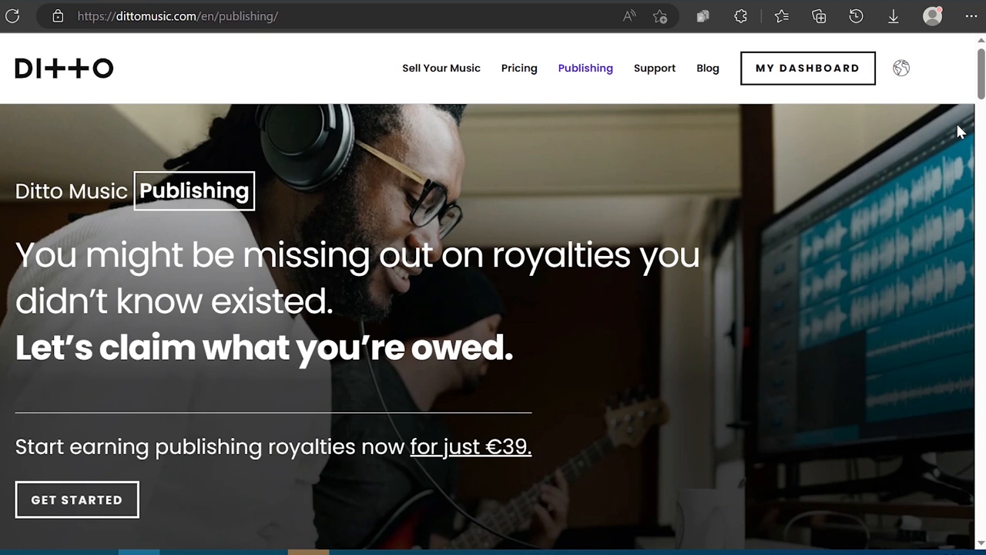
scroll(down, 3)
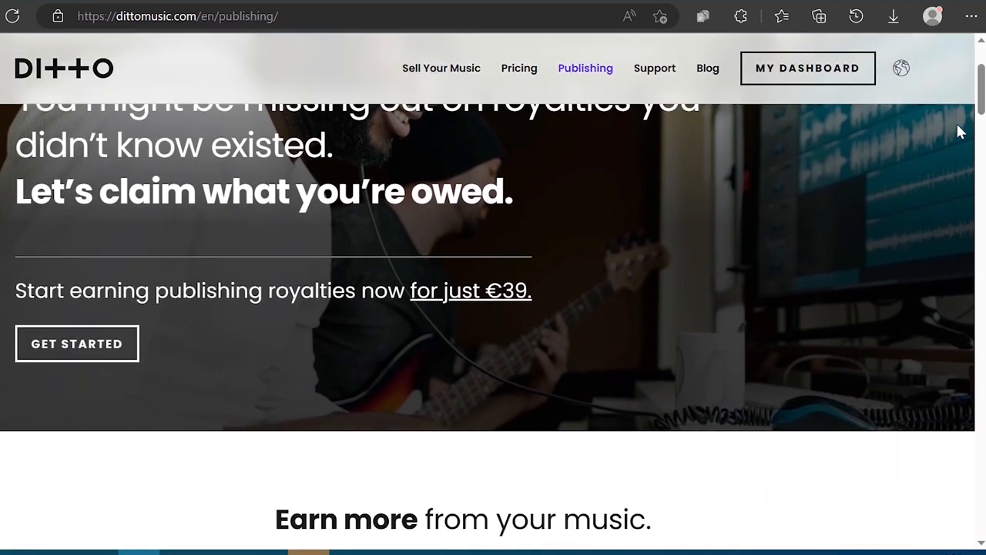
scroll(down, 3)
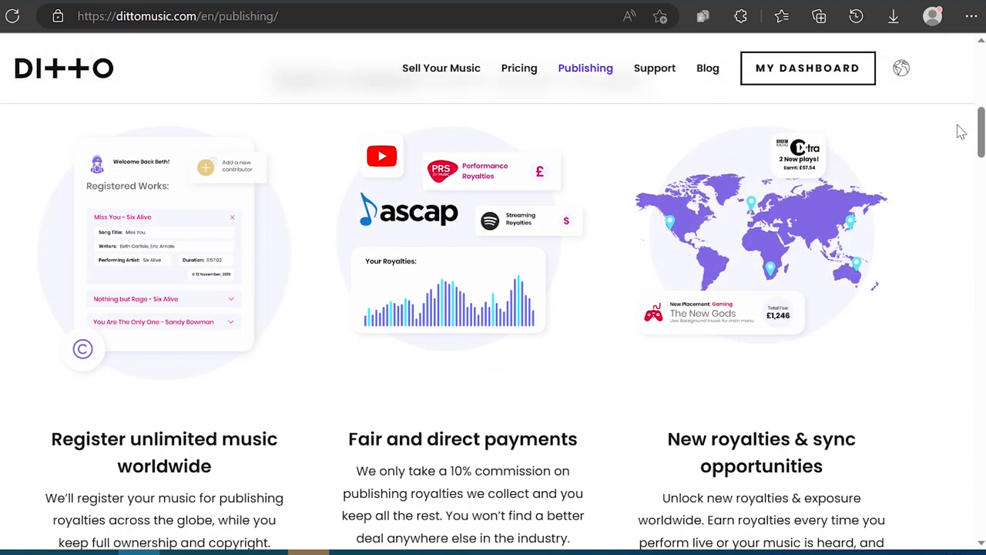
scroll(down, 3)
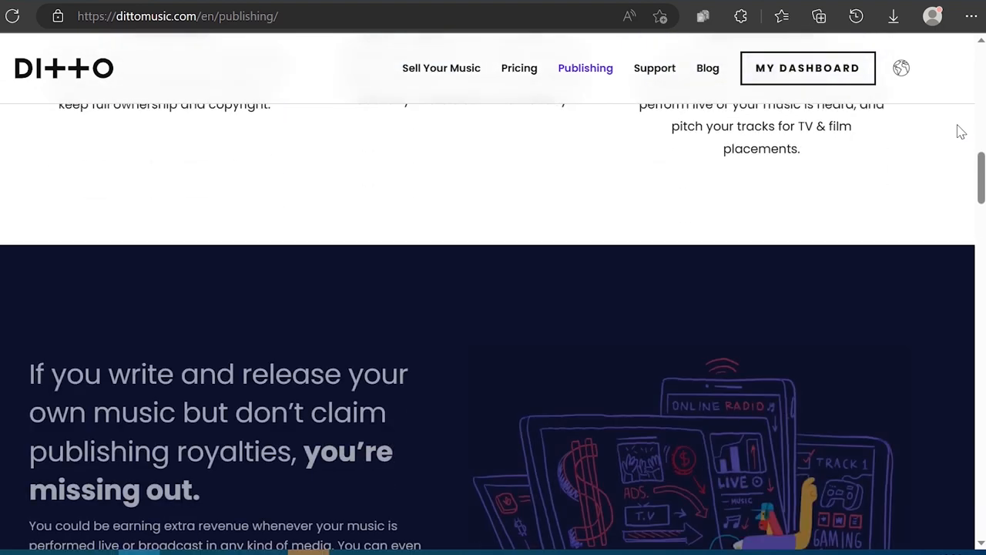